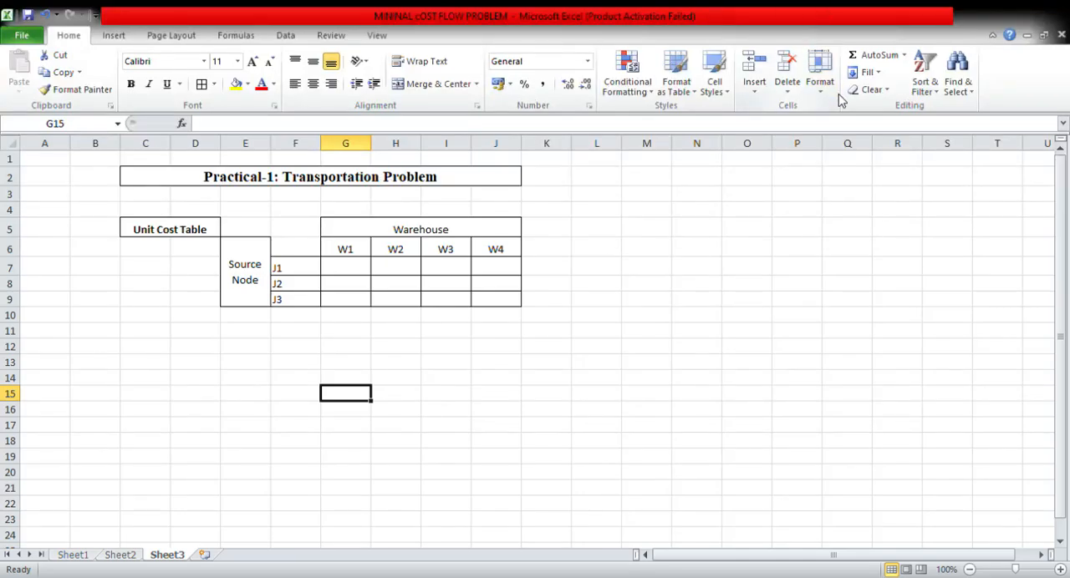
pyautogui.moveTo(254, 309)
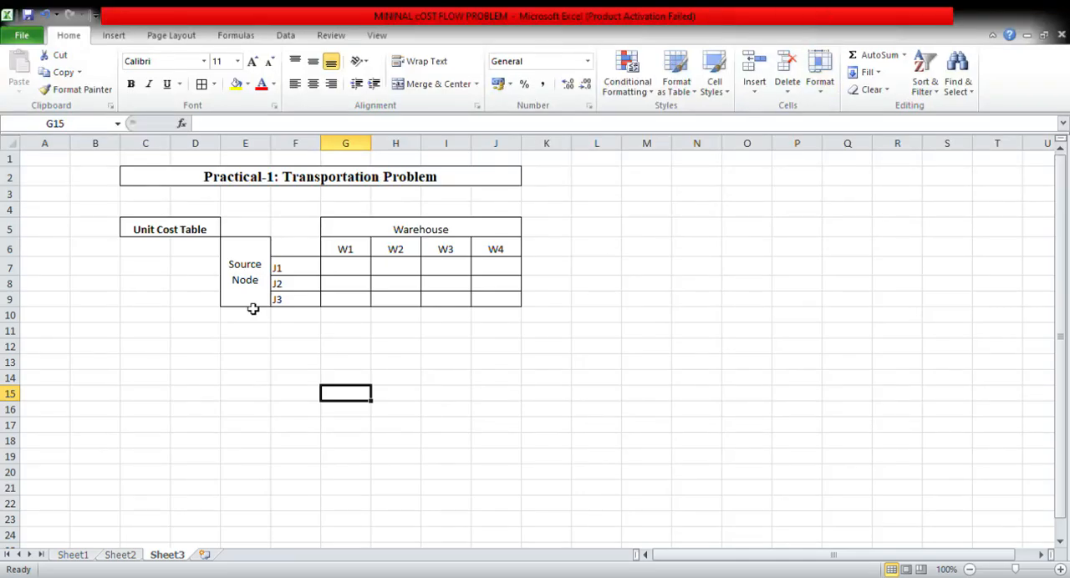
pyautogui.moveTo(255, 228)
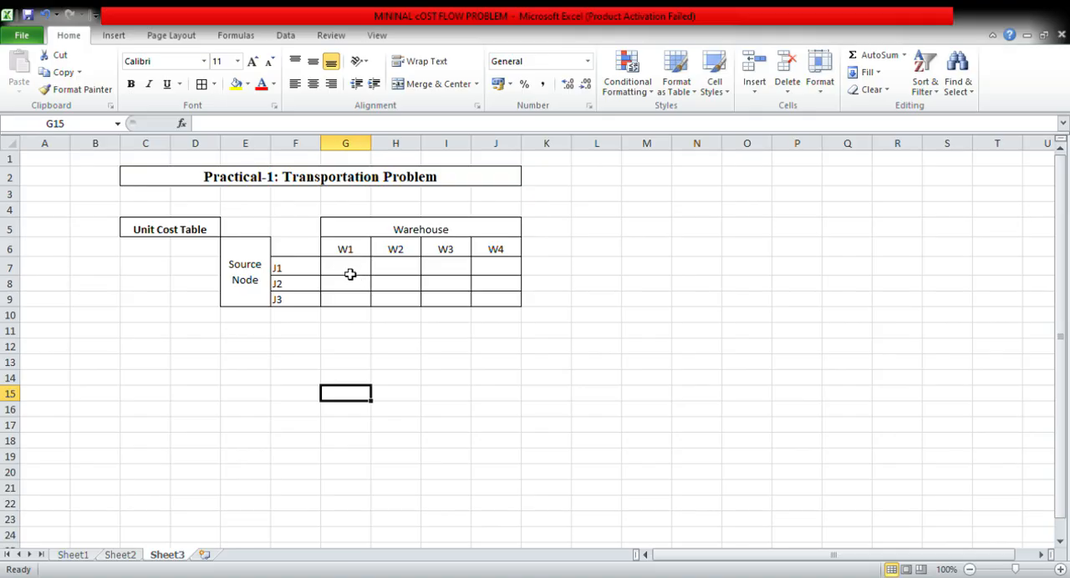
# Step: Enter the unit costs for sources J1 and J2 across W1–W4 in G7:J8
pyautogui.click(345, 267)
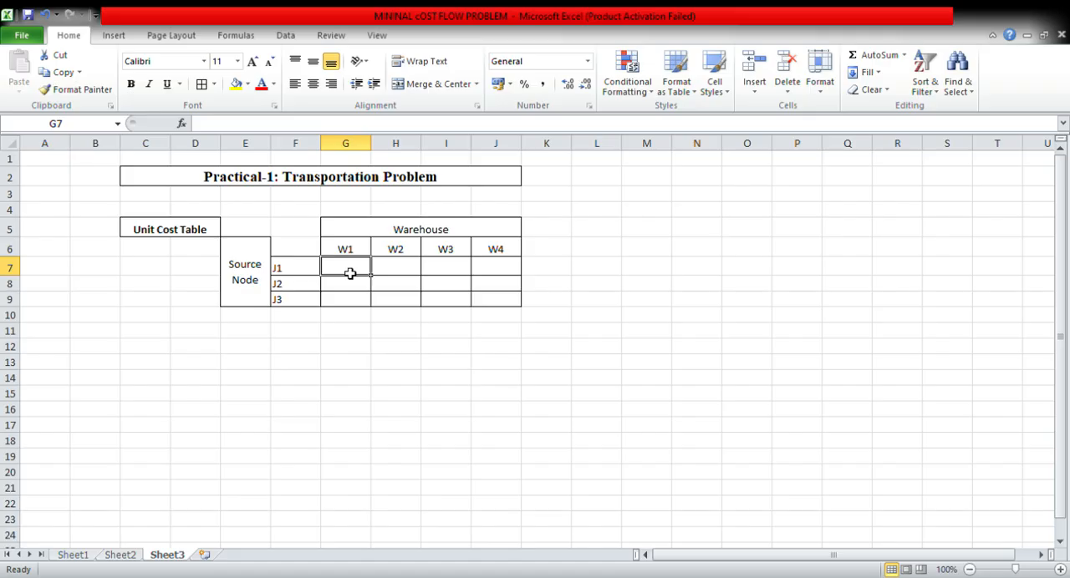
pyautogui.write('464')
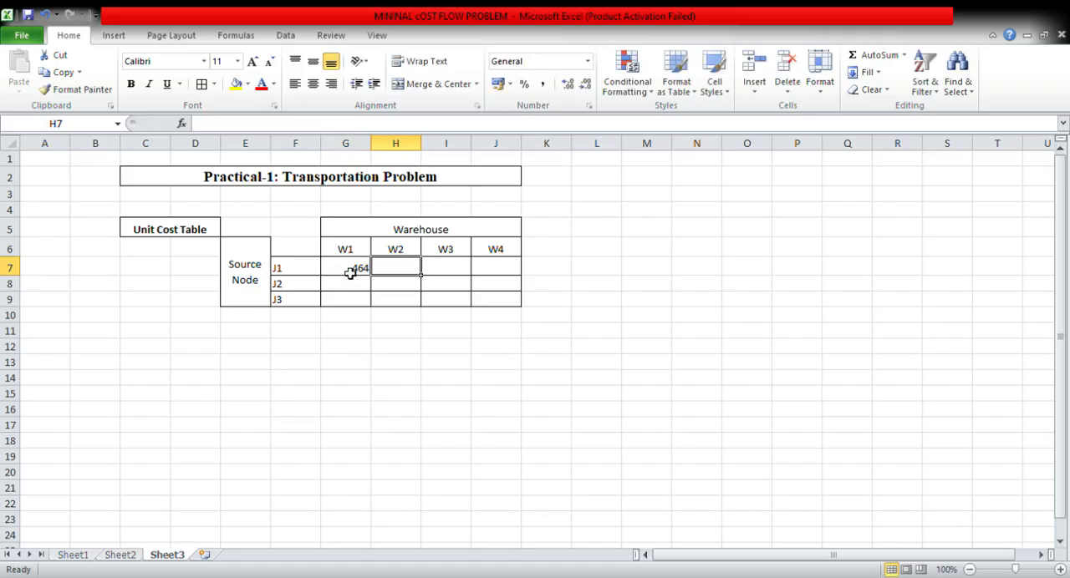
pyautogui.write('513')
pyautogui.click(446, 267)
pyautogui.write('654')
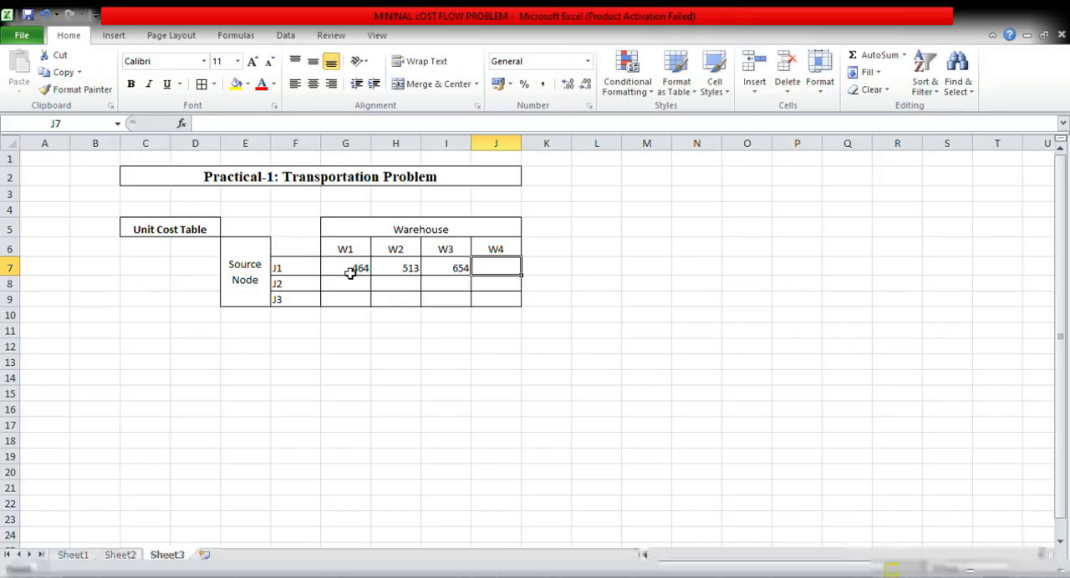
pyautogui.write('867')
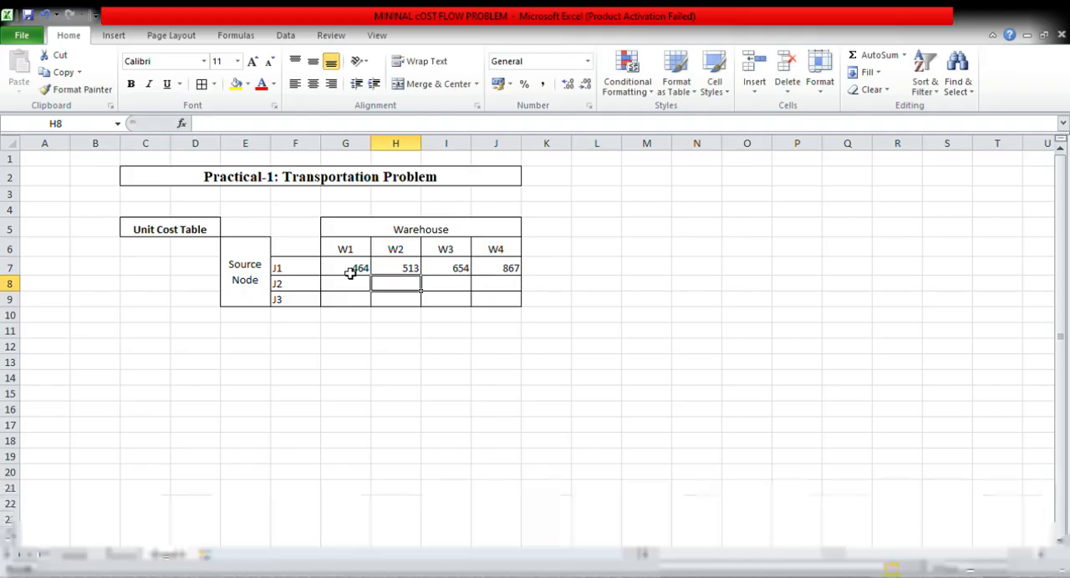
pyautogui.click(346, 282)
pyautogui.write('352')
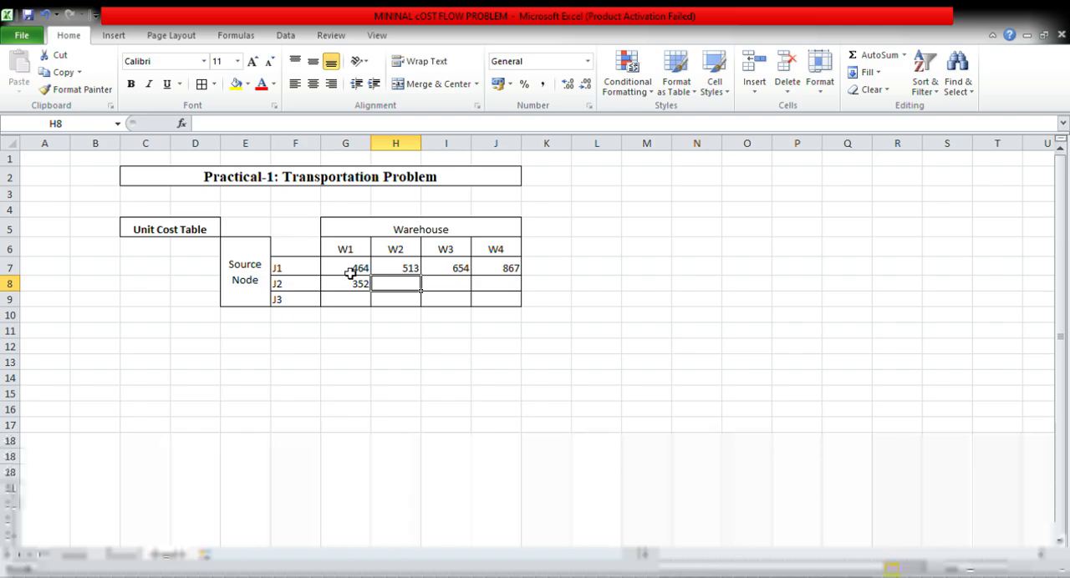
pyautogui.write('41')
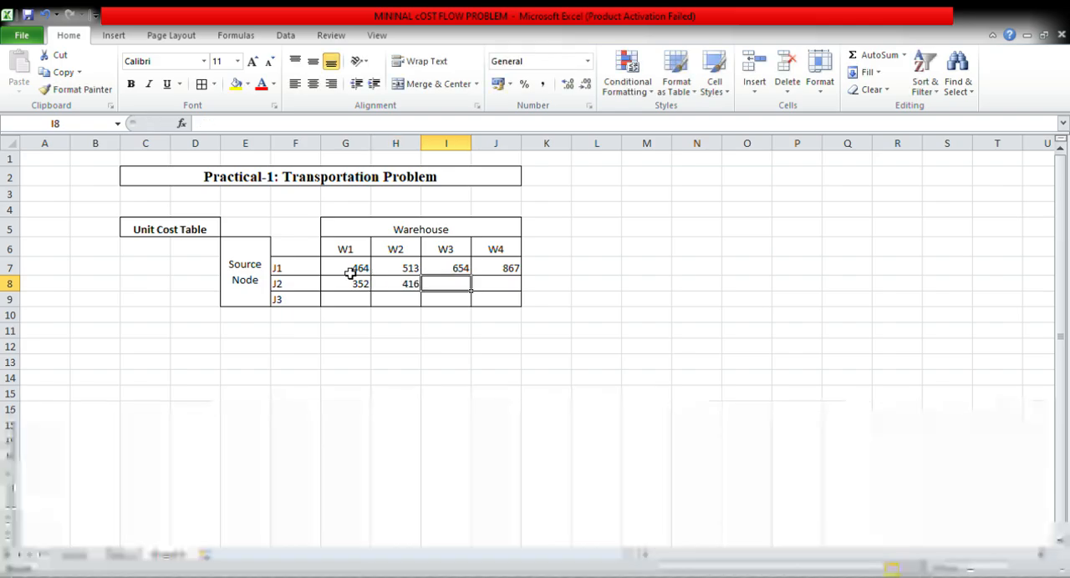
pyautogui.write('690')
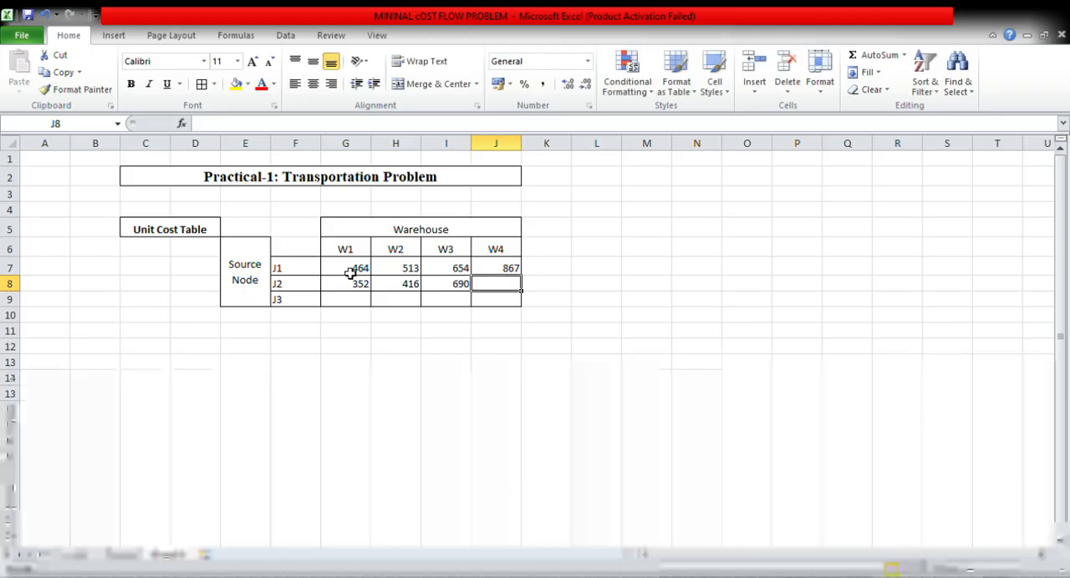
pyautogui.write('791')
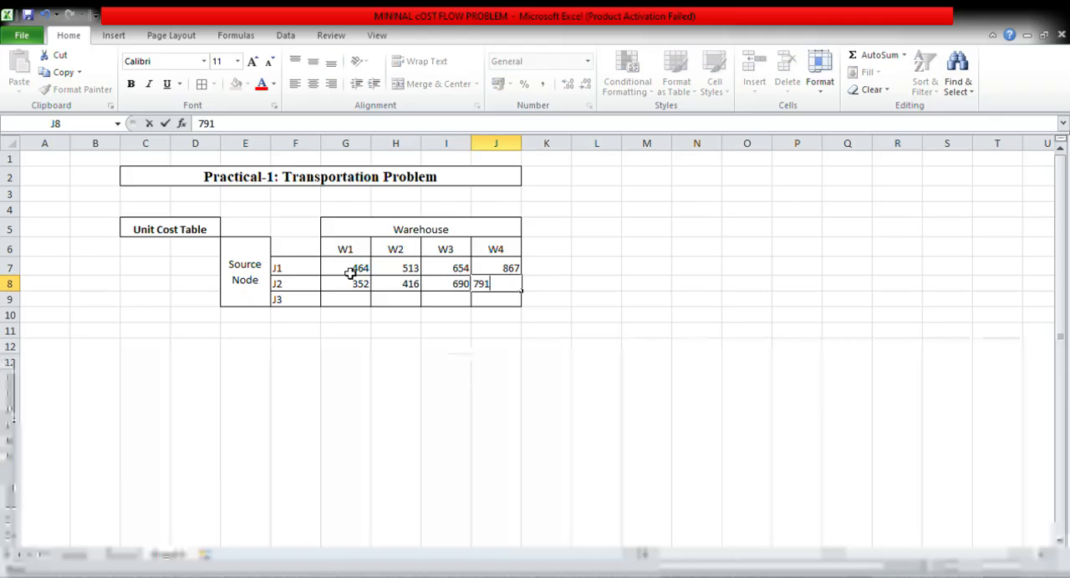
# Step: Enter the J3 row of unit costs in G9:J9
pyautogui.press('Return')
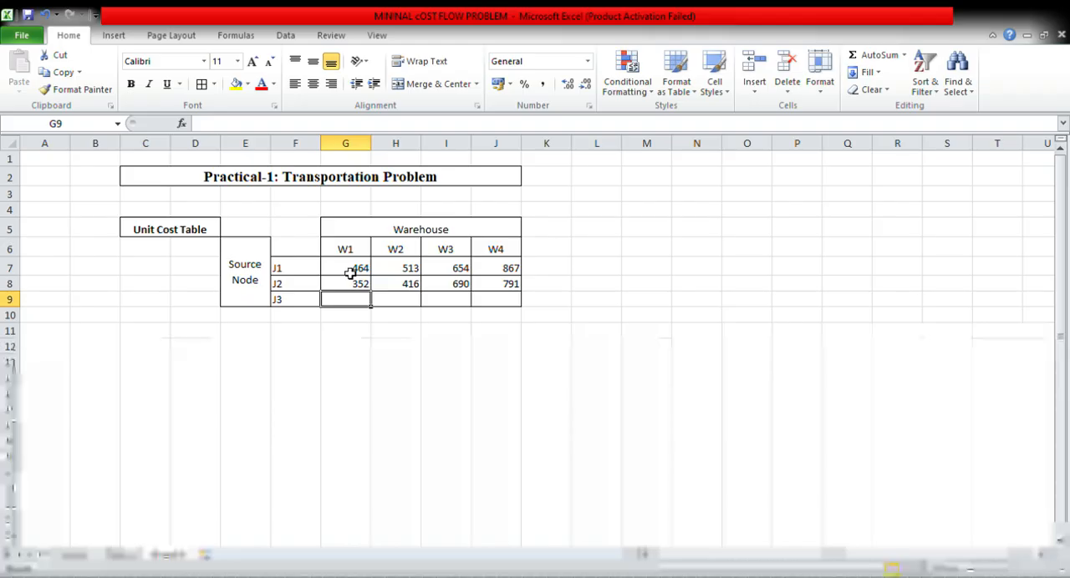
pyautogui.write('995')
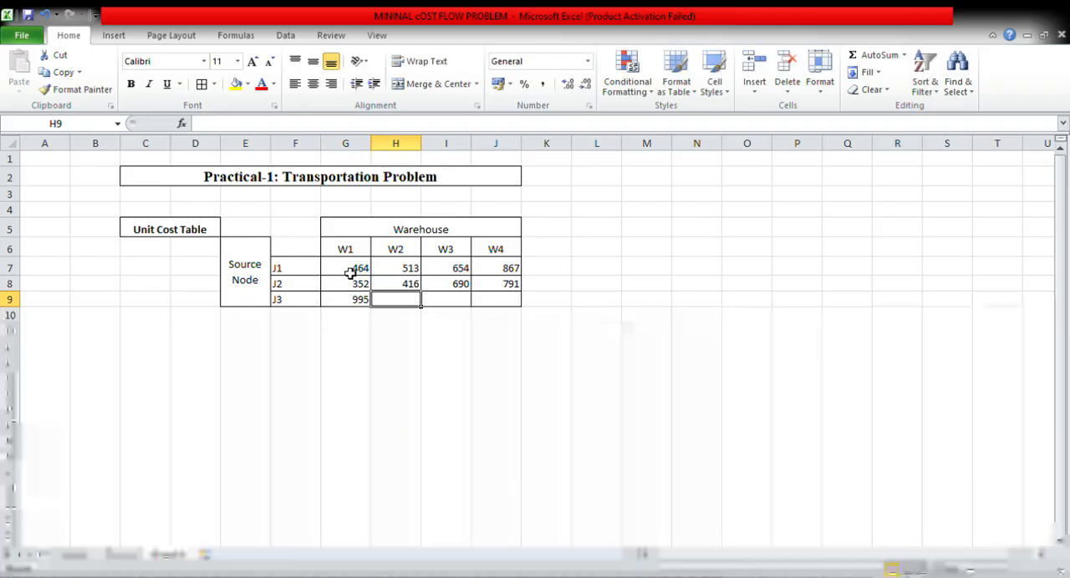
pyautogui.write('682')
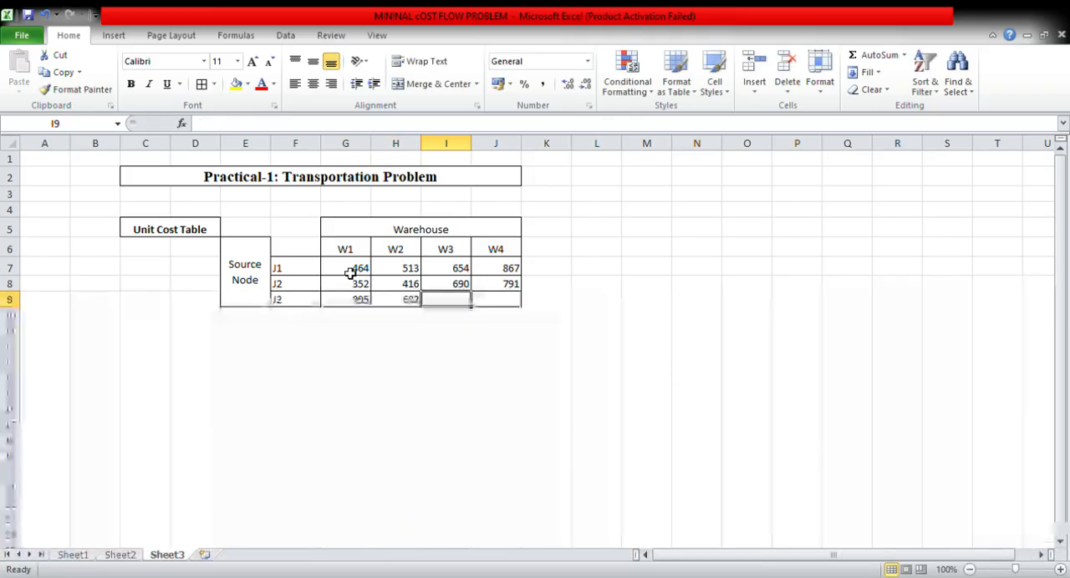
pyautogui.click(496, 299)
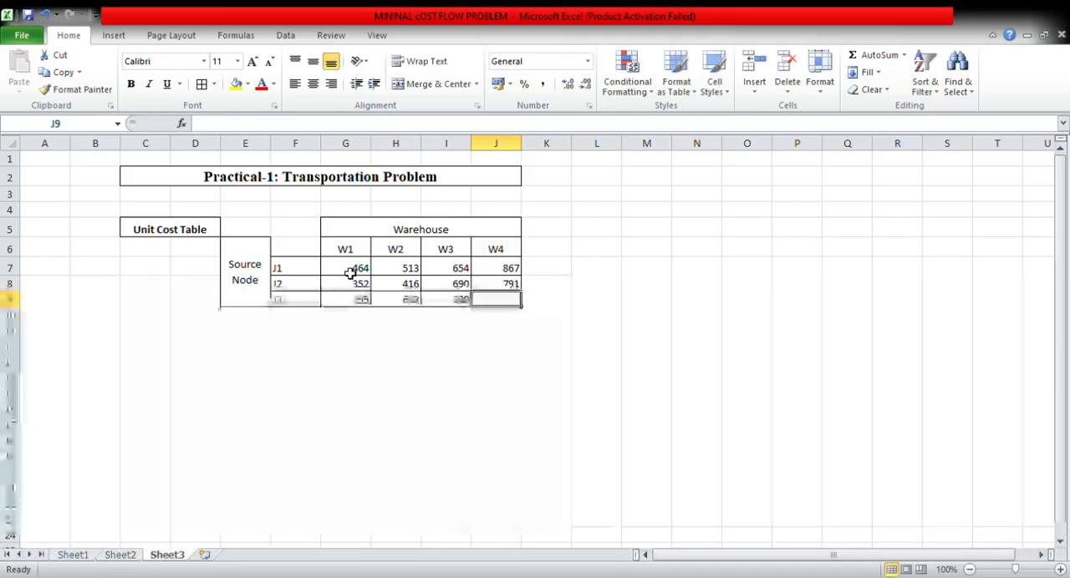
pyautogui.write('68')
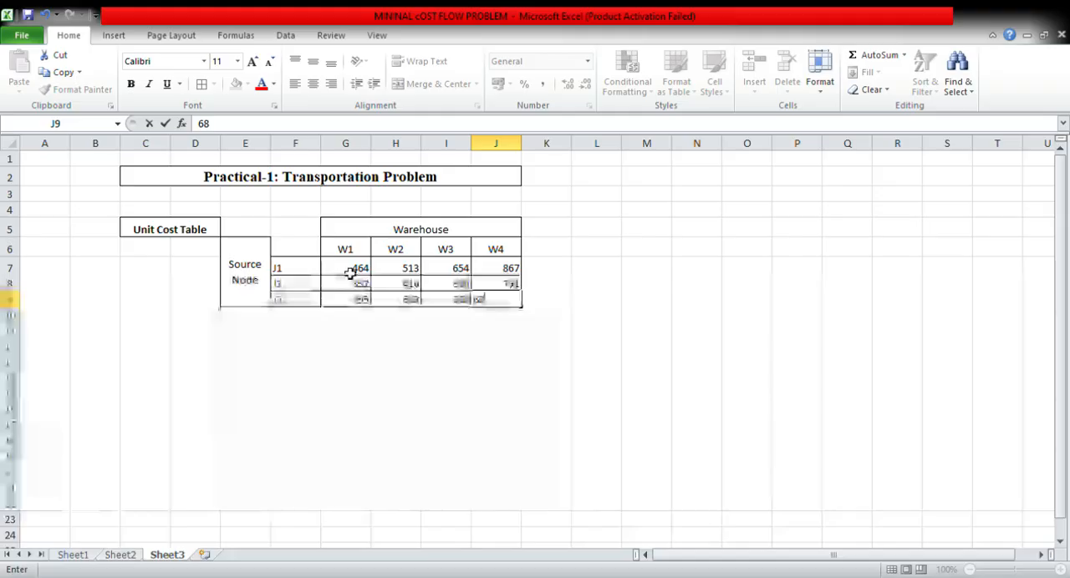
pyautogui.click(545, 299)
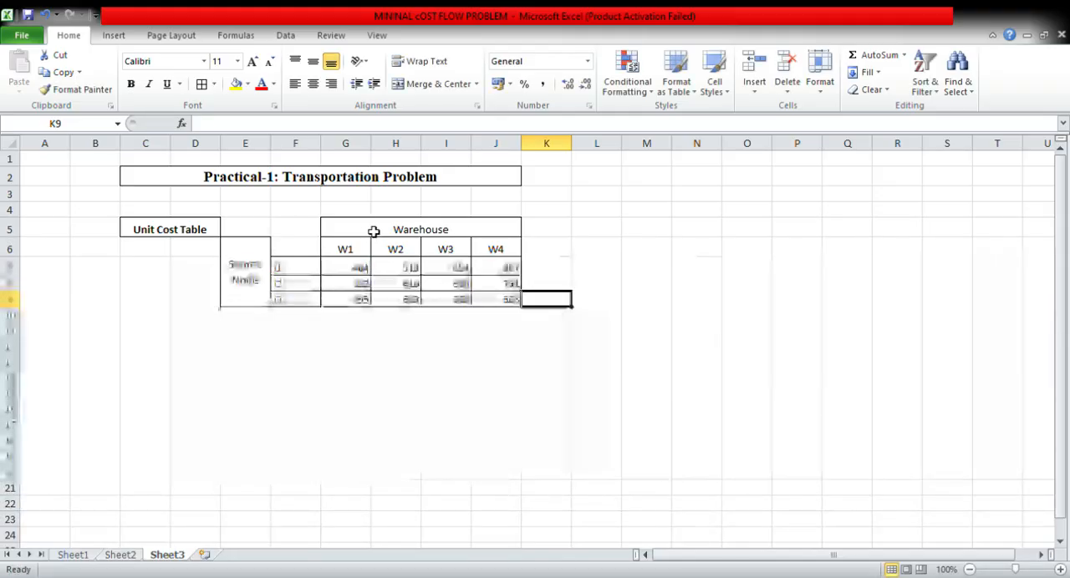
# Step: Type a 'Factory Capacity' heading in K6 and widen column K to fit it
pyautogui.click(421, 229)
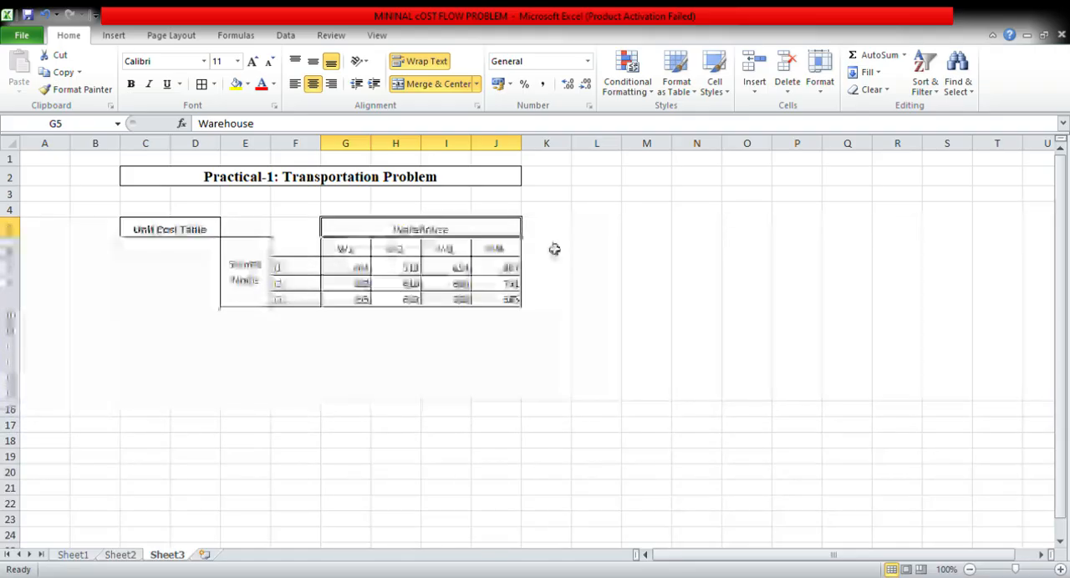
pyautogui.click(546, 246)
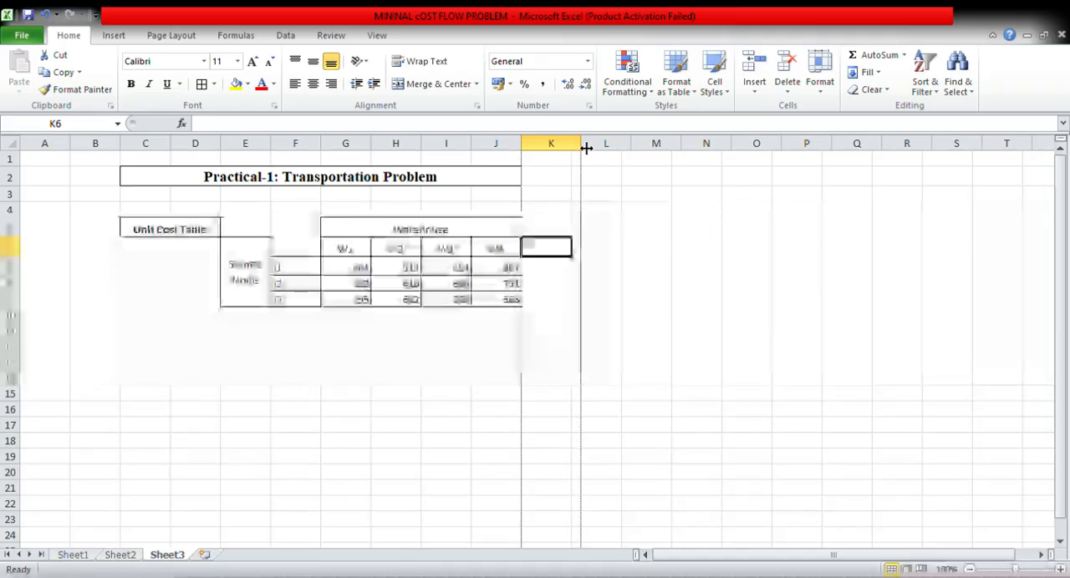
pyautogui.write('Factory')
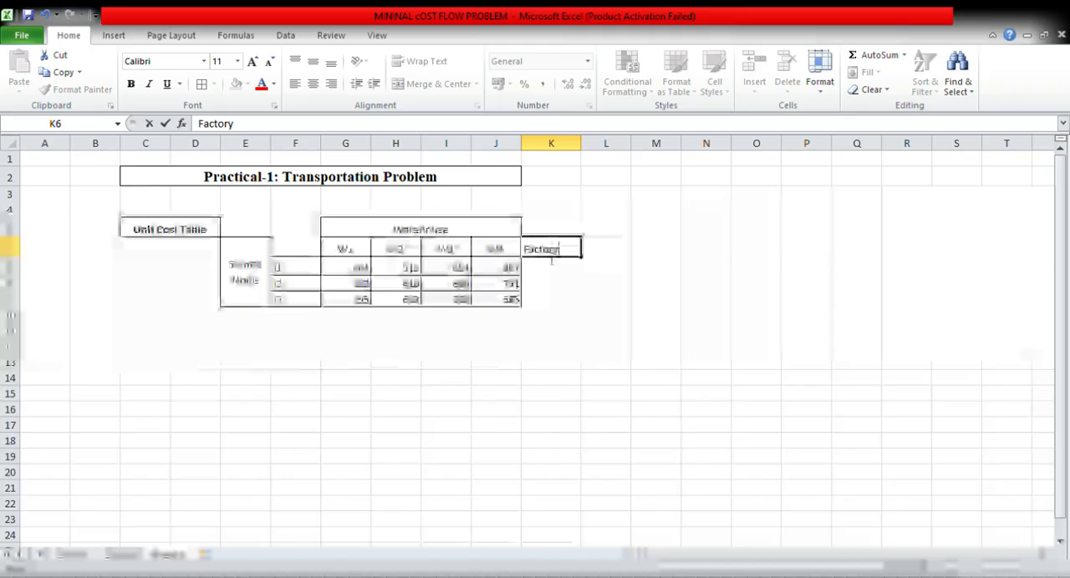
pyautogui.write('Ca')
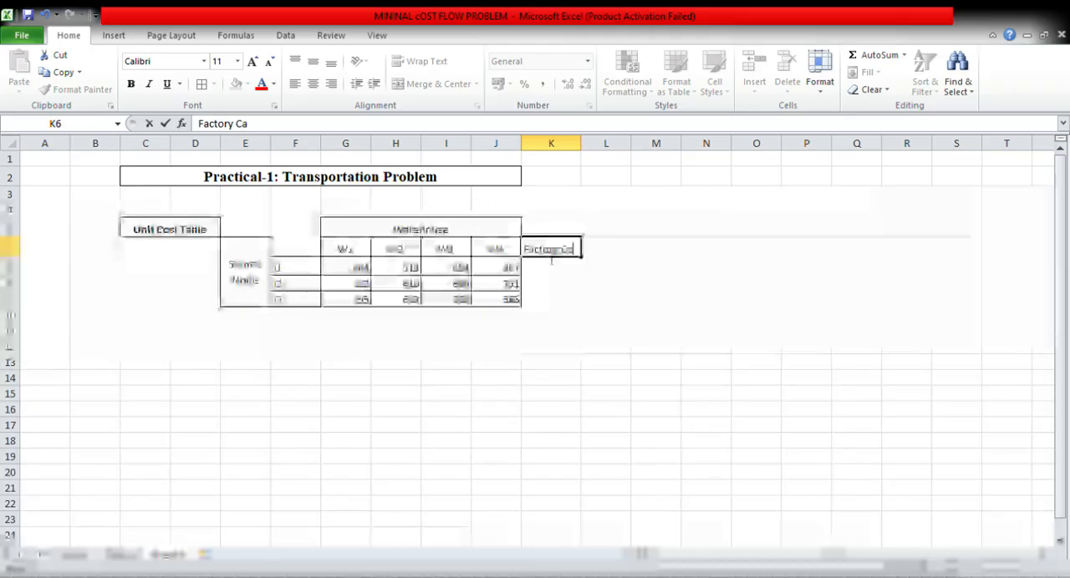
pyautogui.write('p')
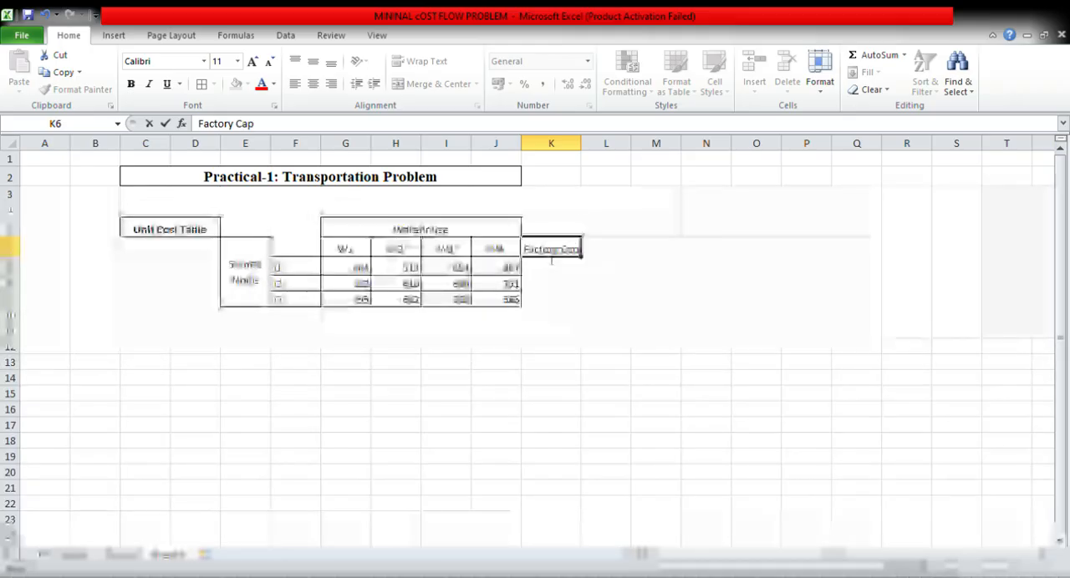
pyautogui.write('ac')
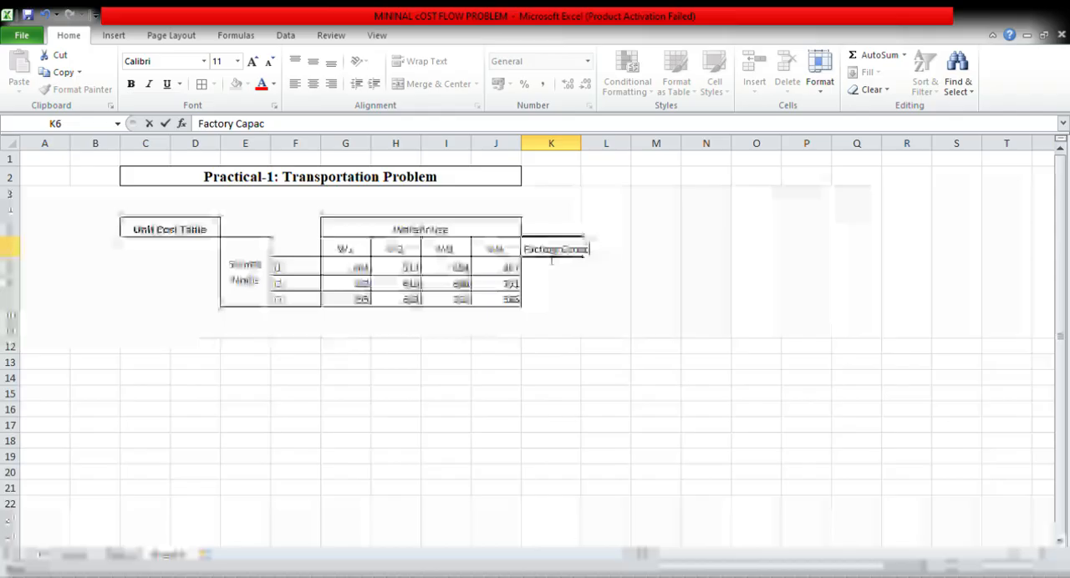
pyautogui.write('ity')
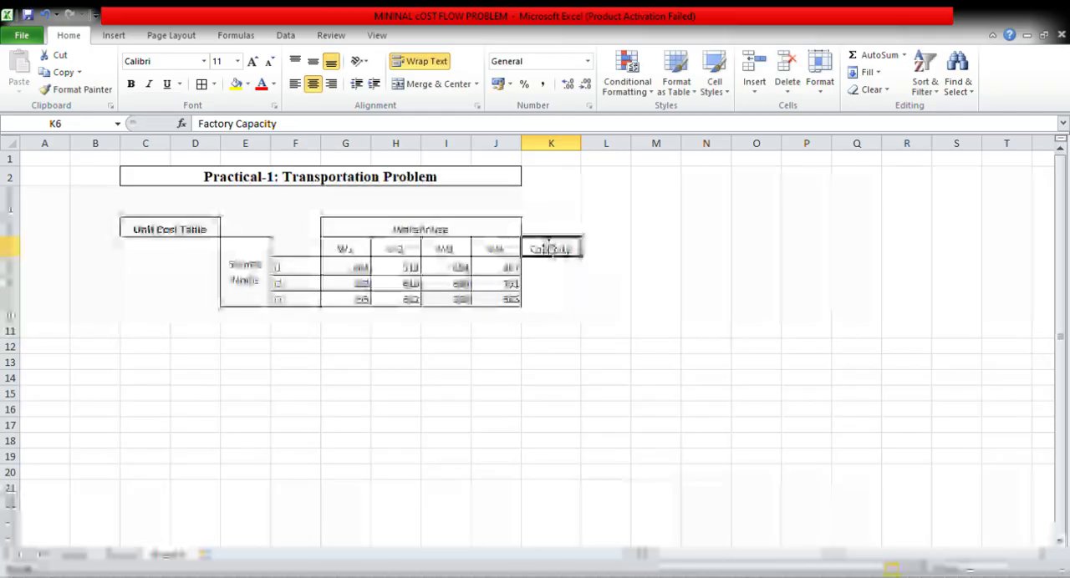
pyautogui.moveTo(582, 142); pyautogui.dragTo(614, 143)
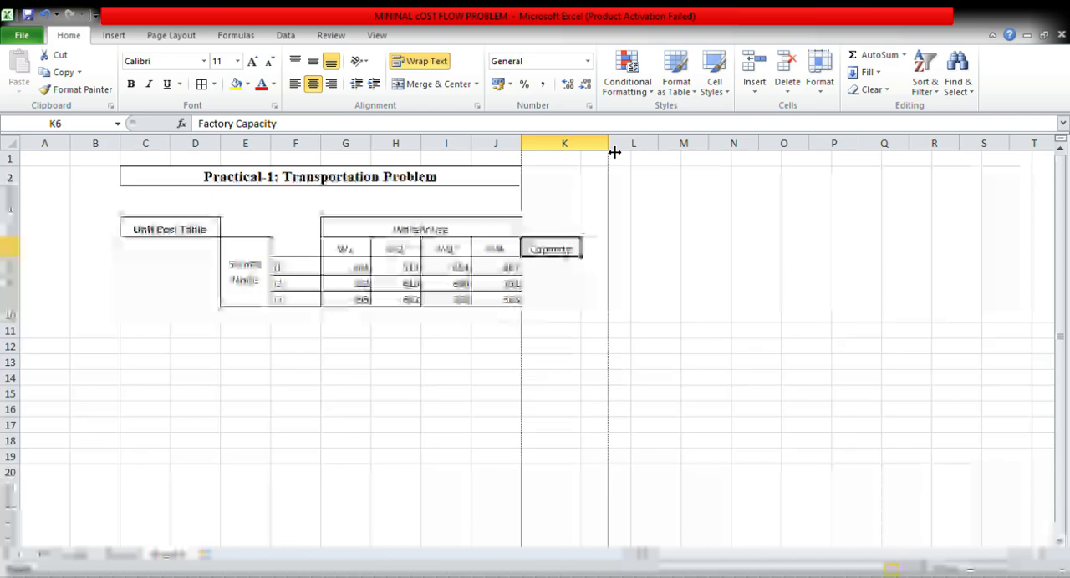
pyautogui.click(564, 266)
pyautogui.write('75')
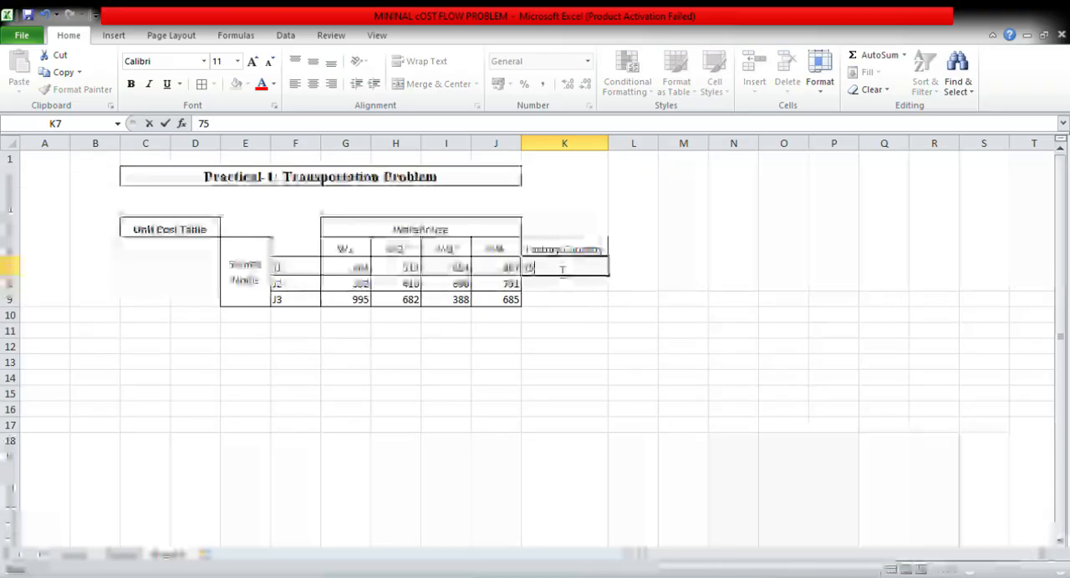
# Step: Enter factory capacities 75, 125 and 100 for J1–J3 in K7:K9
pyautogui.press('Return')
pyautogui.write('125')
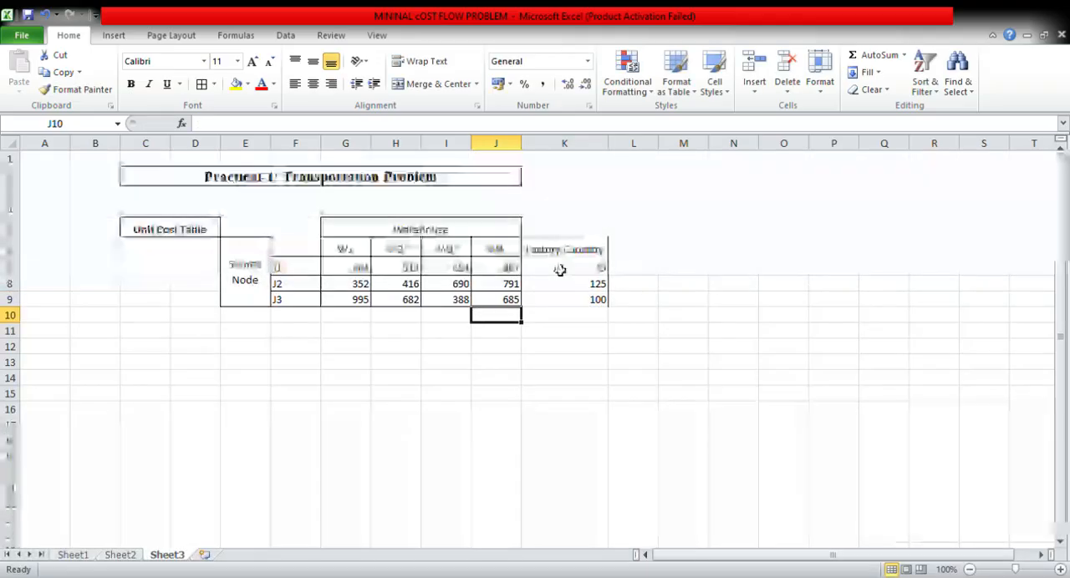
pyautogui.click(295, 315)
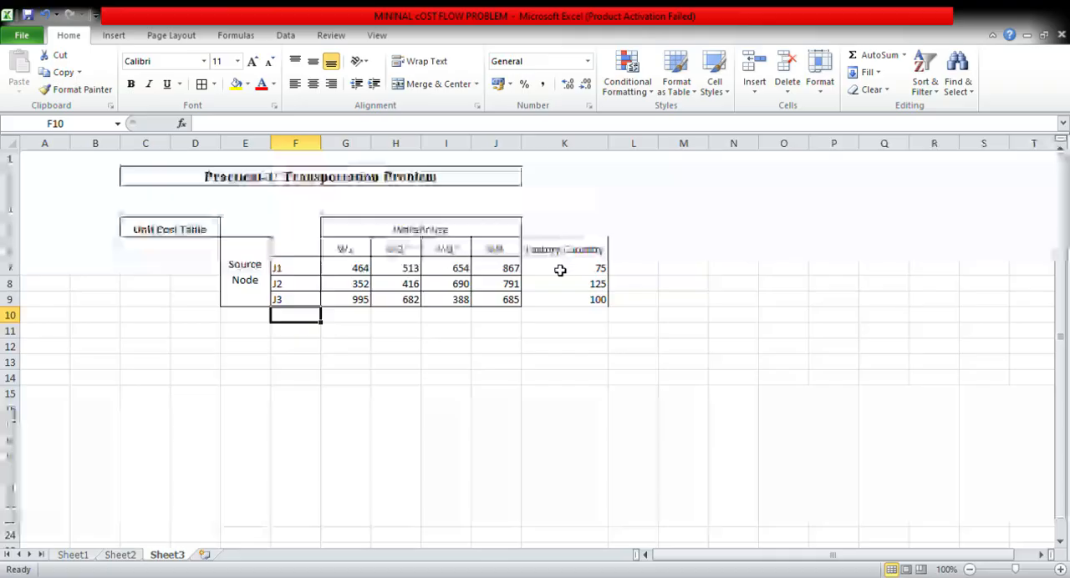
# Step: Label F10 'Warehouse Requirement', wrapped onto two centred lines
pyautogui.write('Wareh')
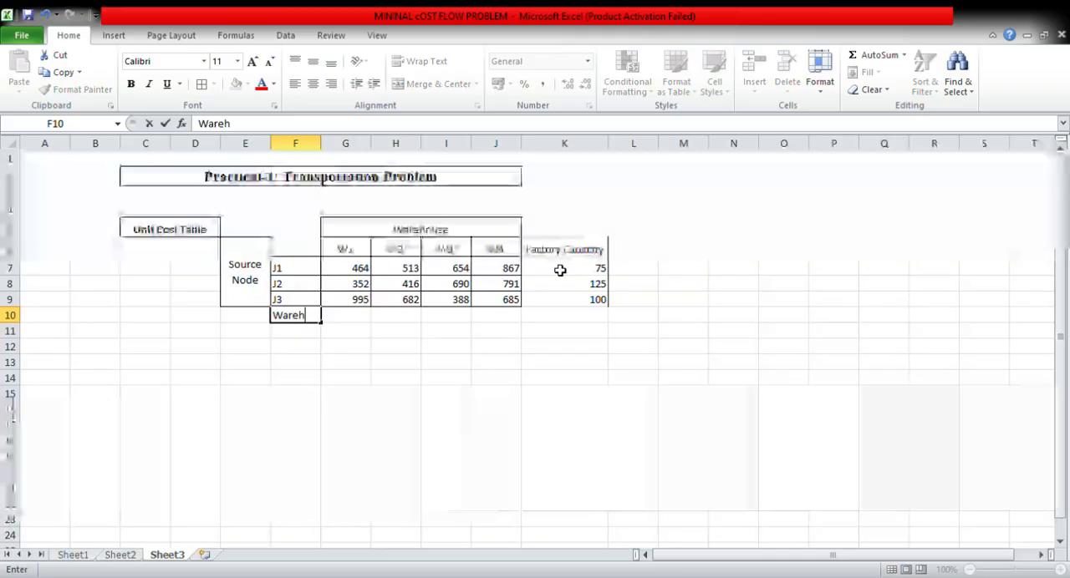
pyautogui.write('ouse Re')
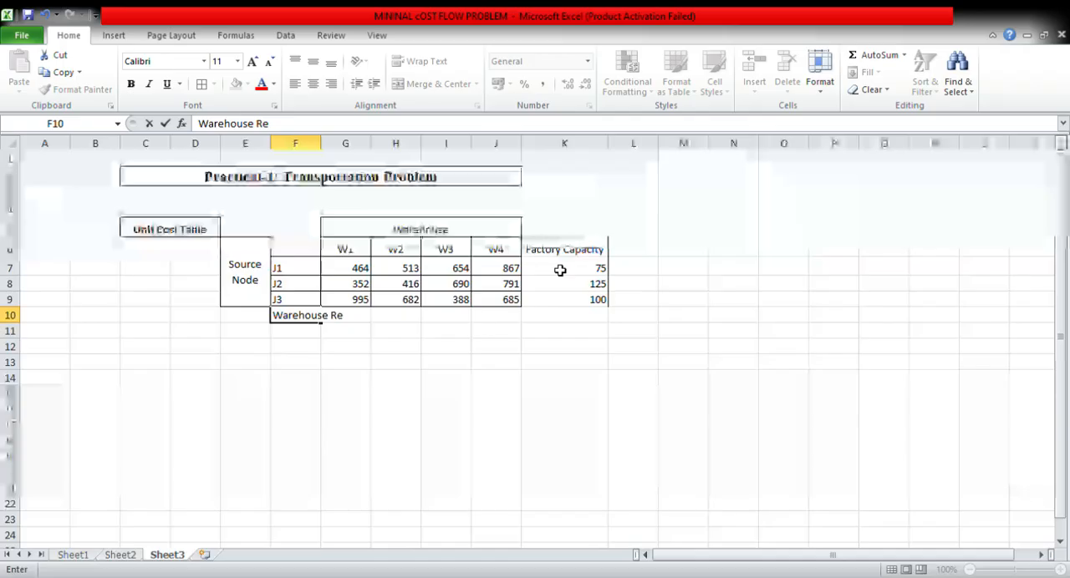
pyautogui.write('qu')
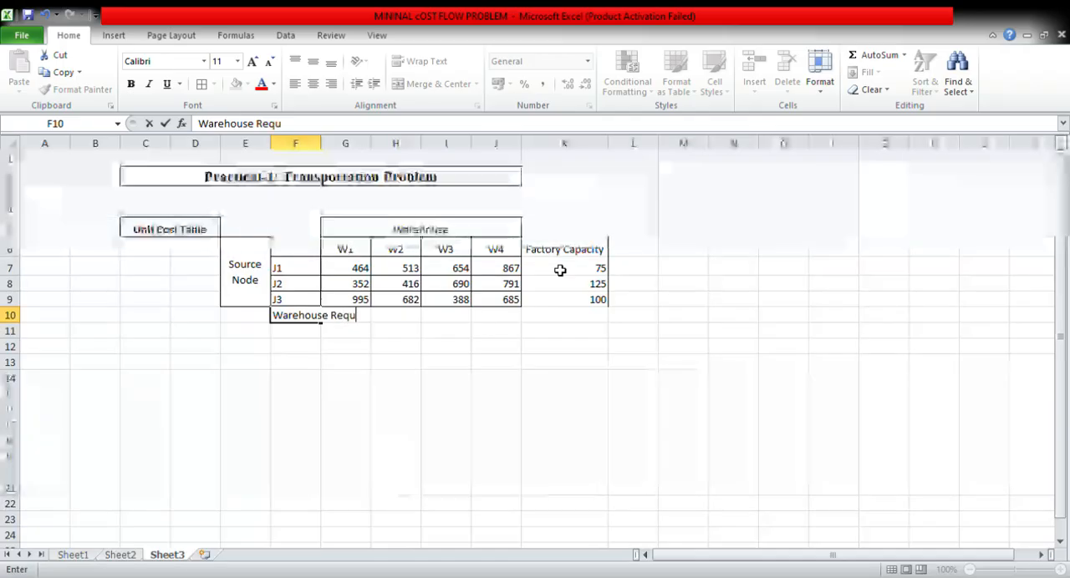
pyautogui.write('irement')
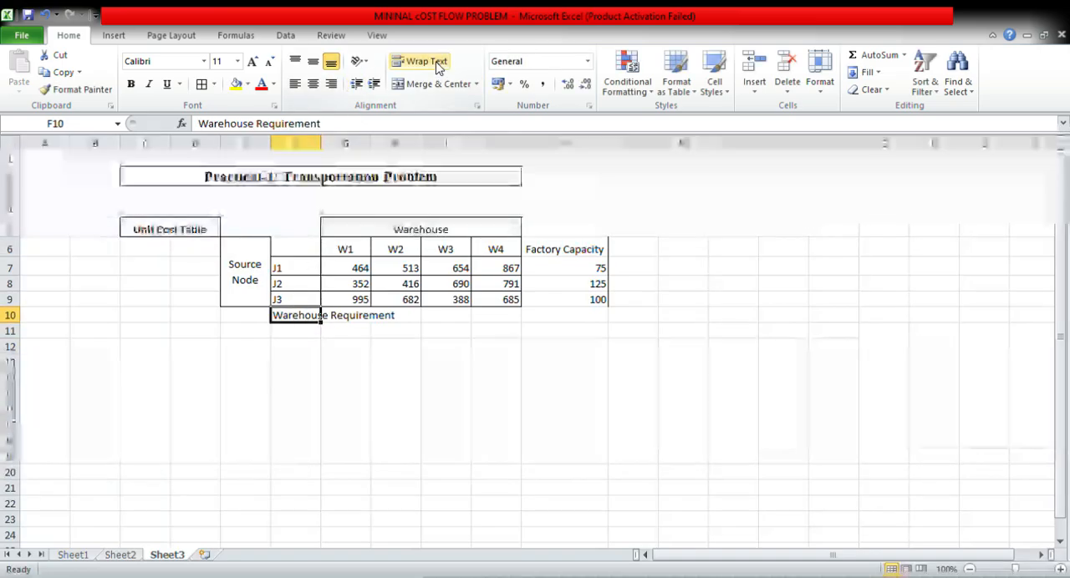
pyautogui.click(425, 61)
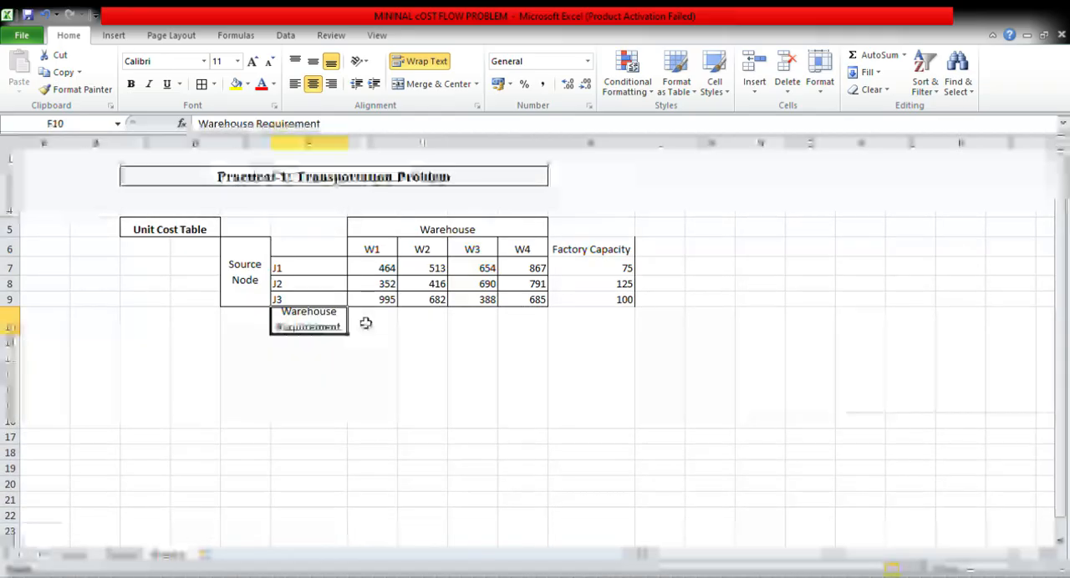
pyautogui.click(372, 321)
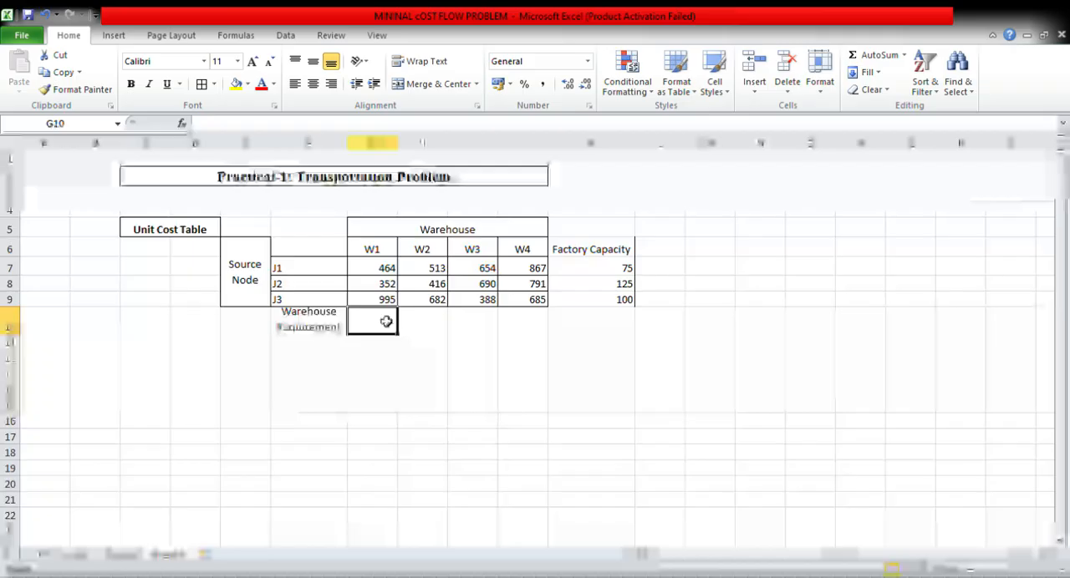
# Step: Enter warehouse requirements 80, 65, 70 and 85 in G10:J10
pyautogui.click(422, 321)
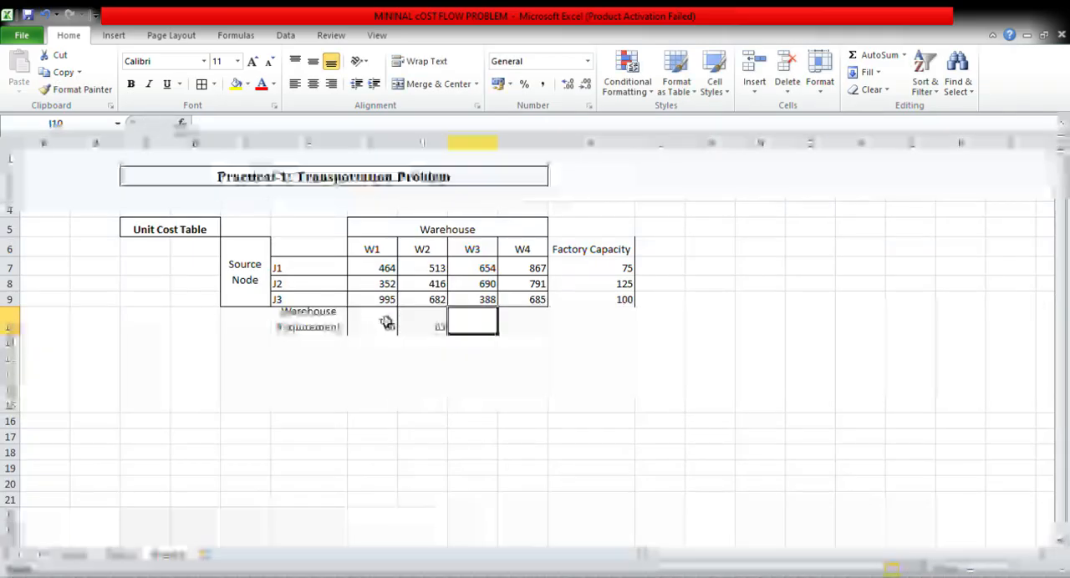
pyautogui.write('70')
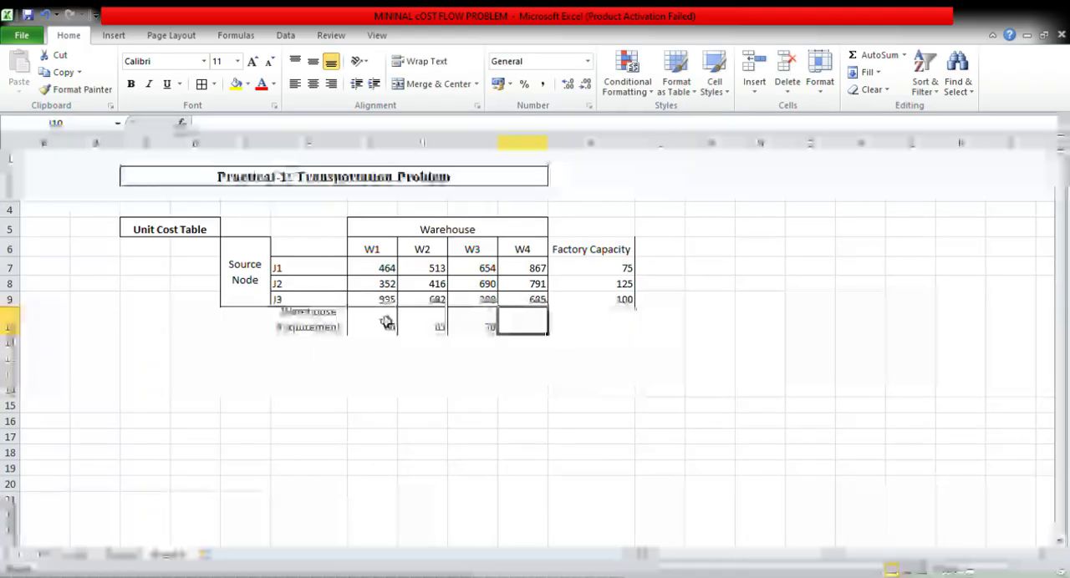
pyautogui.write('85')
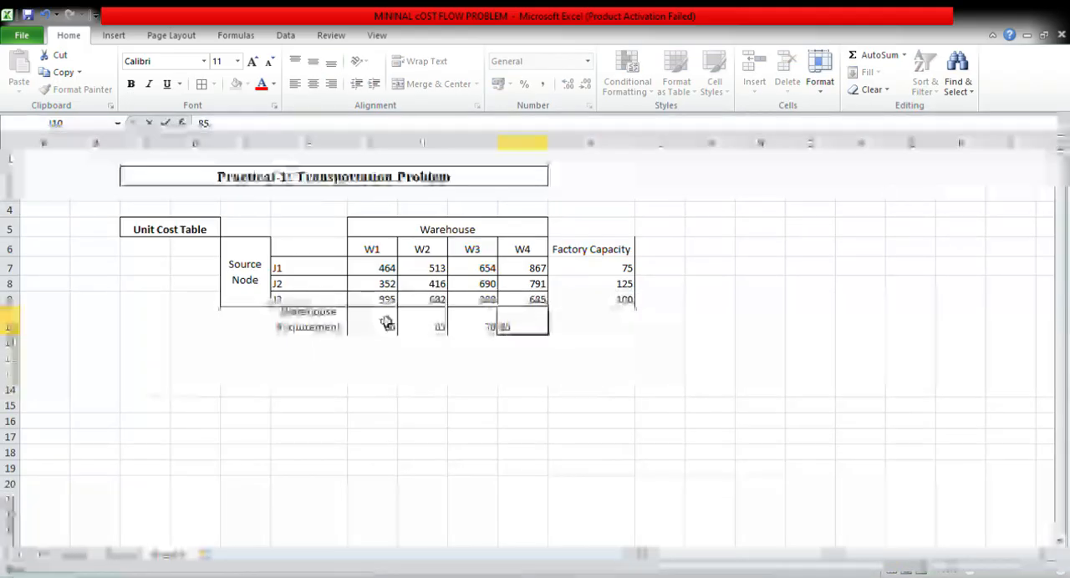
# Step: Shade requirements and capacities yellow and the unit costs light green
pyautogui.moveTo(371, 326); pyautogui.dragTo(487, 326)
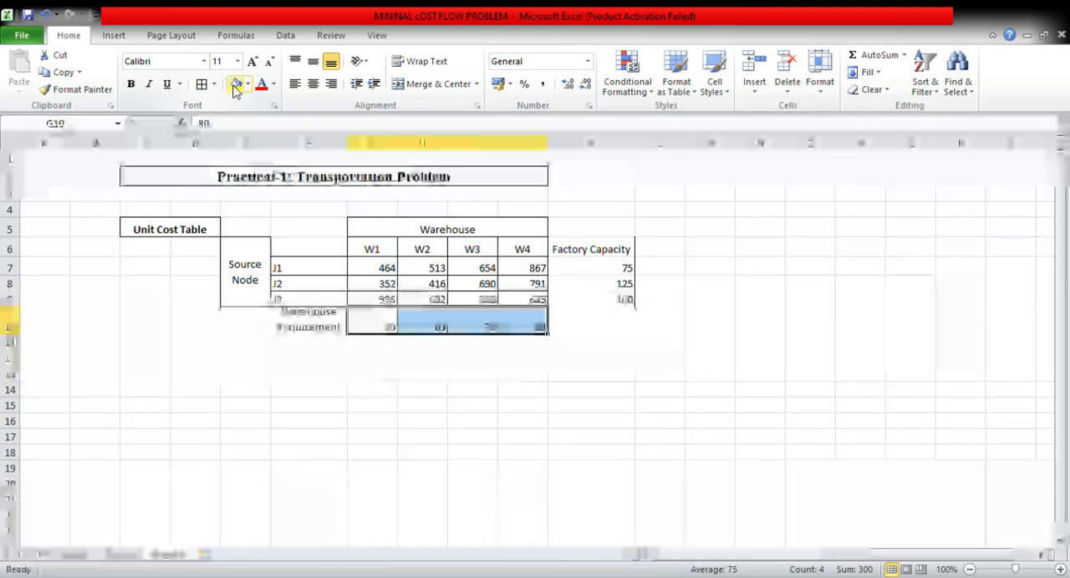
pyautogui.click(237, 84)
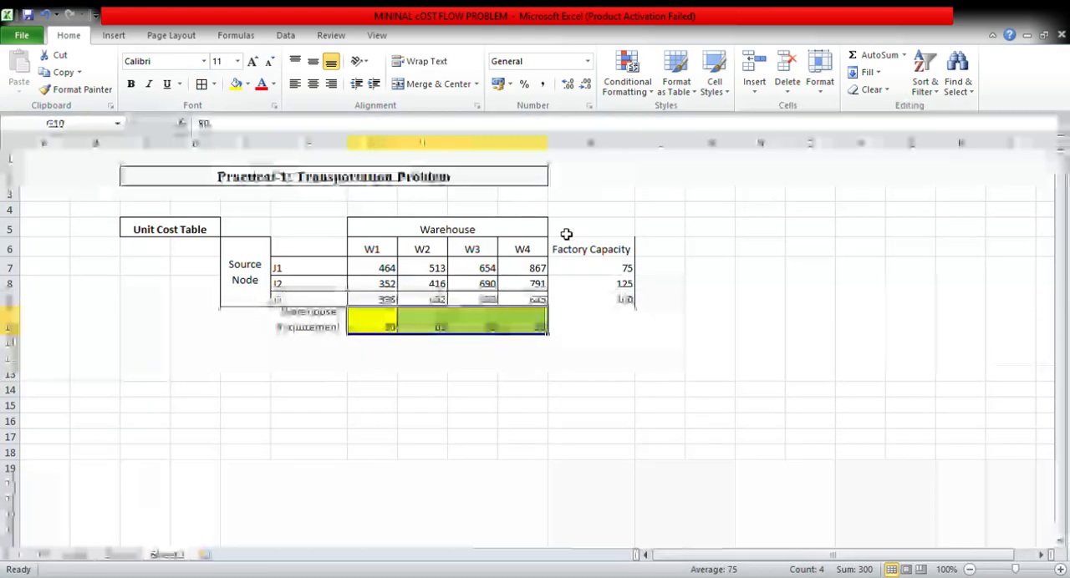
pyautogui.click(372, 321)
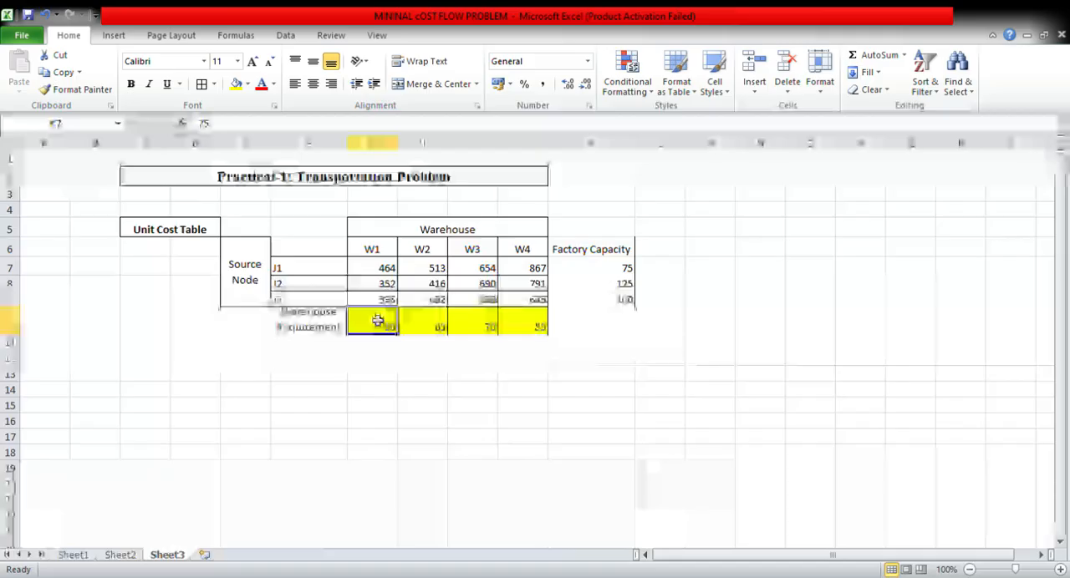
pyautogui.moveTo(374, 322); pyautogui.dragTo(474, 326)
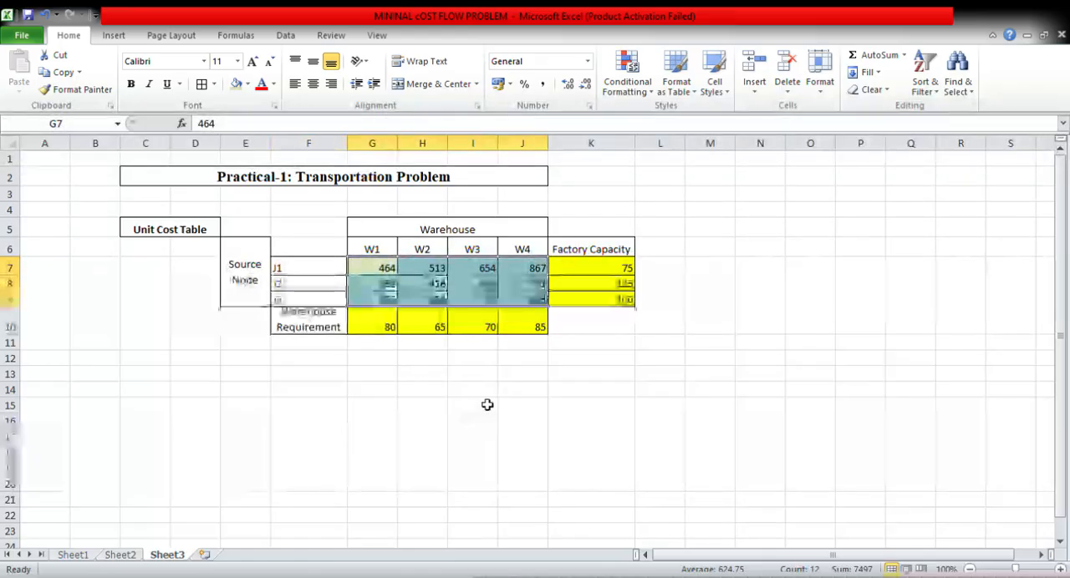
pyautogui.click(472, 404)
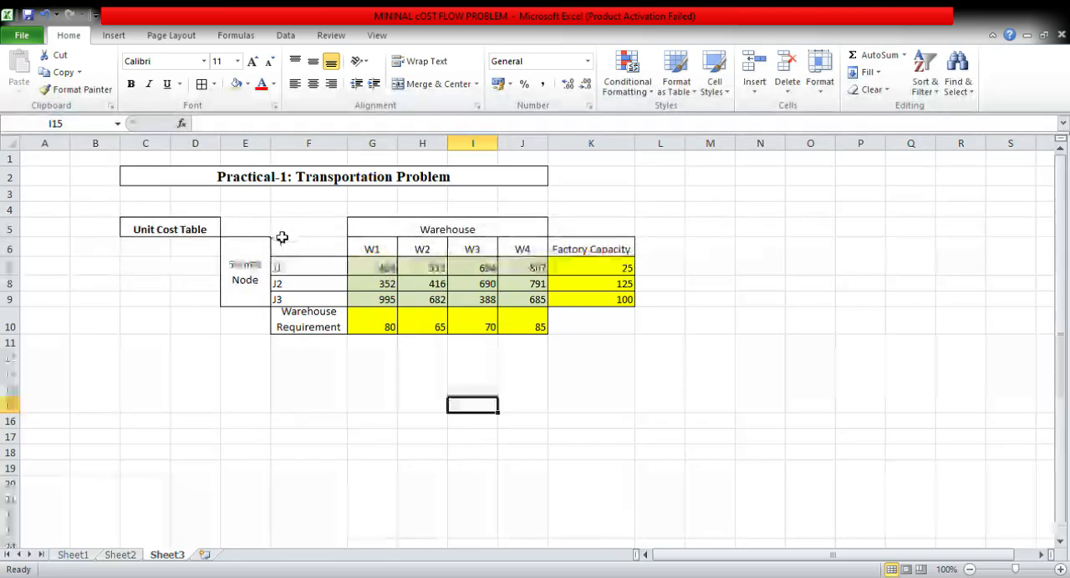
# Step: Copy the cost table F6:K10 and paste the duplicate starting at F14
pyautogui.moveTo(308, 249); pyautogui.dragTo(472, 299)
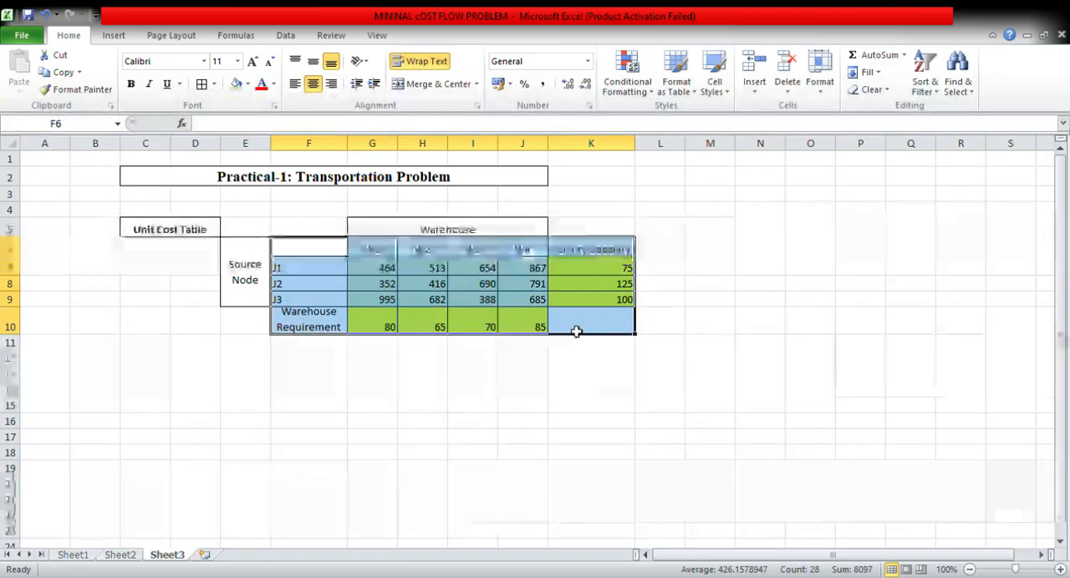
pyautogui.press('ctrl+c')
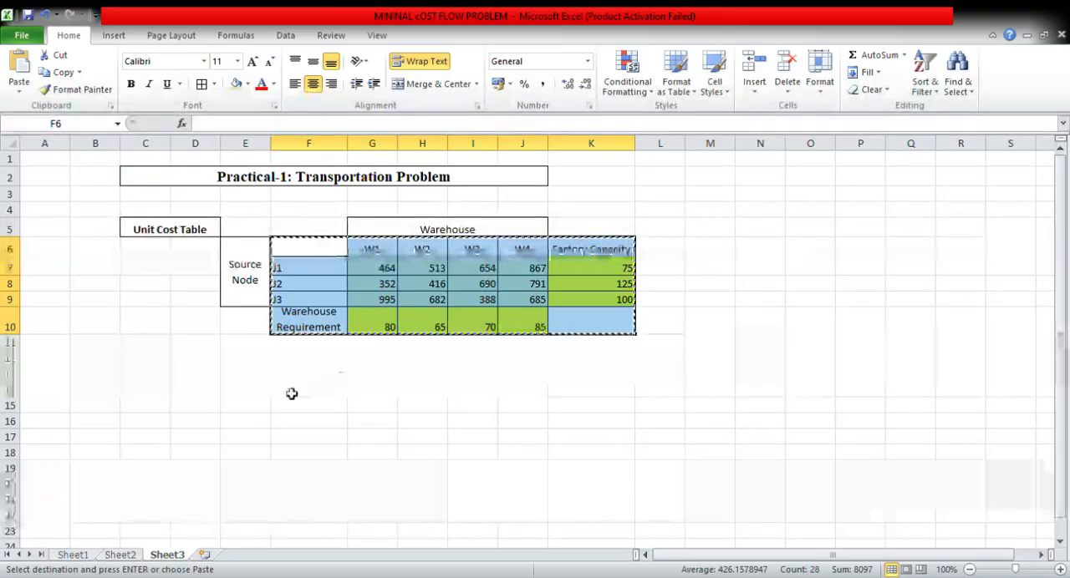
pyautogui.click(309, 391)
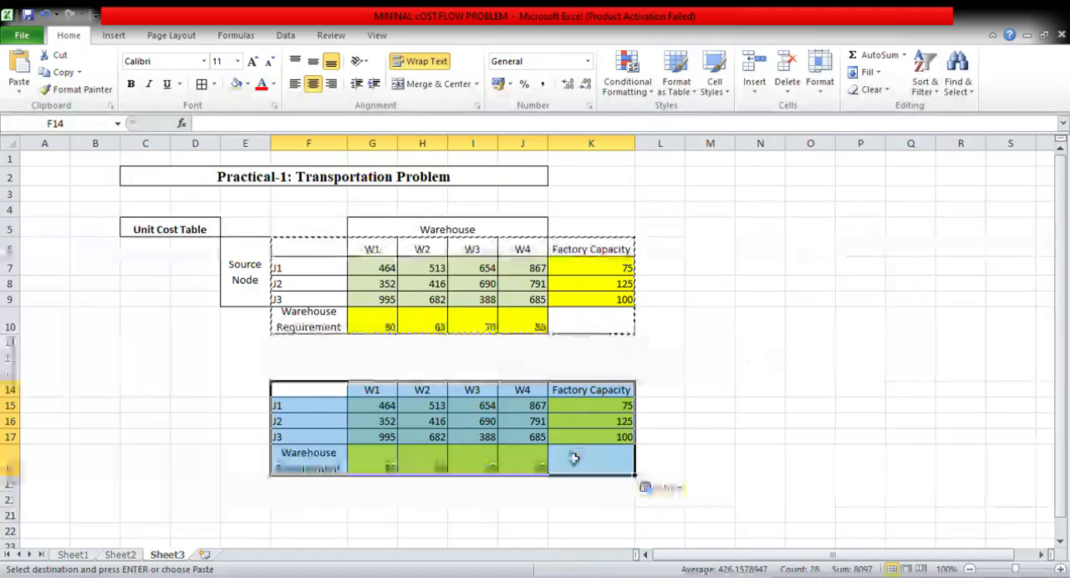
pyautogui.click(591, 459)
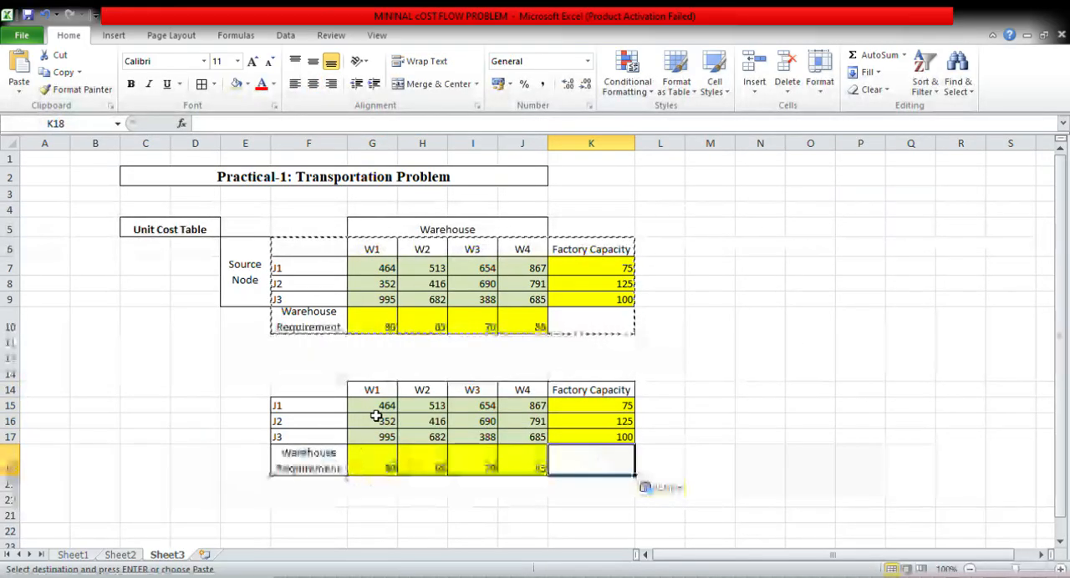
pyautogui.click(372, 405)
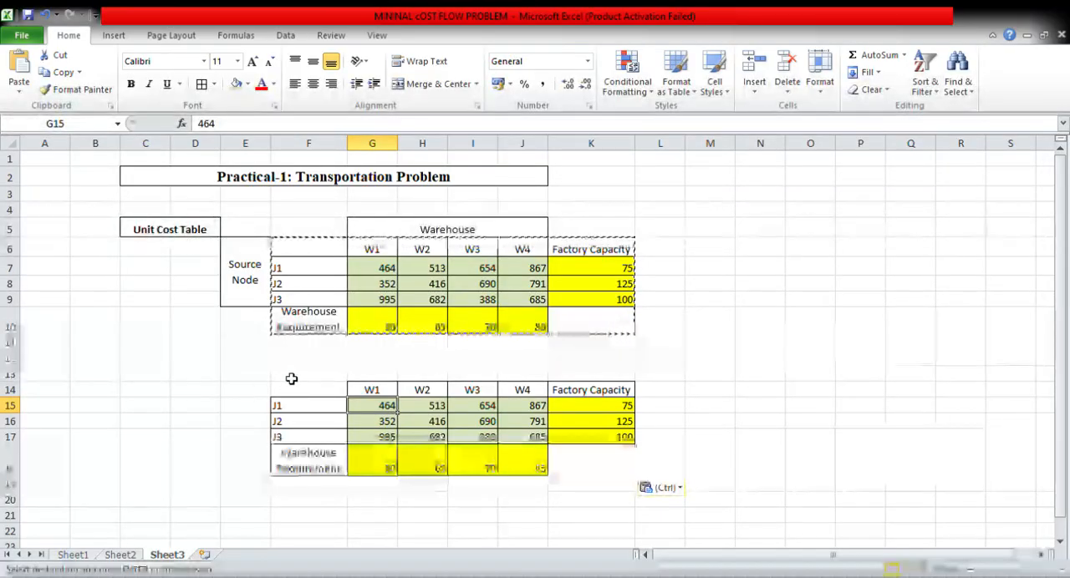
pyautogui.click(146, 374)
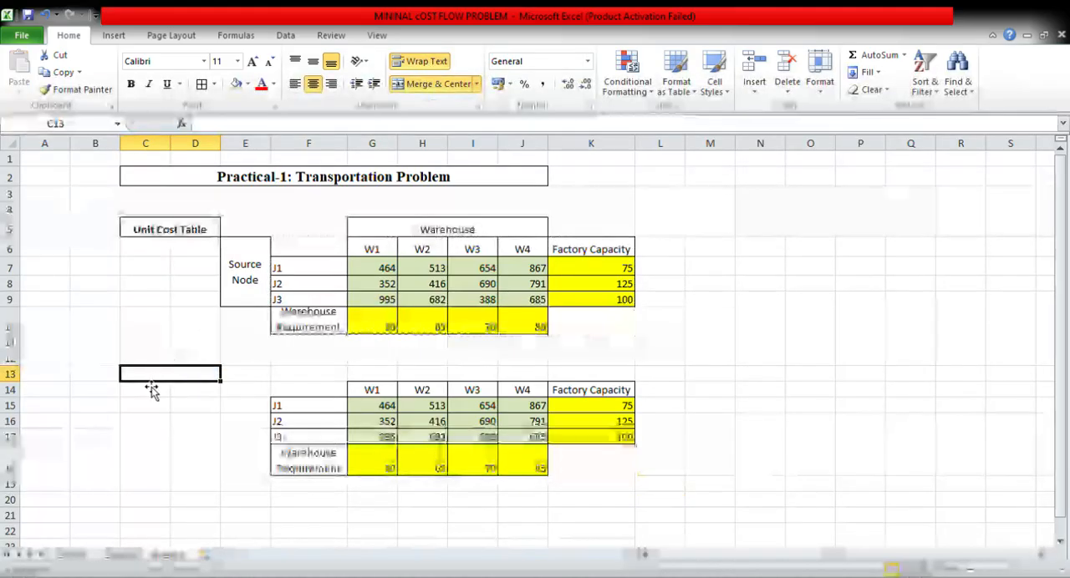
# Step: Type 'Volume Table' into C13 and make it bold
pyautogui.doubleClick(170, 374)
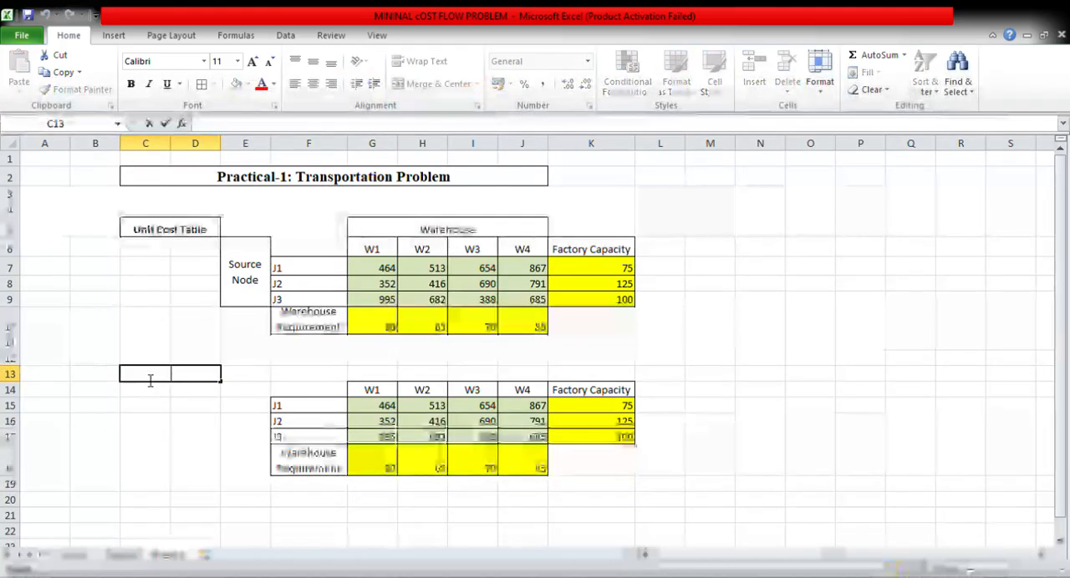
pyautogui.write('Vo')
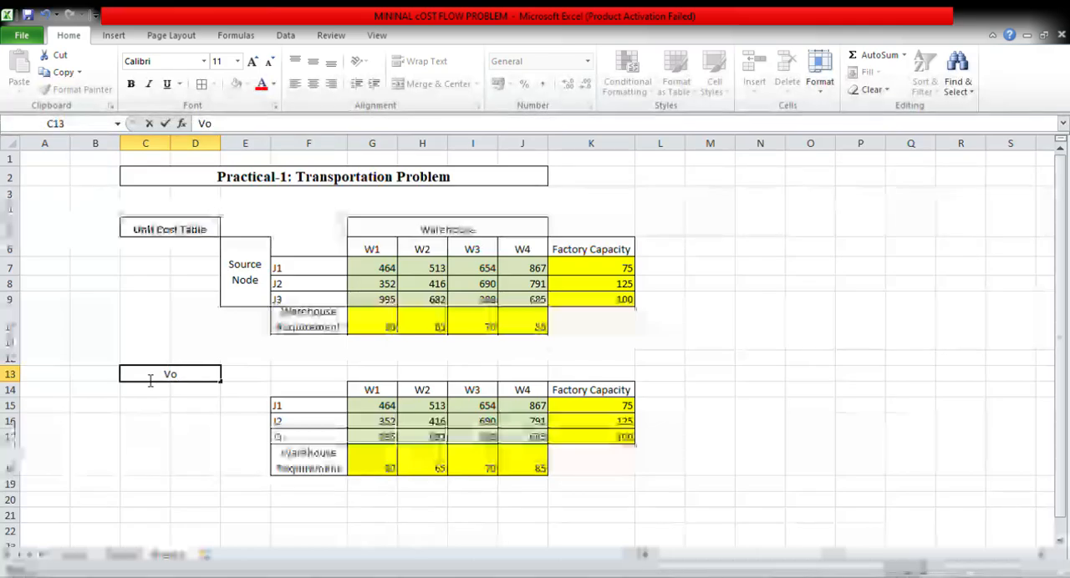
pyautogui.write('lume')
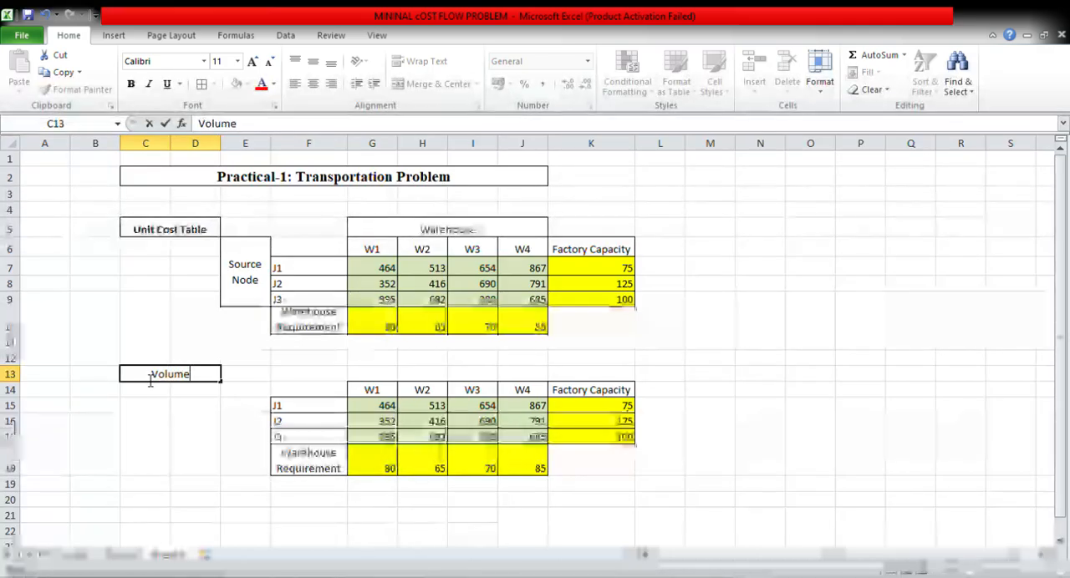
pyautogui.write('Tab')
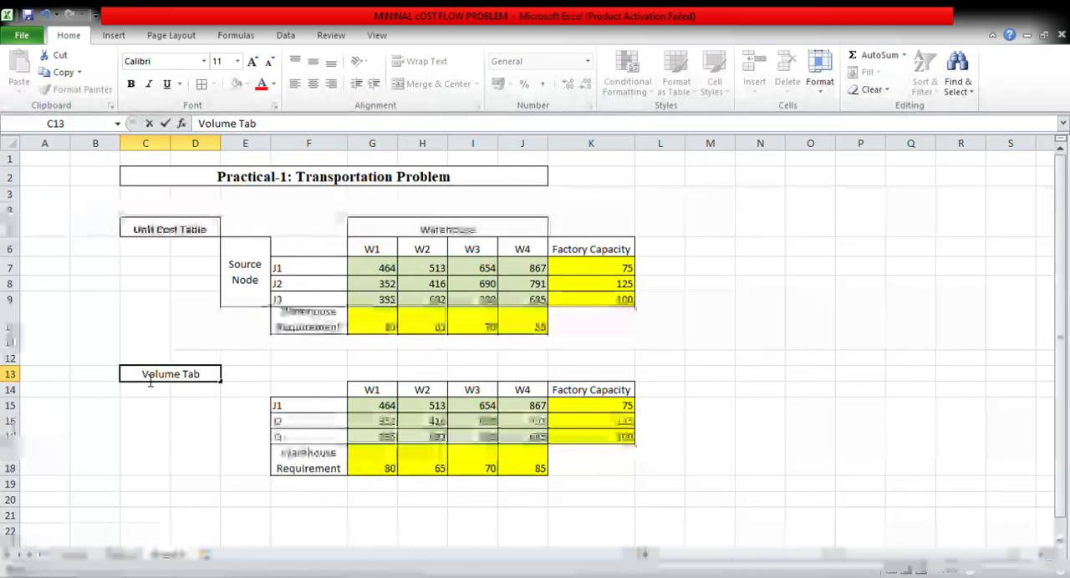
pyautogui.write('le')
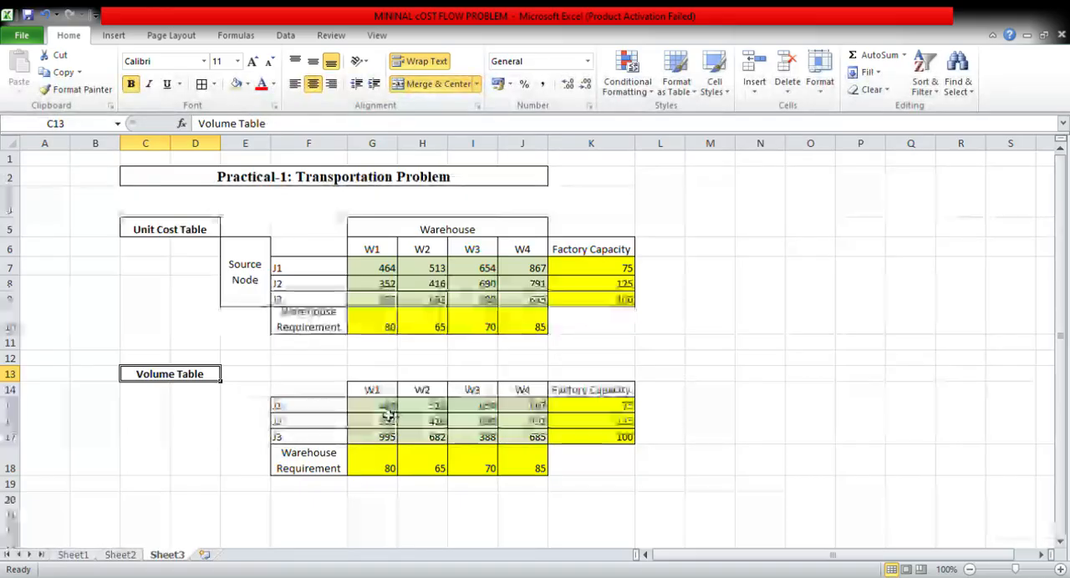
# Step: Clear the copied costs from G15:J17 and shade those volume cells orange
pyautogui.moveTo(372, 405); pyautogui.dragTo(522, 436)
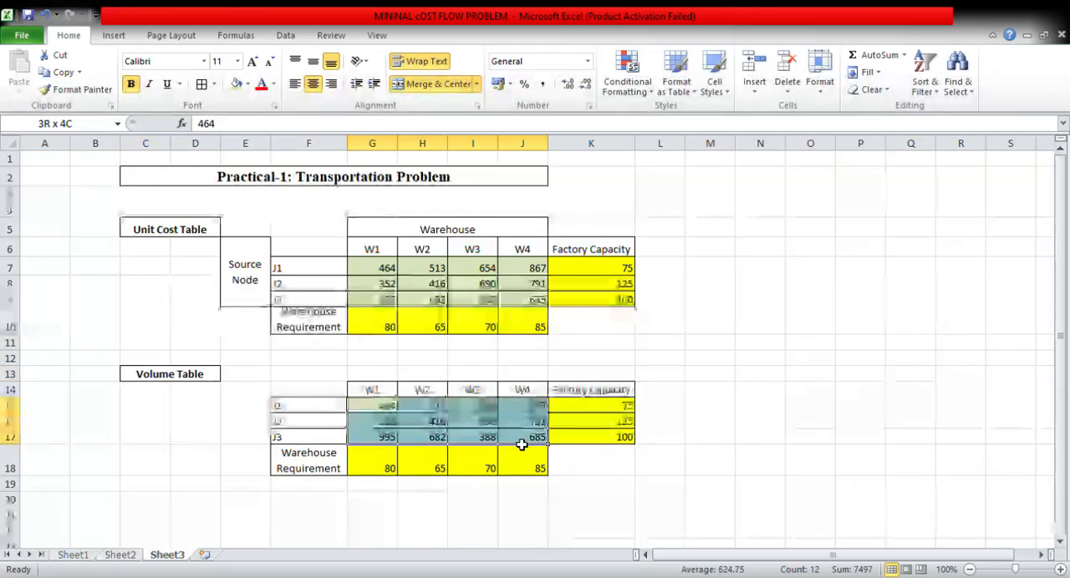
pyautogui.click(372, 405)
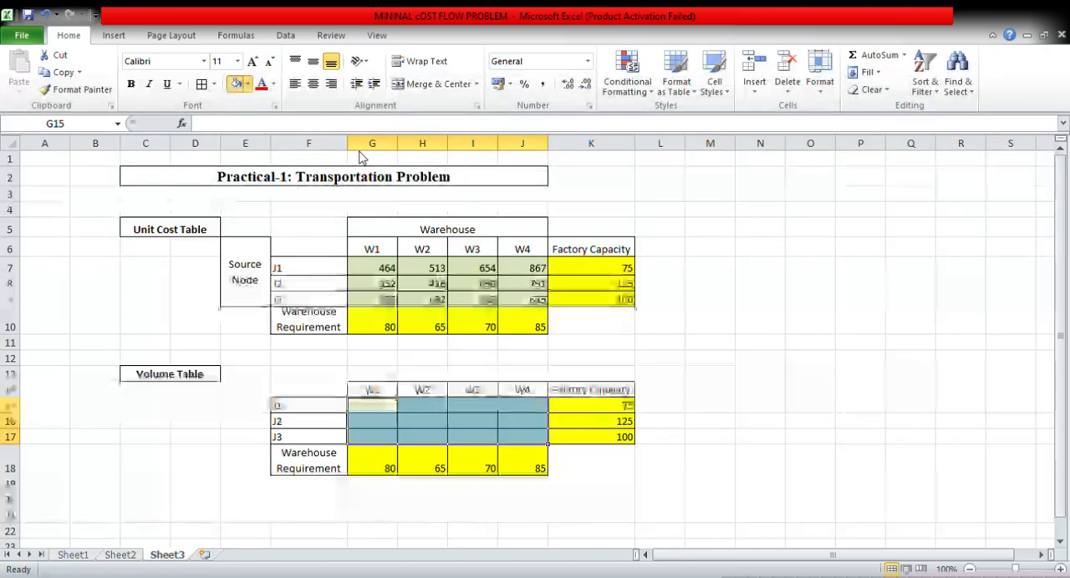
pyautogui.click(605, 467)
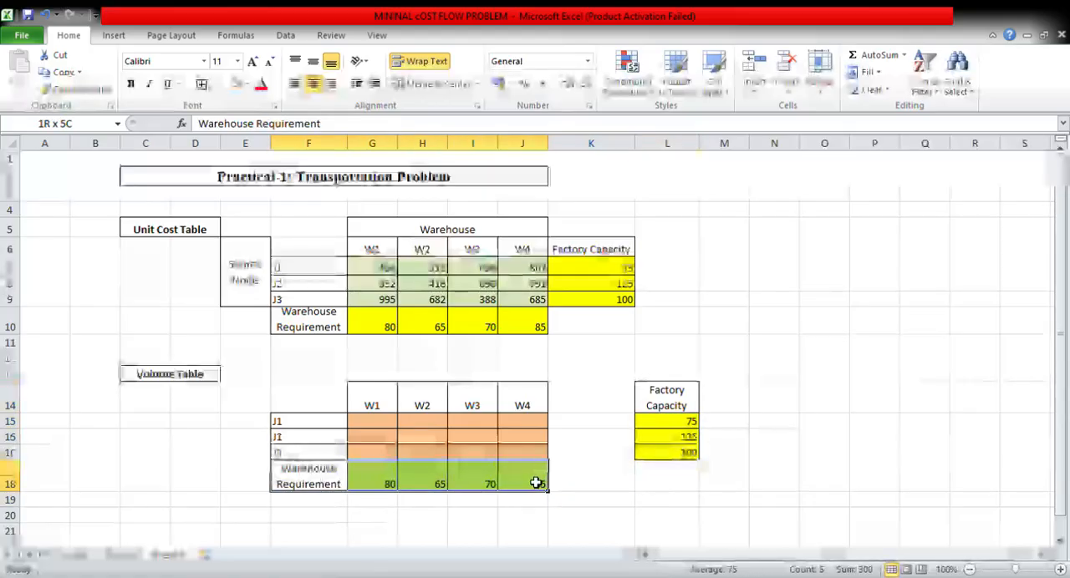
pyautogui.click(535, 483)
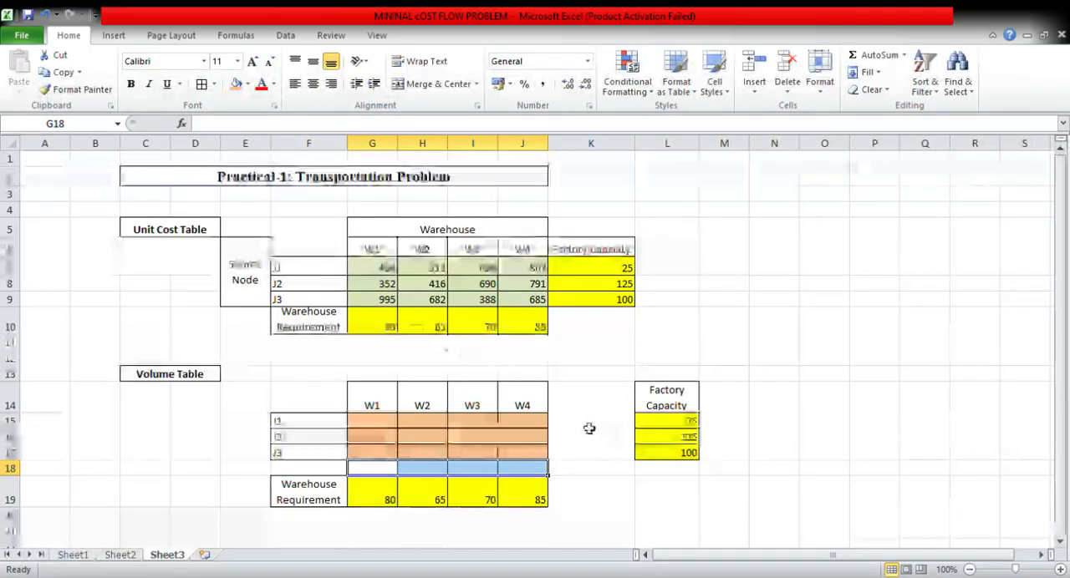
pyautogui.moveTo(591, 420); pyautogui.dragTo(591, 453)
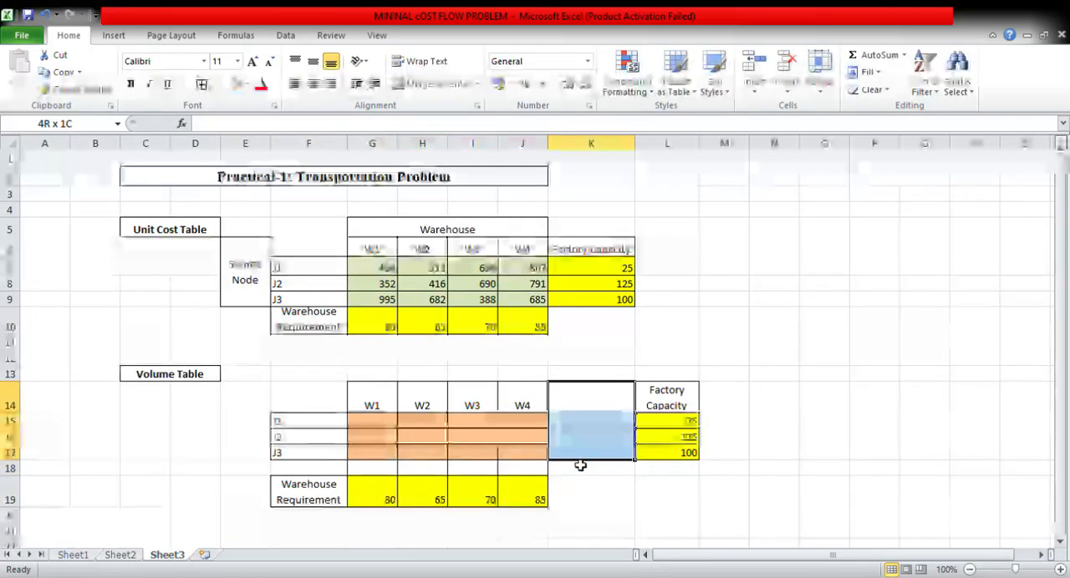
pyautogui.click(591, 422)
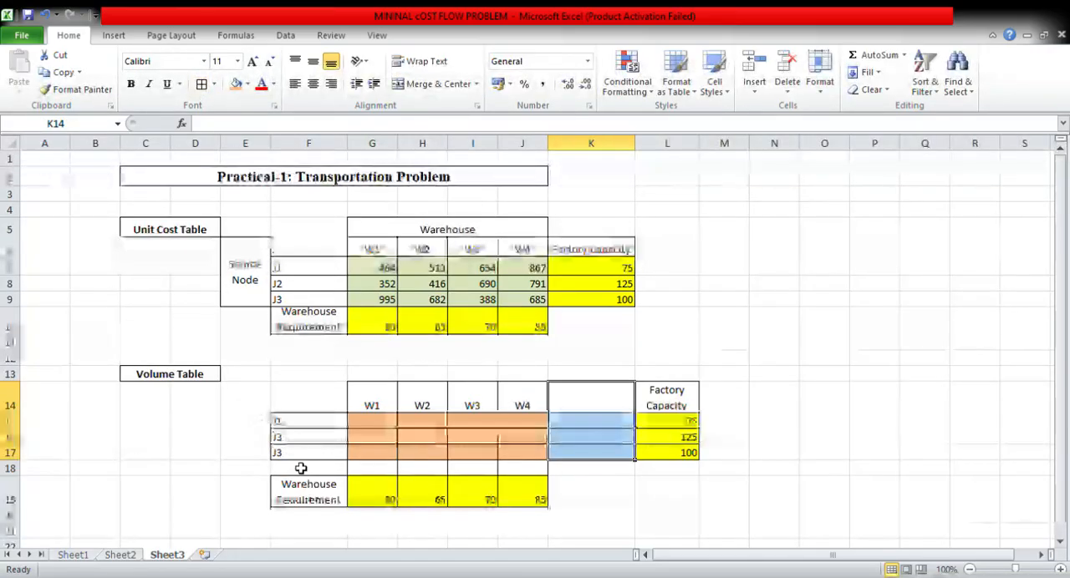
pyautogui.click(308, 469)
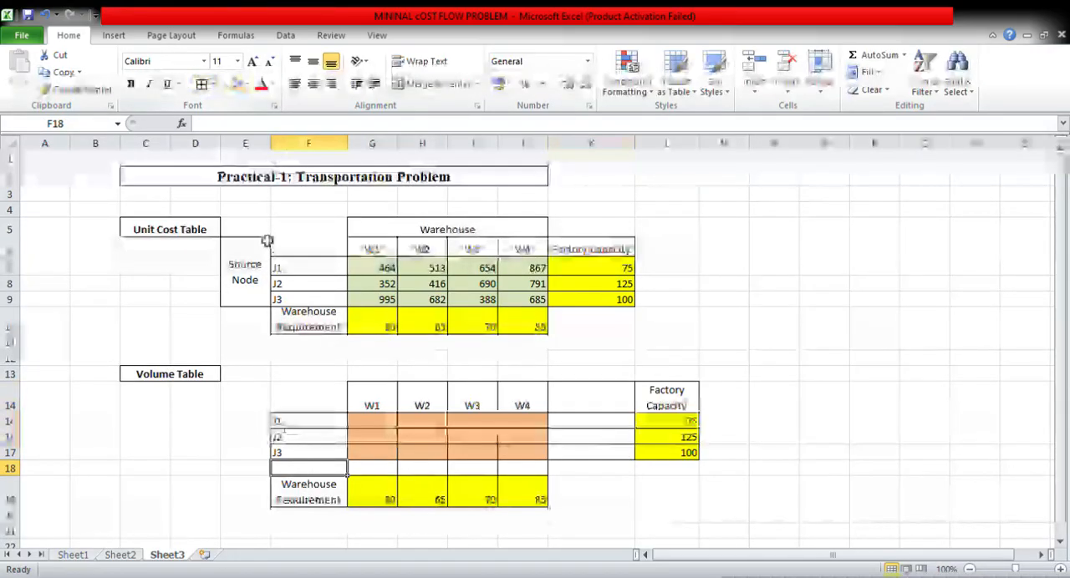
pyautogui.click(591, 397)
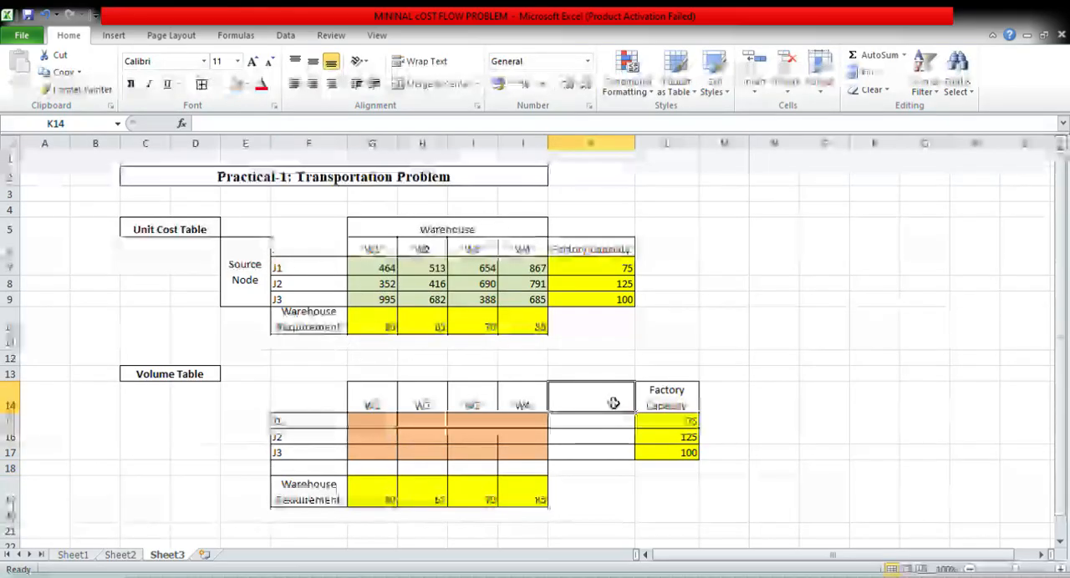
# Step: Add a 'Factory Supply' heading in K14 and a wrapped 'Warehouse Demand' label in F18
pyautogui.write('F')
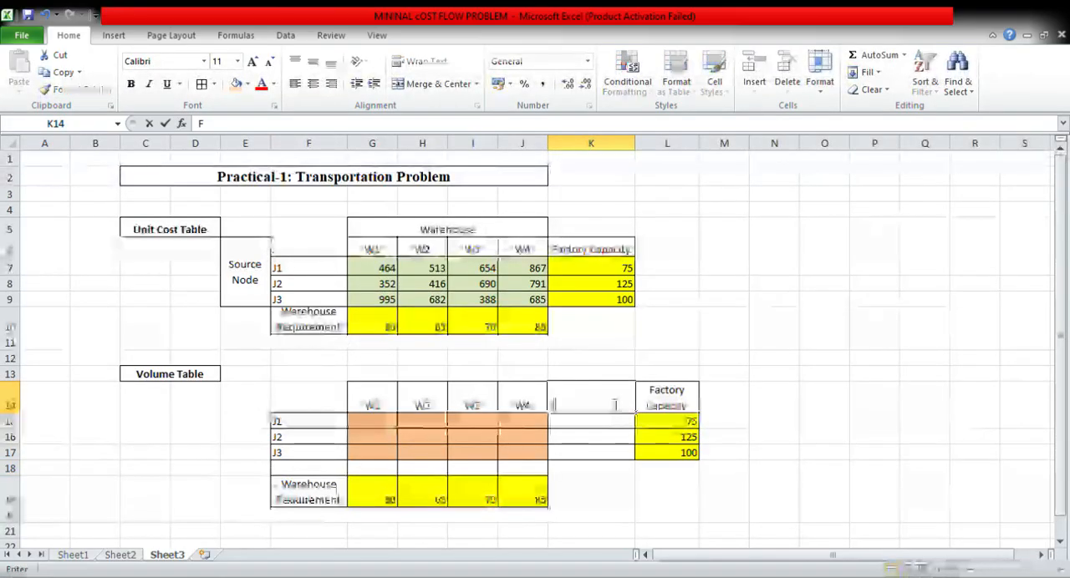
pyautogui.write('ac')
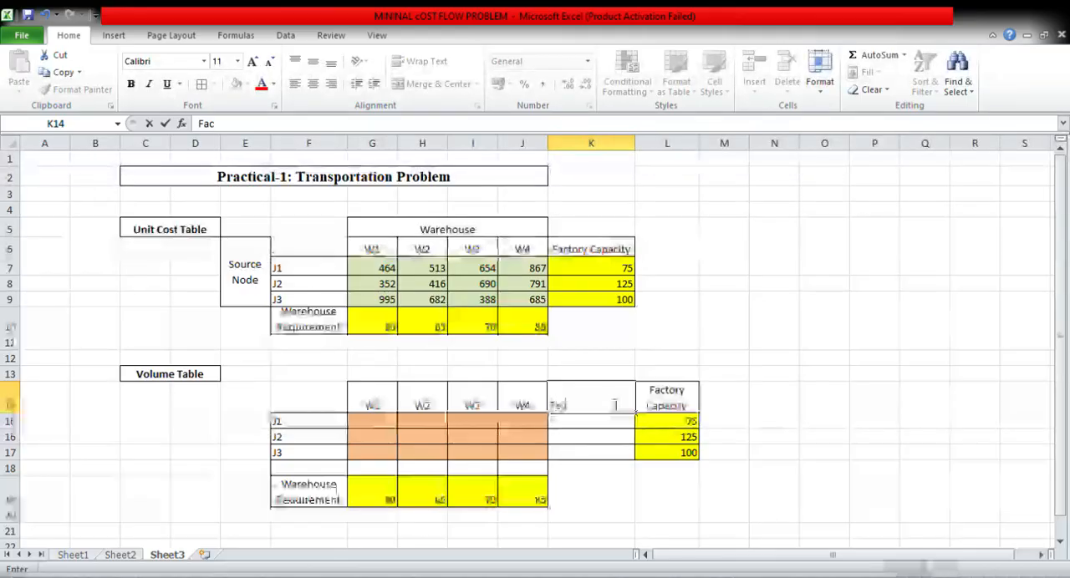
pyautogui.write('tory Supply')
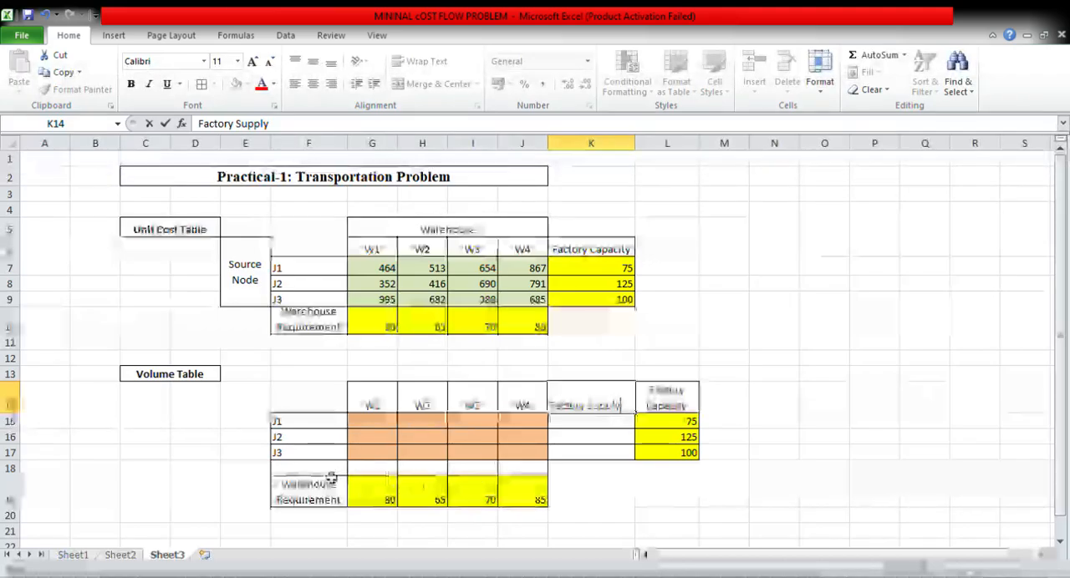
pyautogui.click(307, 468)
pyautogui.write('Warehouse Demand')
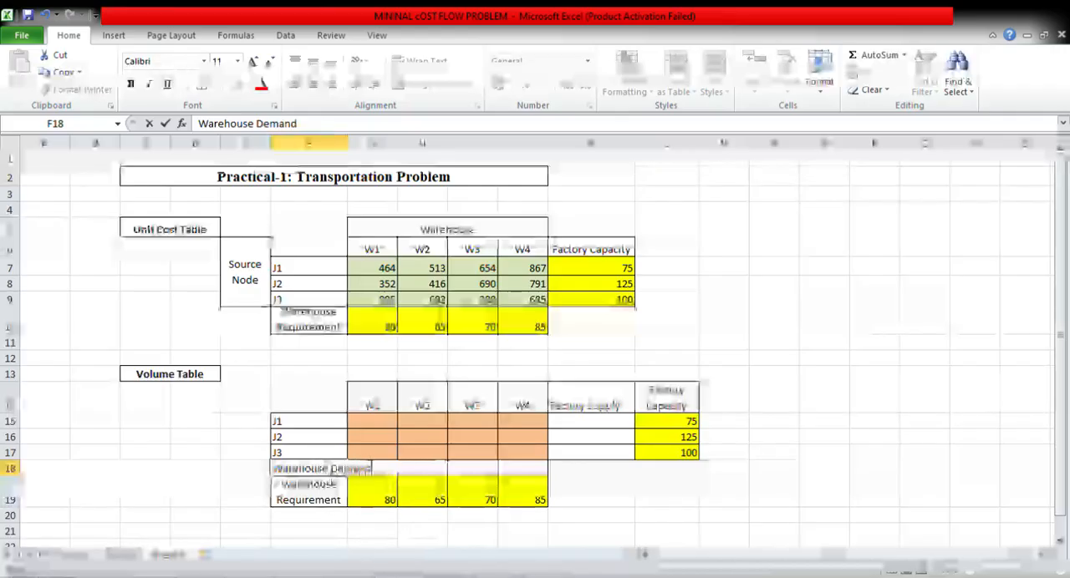
pyautogui.click(245, 468)
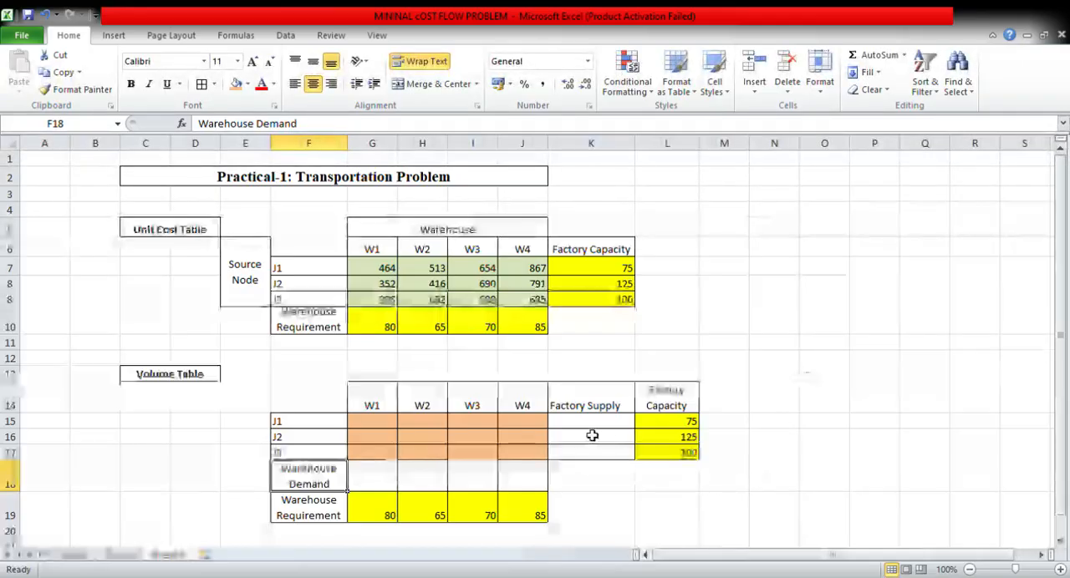
# Step: Enter =SUM(G15:J15) in K15 and fill it down to K17
pyautogui.click(591, 428)
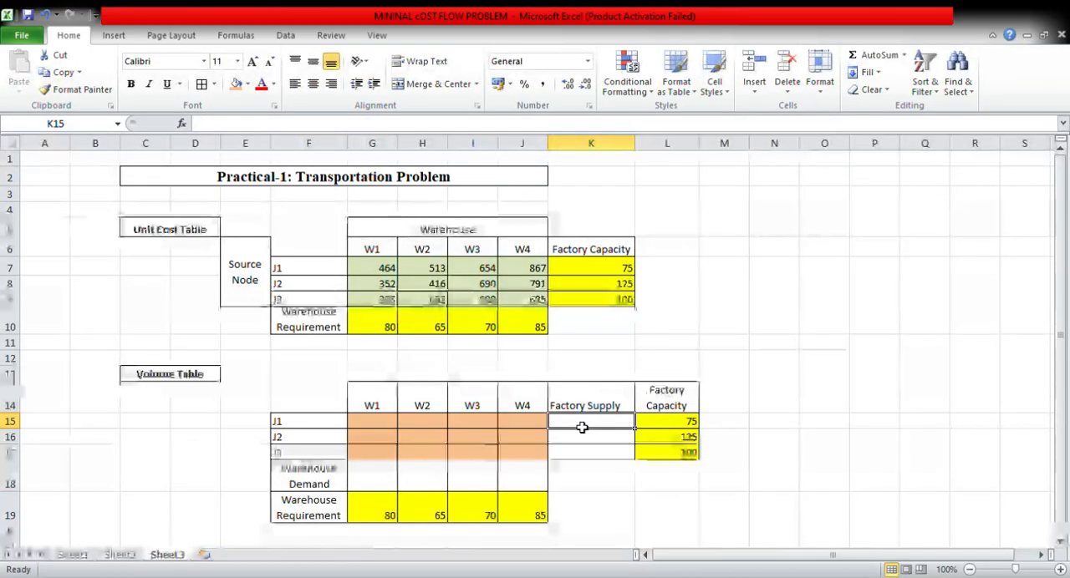
pyautogui.write('=')
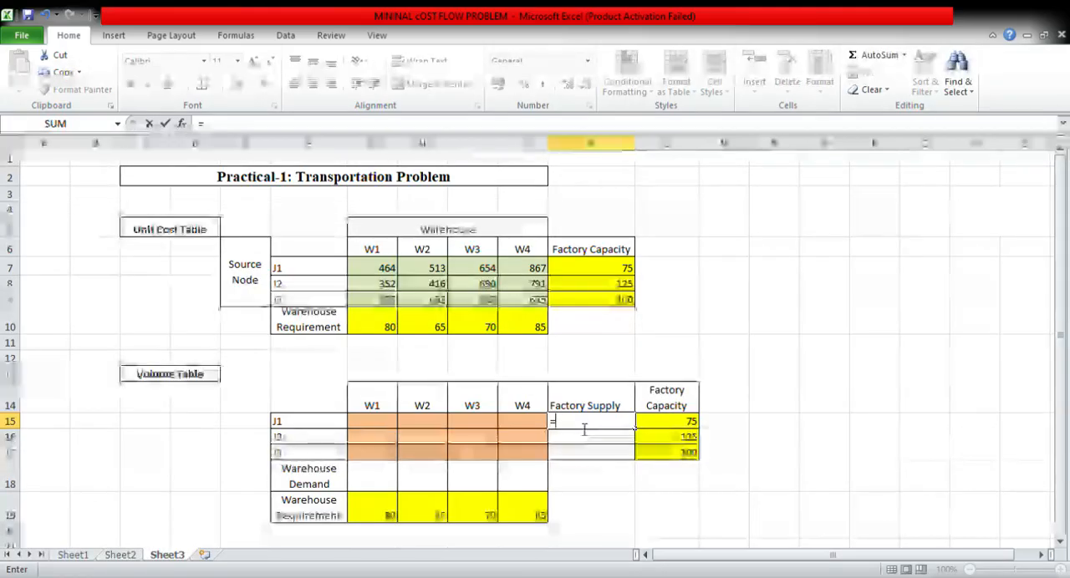
pyautogui.write('sum(G15:J15')
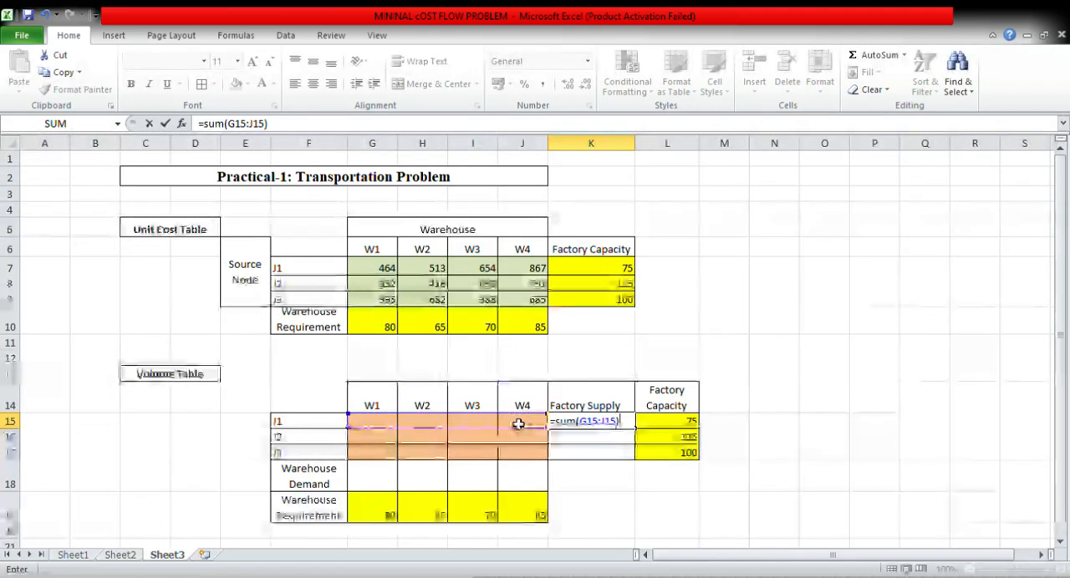
pyautogui.press('Return')
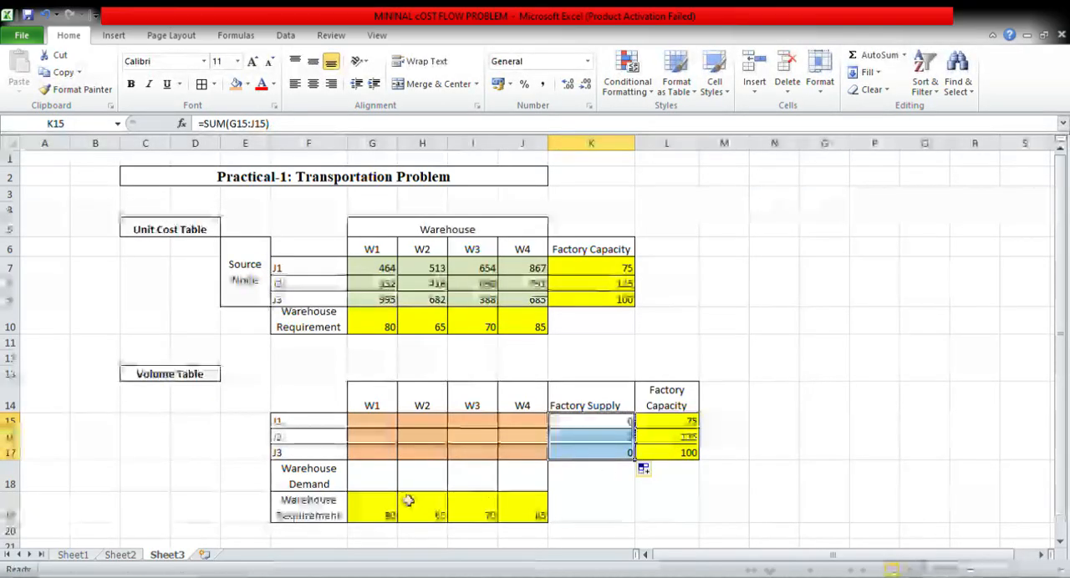
pyautogui.click(372, 475)
pyautogui.write('=sum(')
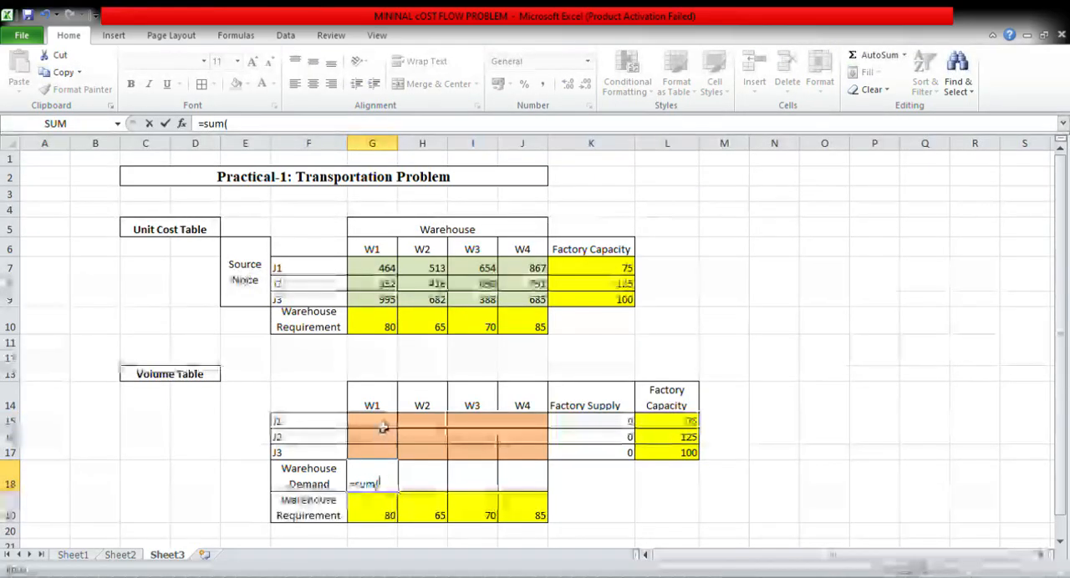
# Step: Total the W1 shipments in the Warehouse Demand row, then pick a cell for the Target Cell label
pyautogui.moveTo(372, 421); pyautogui.dragTo(372, 452)
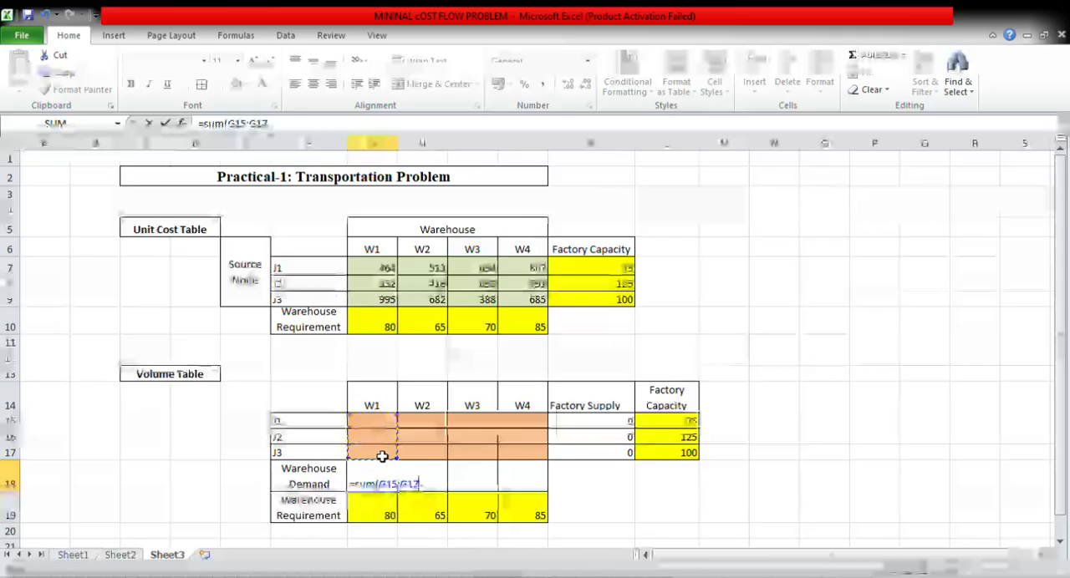
pyautogui.press('Return')
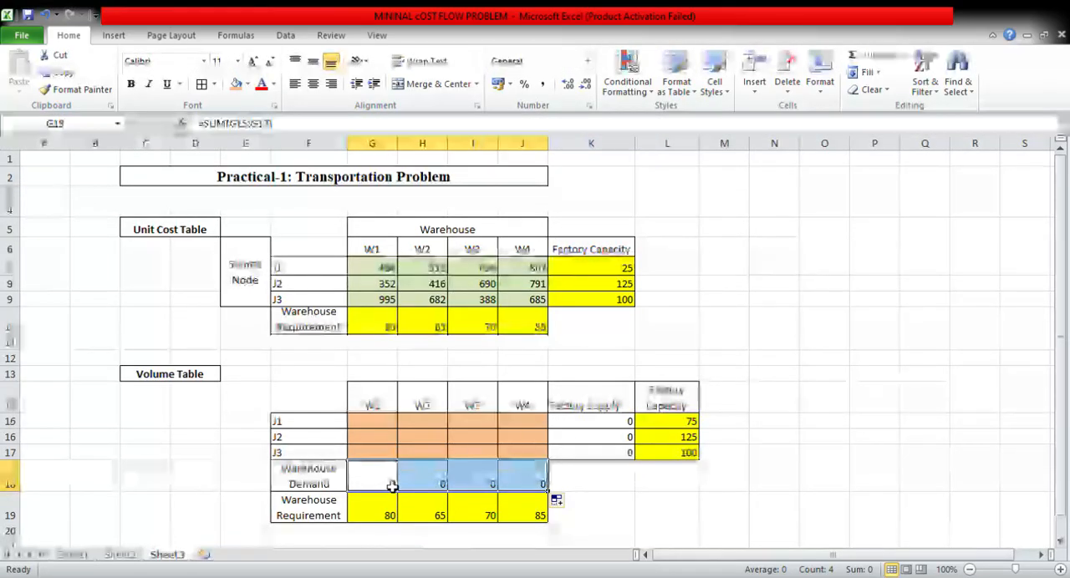
pyautogui.click(372, 485)
pyautogui.write('Target Cel')
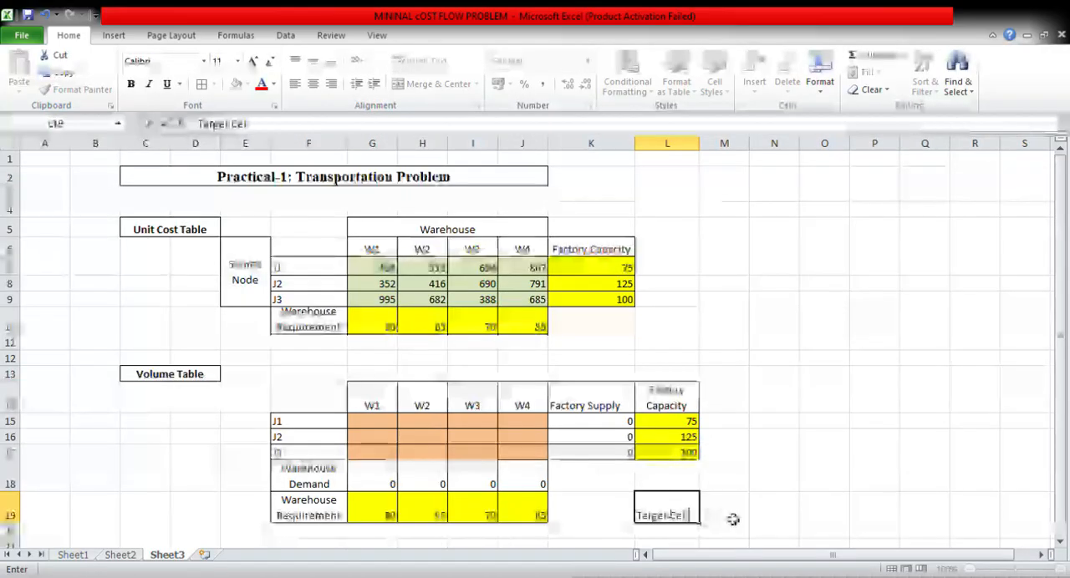
# Step: Confirm the Target Cell label and select the cell beside it
pyautogui.click(724, 508)
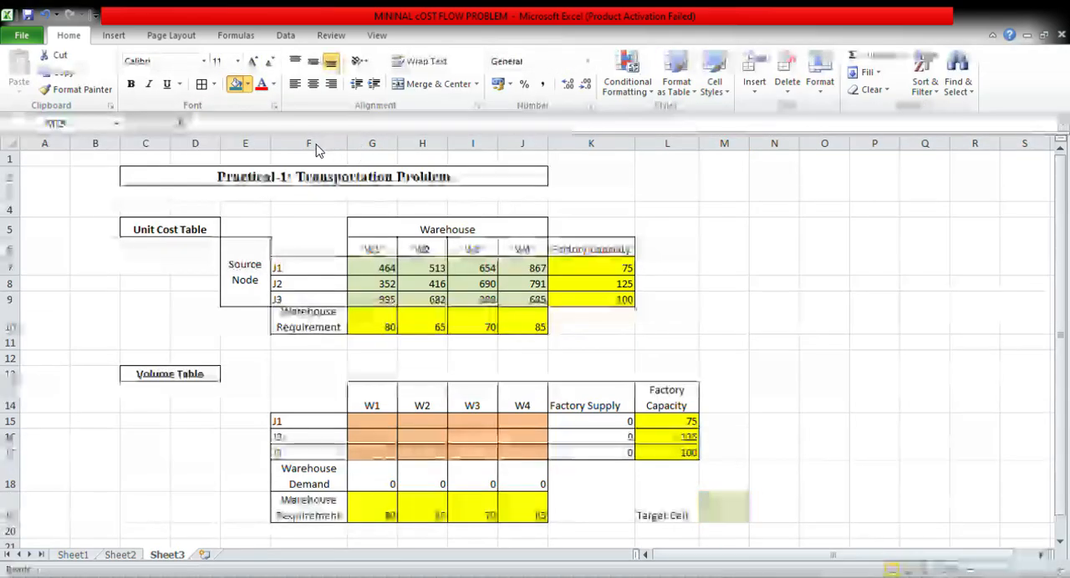
pyautogui.click(723, 509)
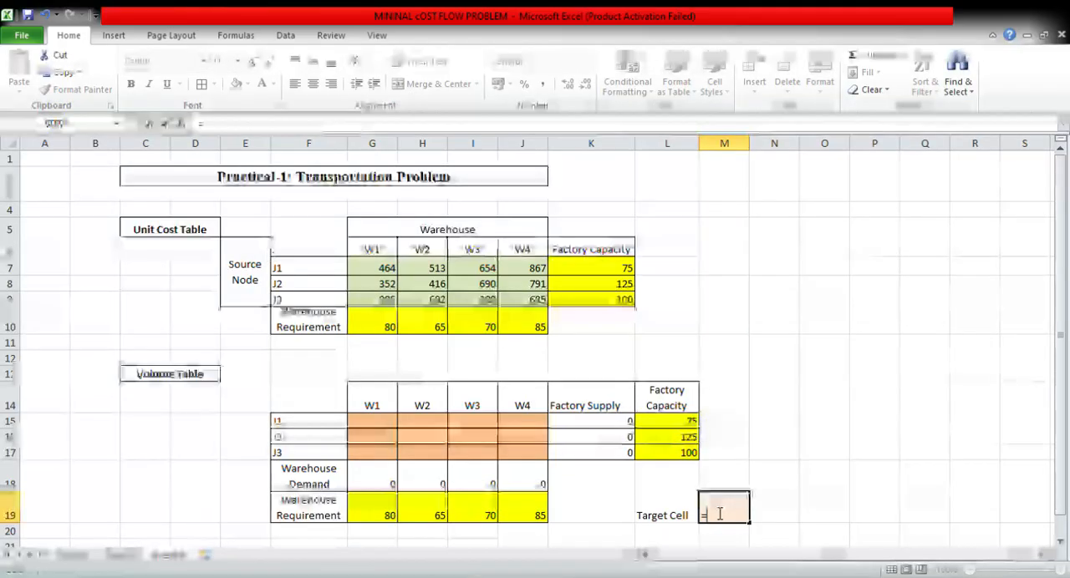
# Step: Enter =SUMPRODUCT of the unit costs and shipment volumes as the total cost
pyautogui.write('=sum')
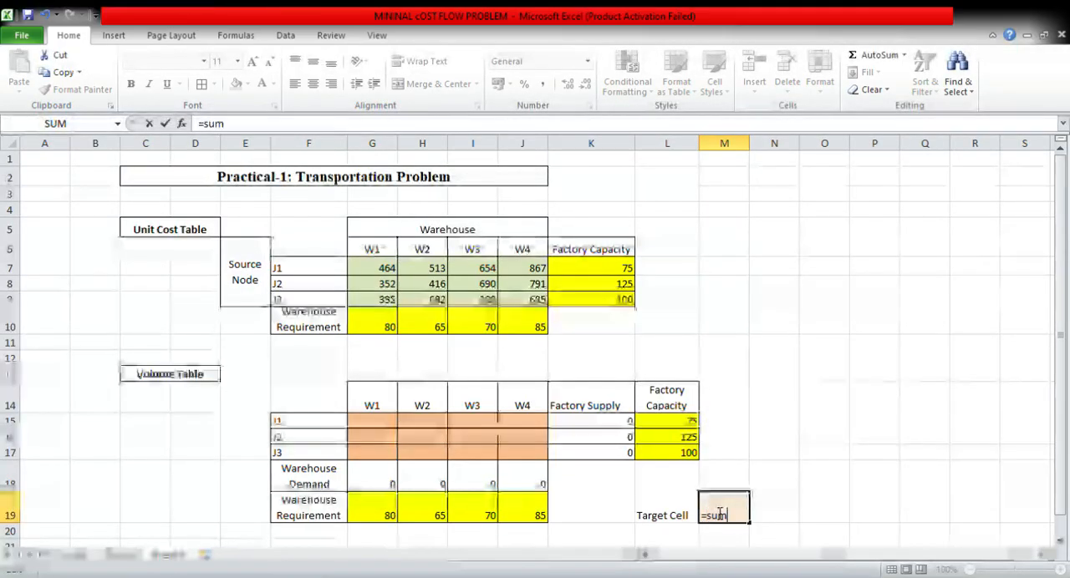
pyautogui.write('prod')
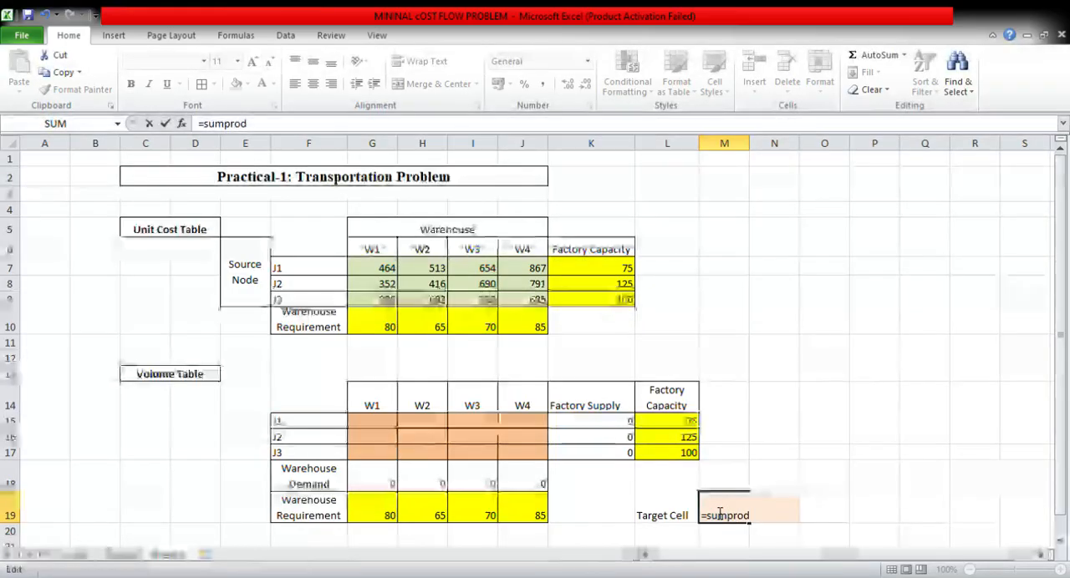
pyautogui.write('uct(')
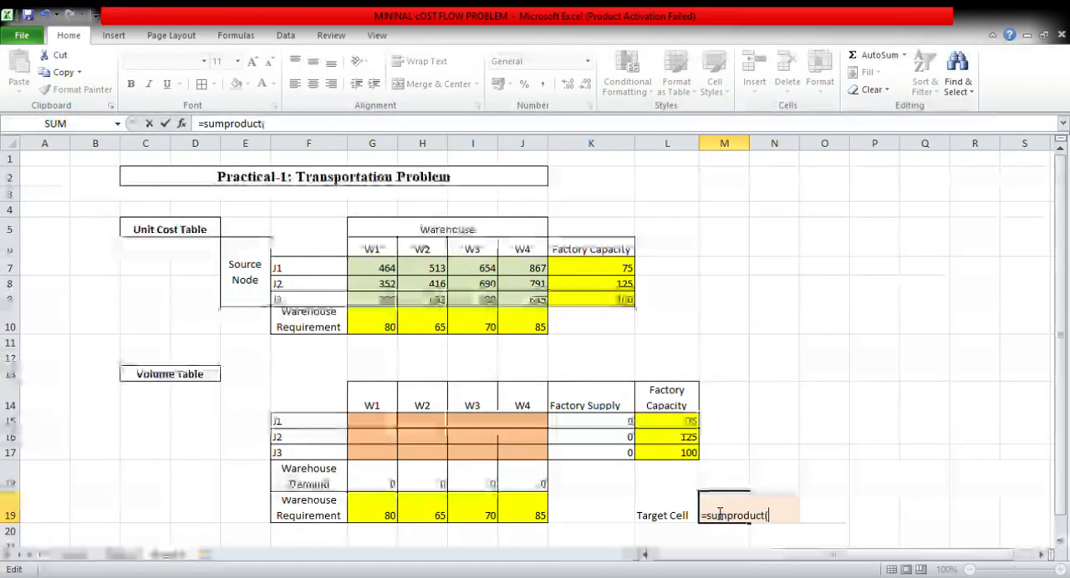
pyautogui.moveTo(372, 268); pyautogui.dragTo(472, 284)
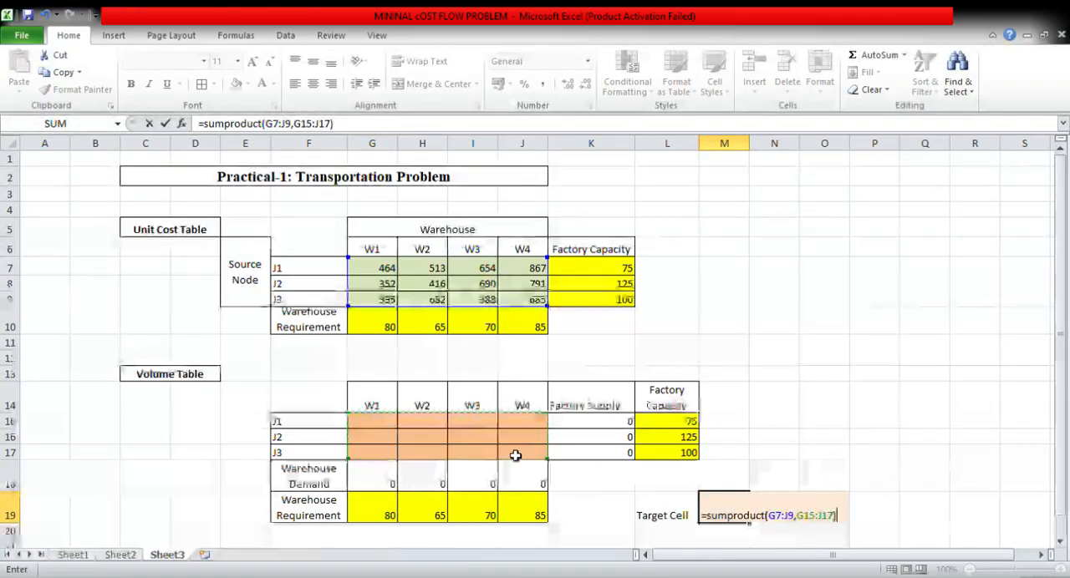
pyautogui.press('Return')
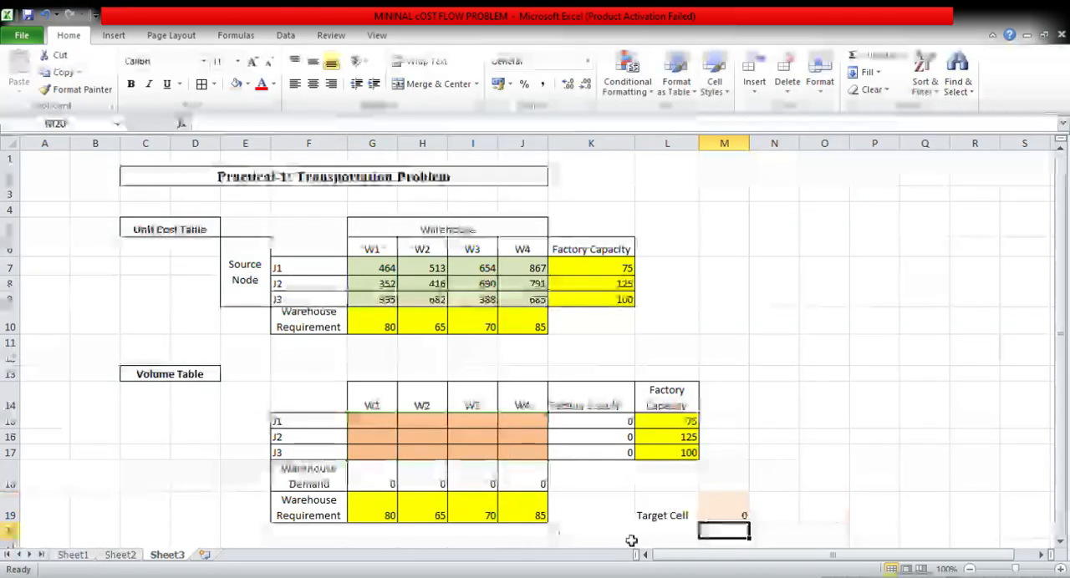
pyautogui.click(724, 515)
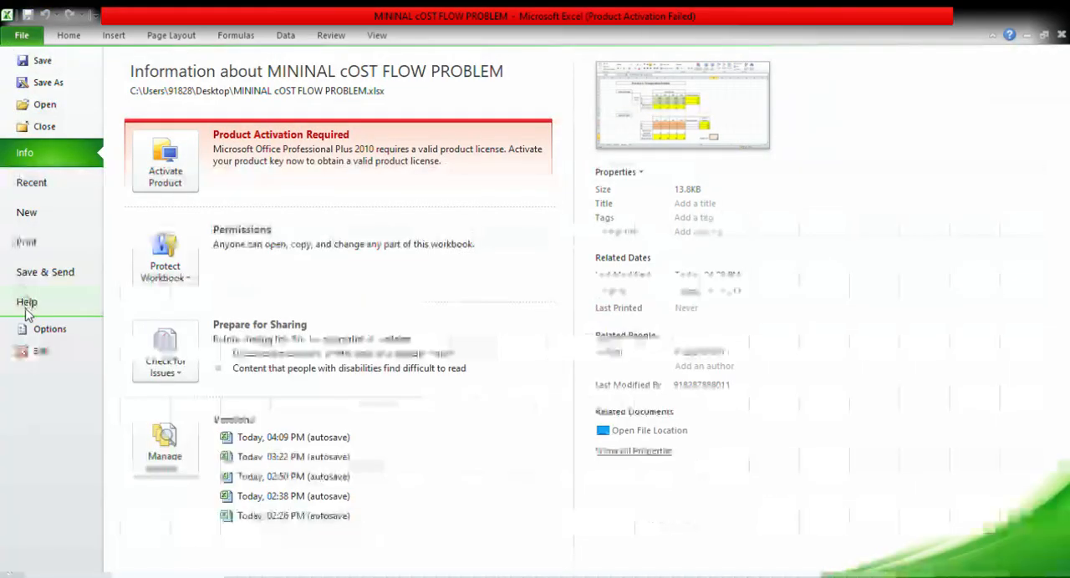
pyautogui.moveTo(49, 329)
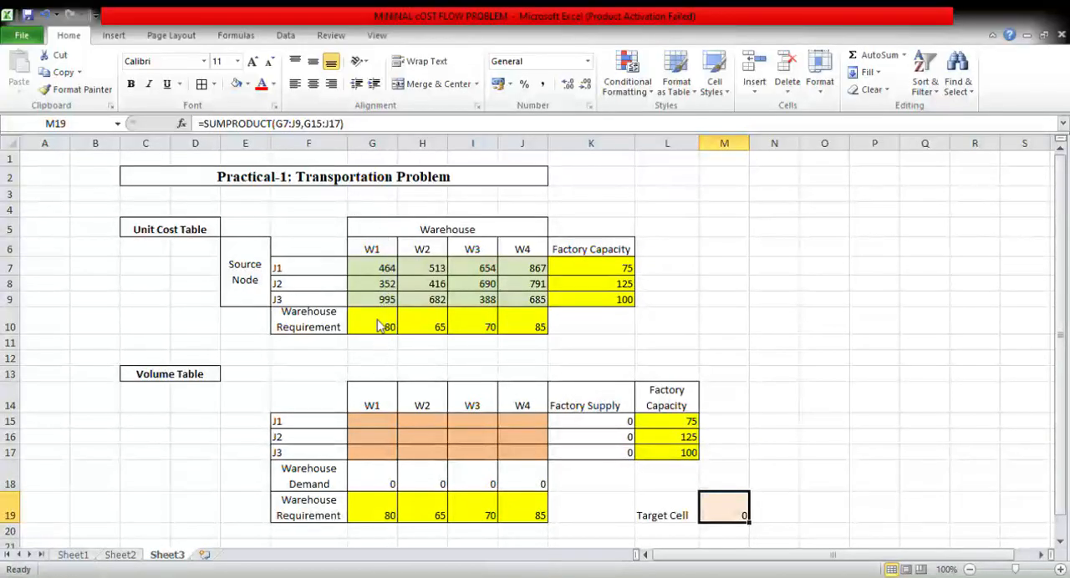
pyautogui.moveTo(524, 519)
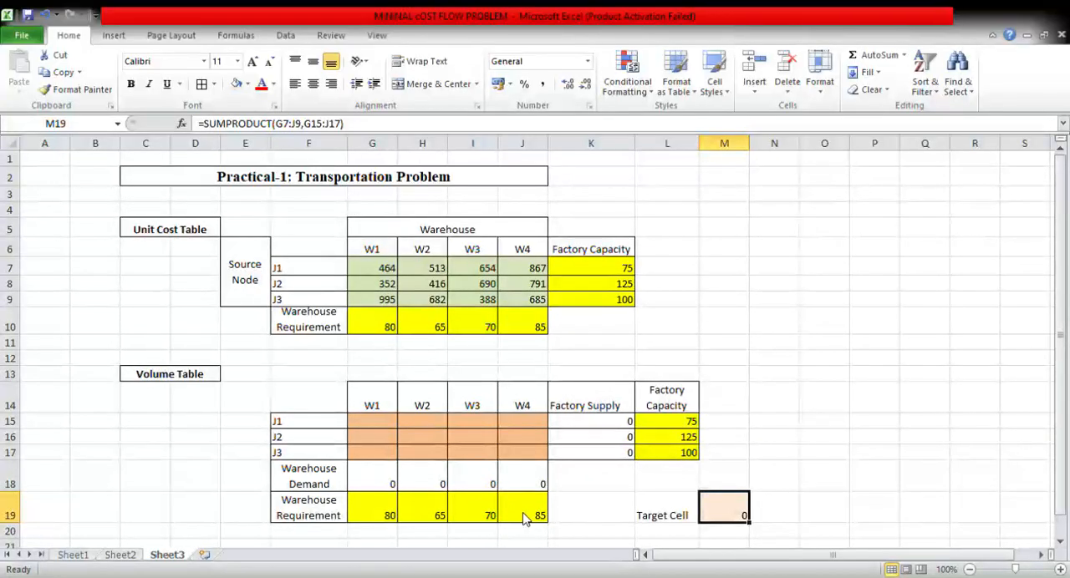
pyautogui.moveTo(298, 327)
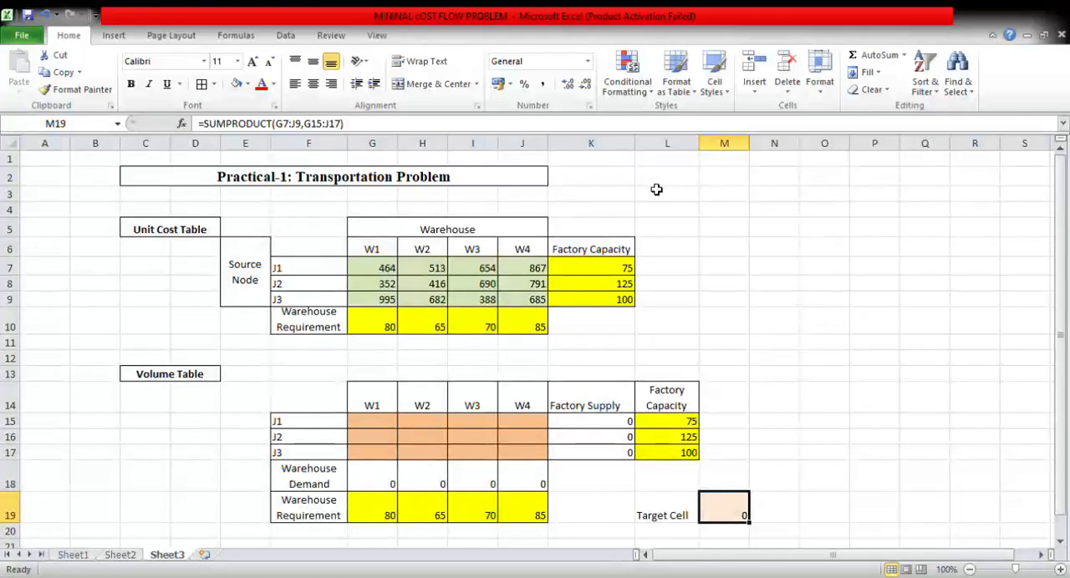
pyautogui.moveTo(888, 52)
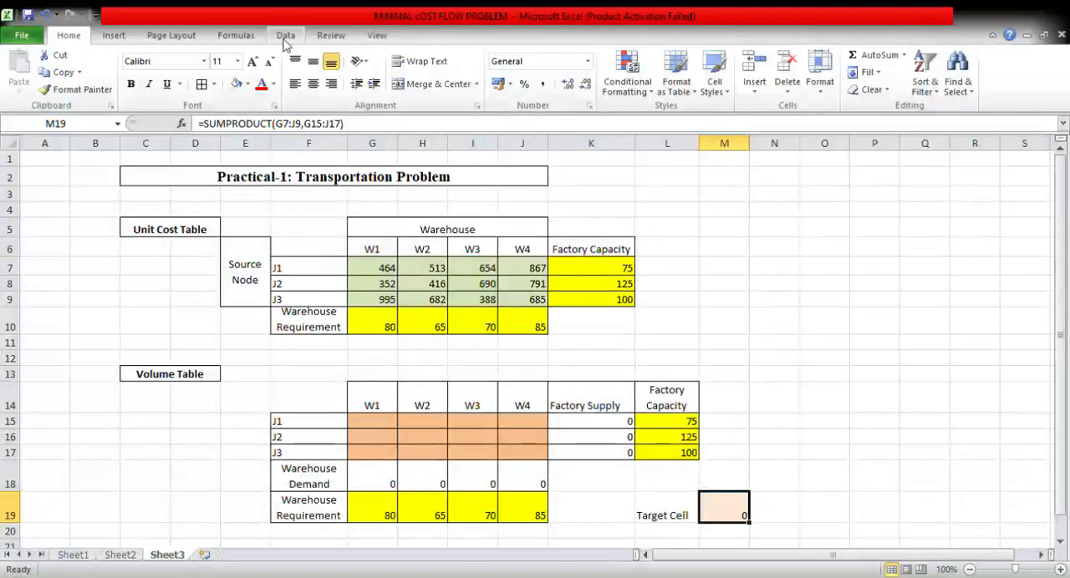
# Step: Show the Data ribbon tools, including Solver
pyautogui.click(285, 35)
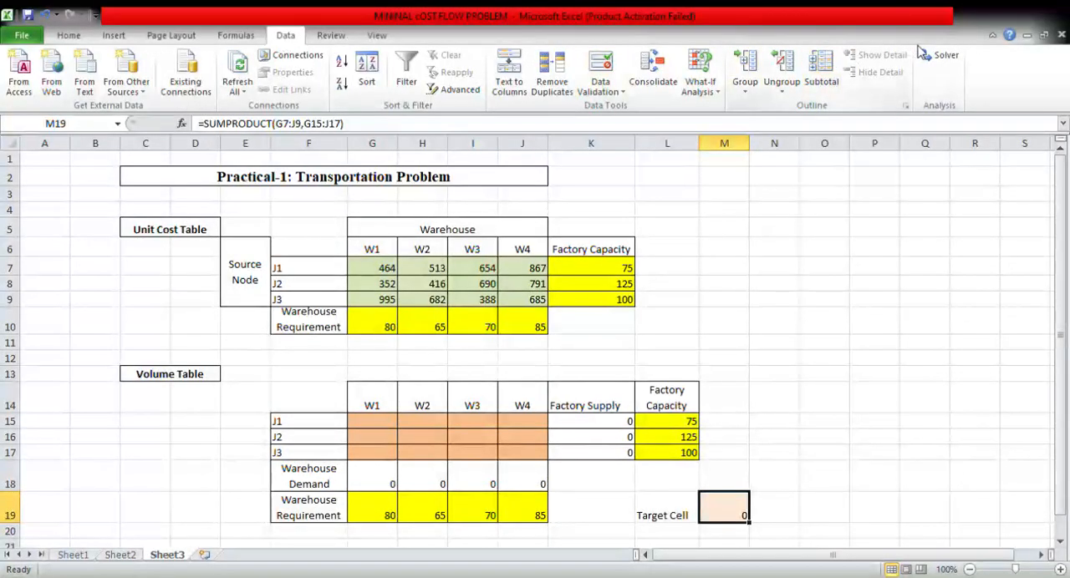
pyautogui.moveTo(945, 55)
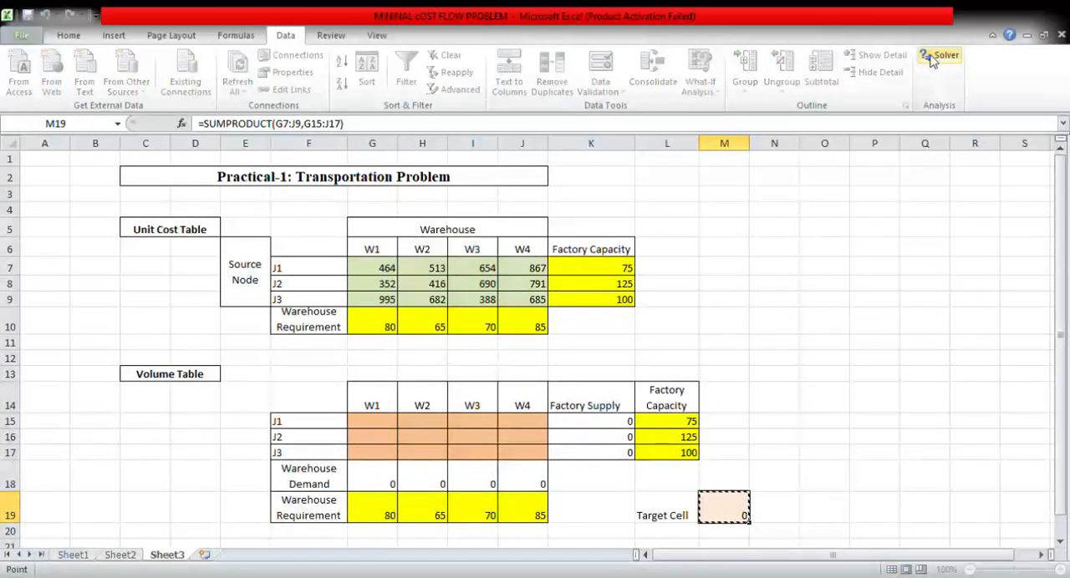
pyautogui.moveTo(502, 138)
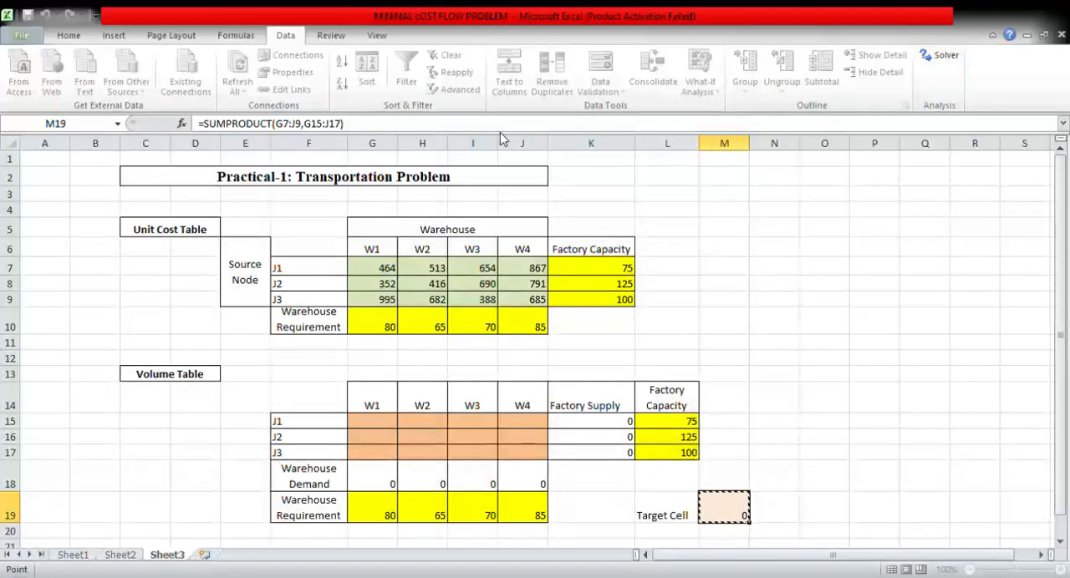
pyautogui.moveTo(986, 13)
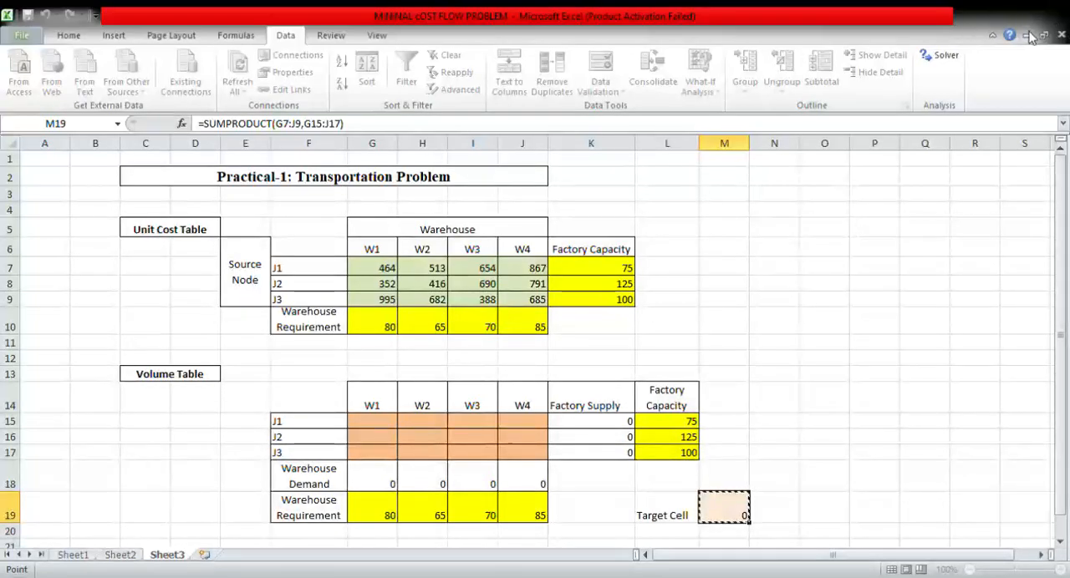
pyautogui.moveTo(943, 59)
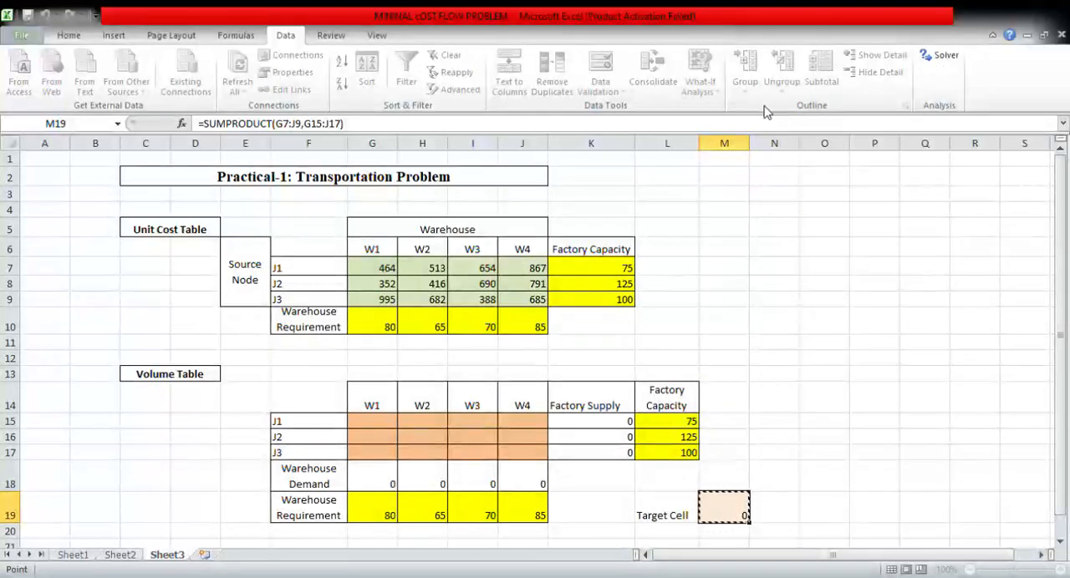
pyautogui.moveTo(711, 113)
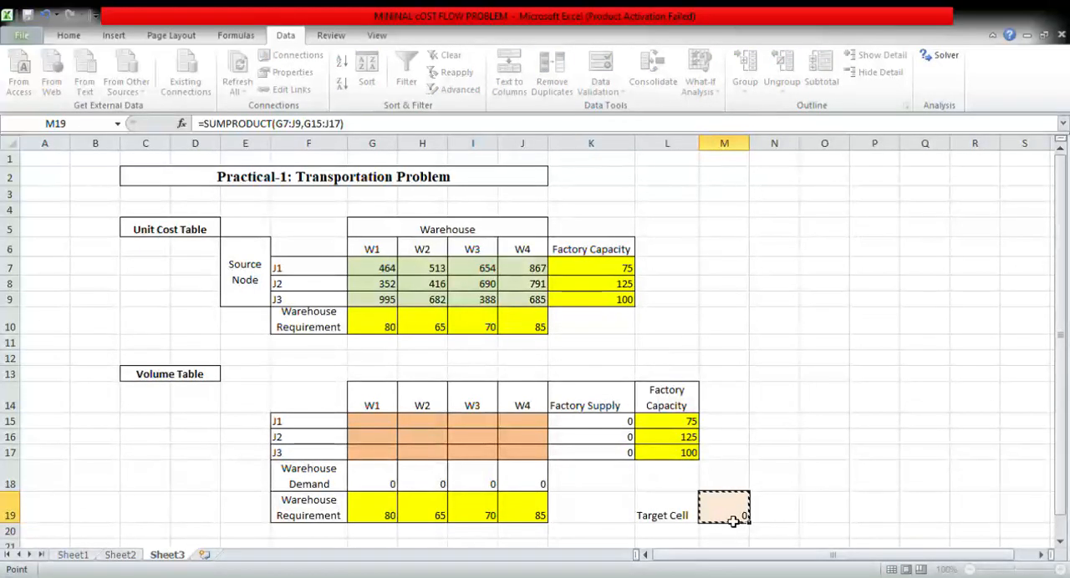
pyautogui.moveTo(750, 123)
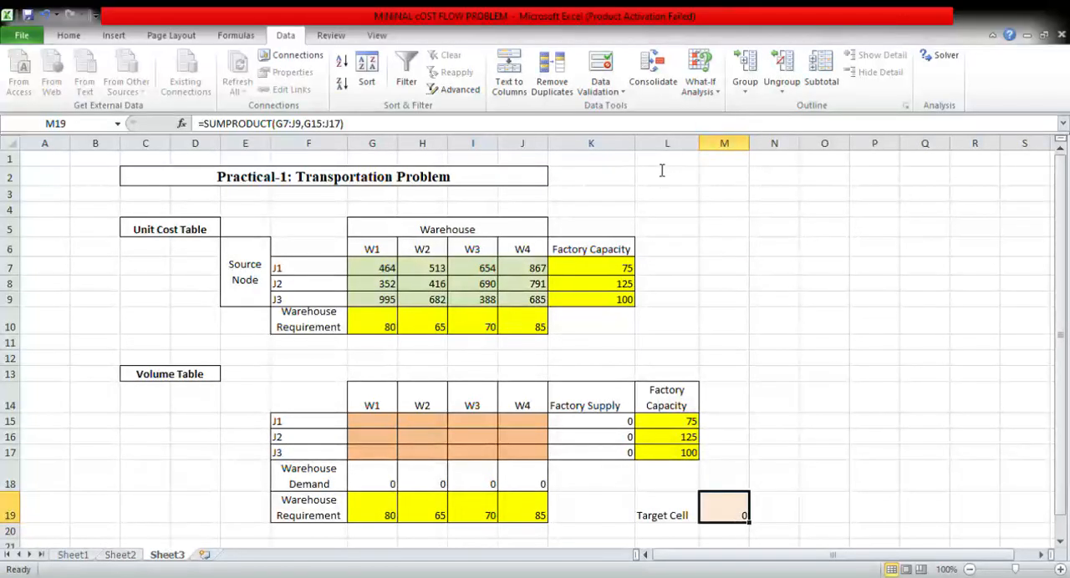
pyautogui.moveTo(658, 170)
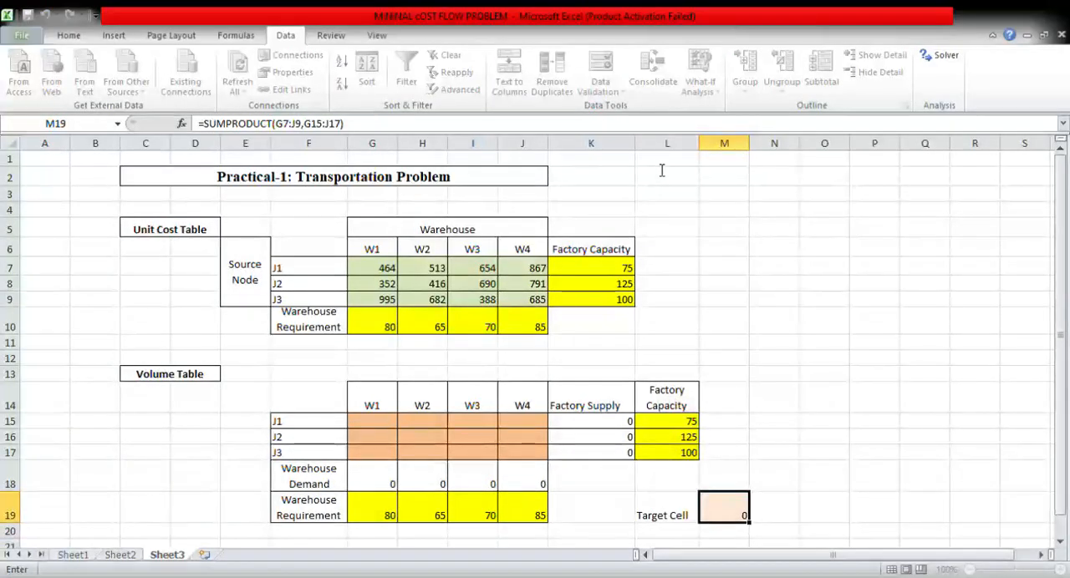
pyautogui.moveTo(384, 429)
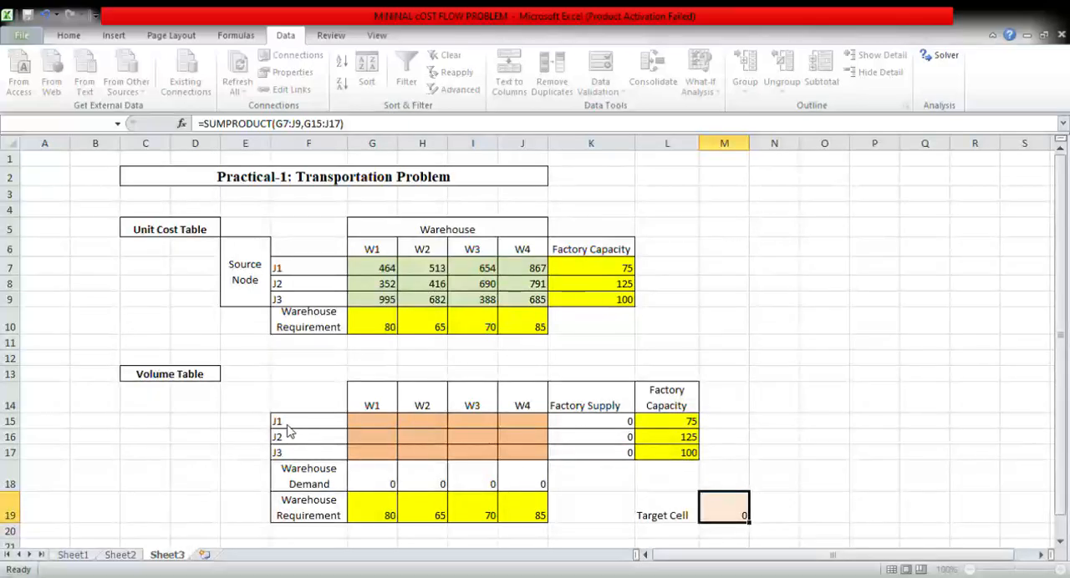
pyautogui.moveTo(486, 409)
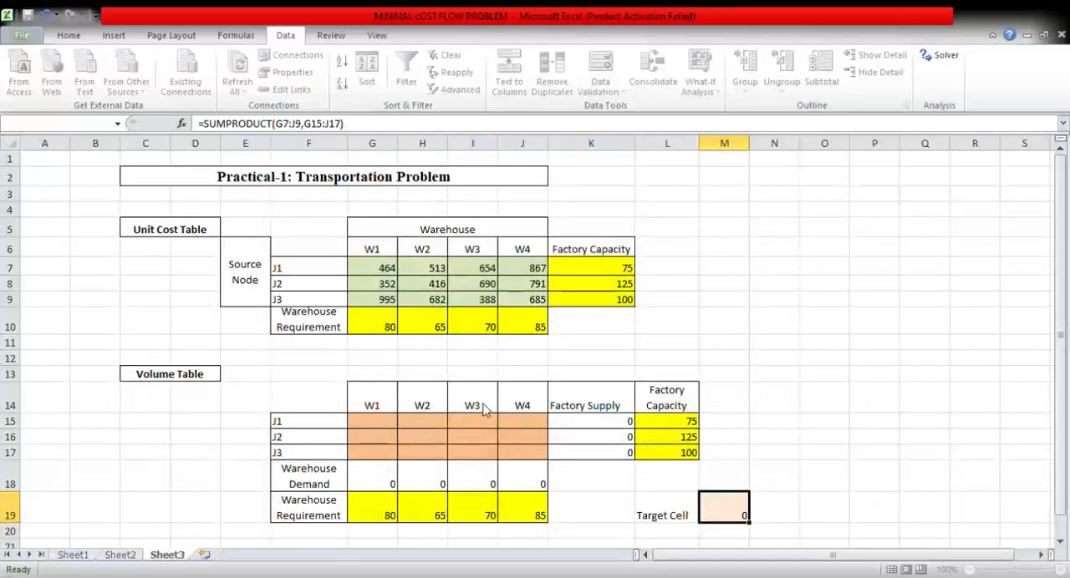
pyautogui.moveTo(494, 423)
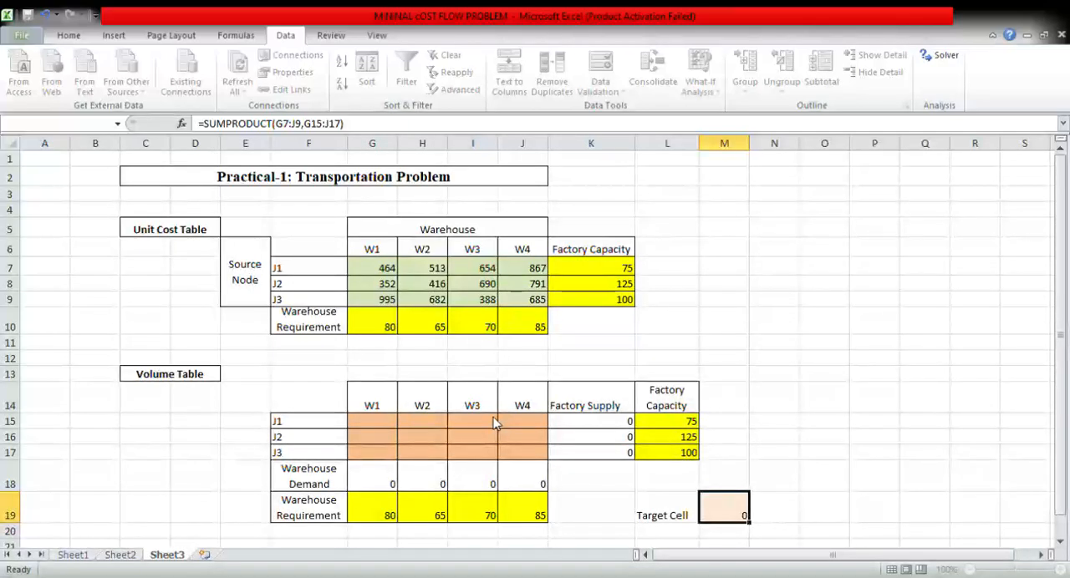
pyautogui.moveTo(533, 416)
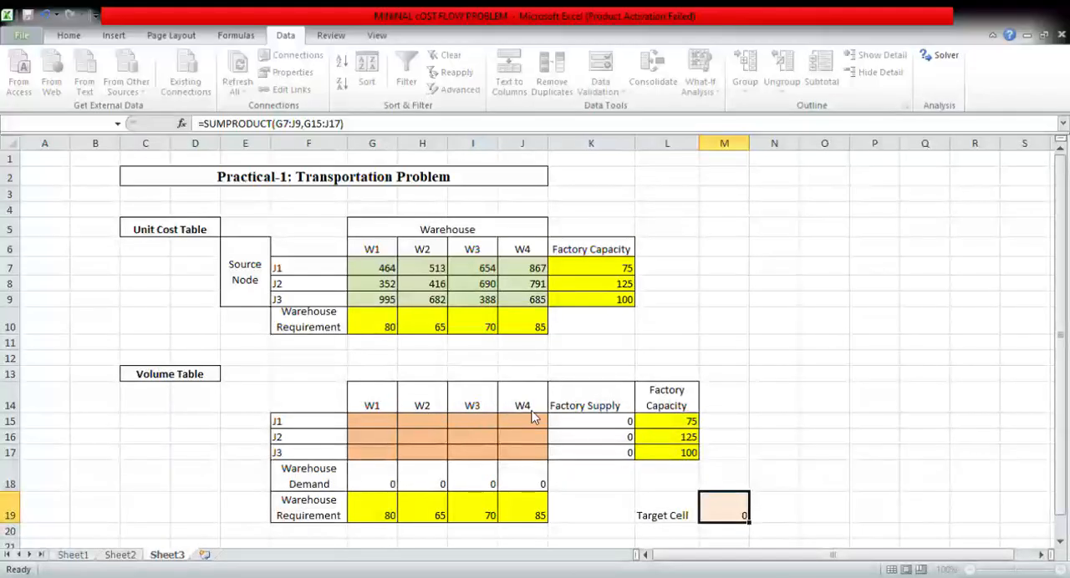
pyautogui.moveTo(949, 235)
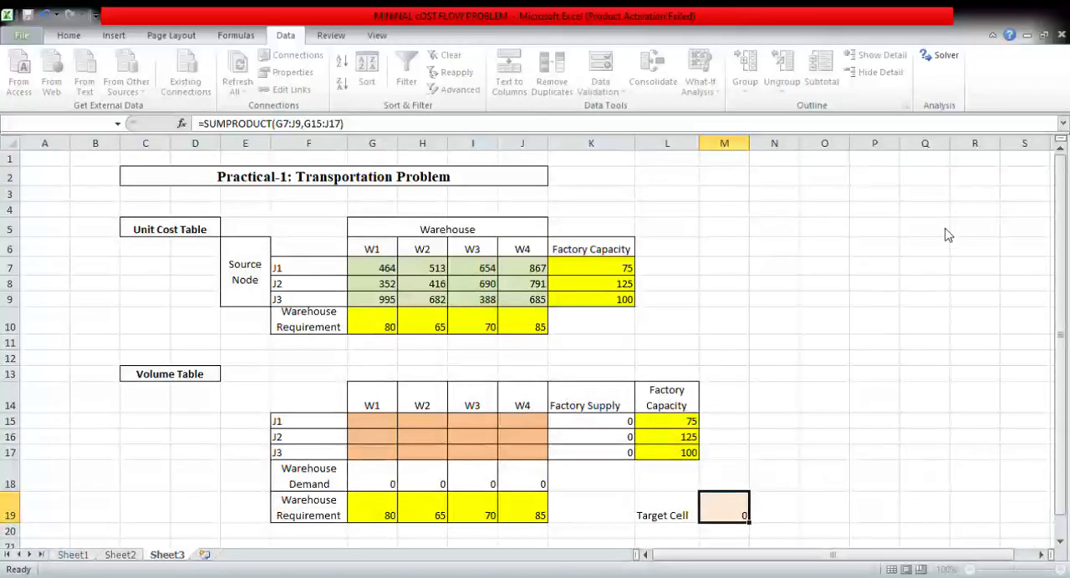
pyautogui.moveTo(985, 215)
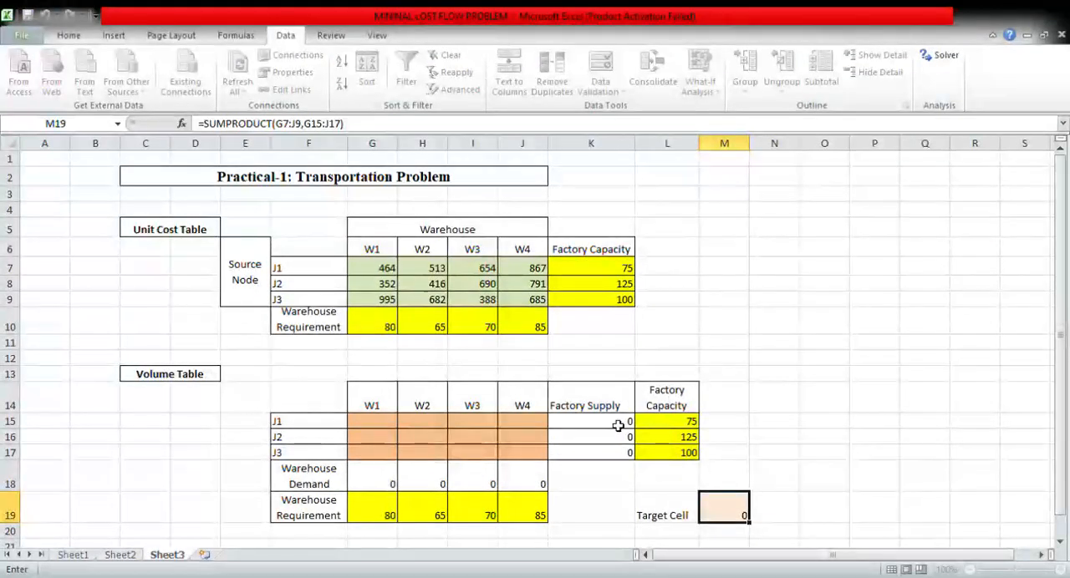
pyautogui.click(591, 422)
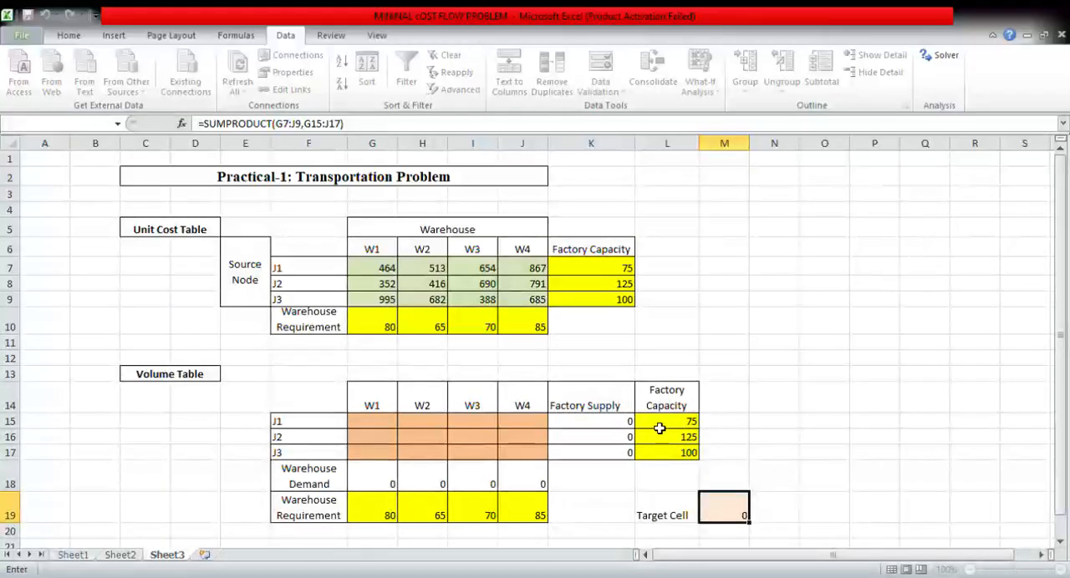
pyautogui.click(666, 421)
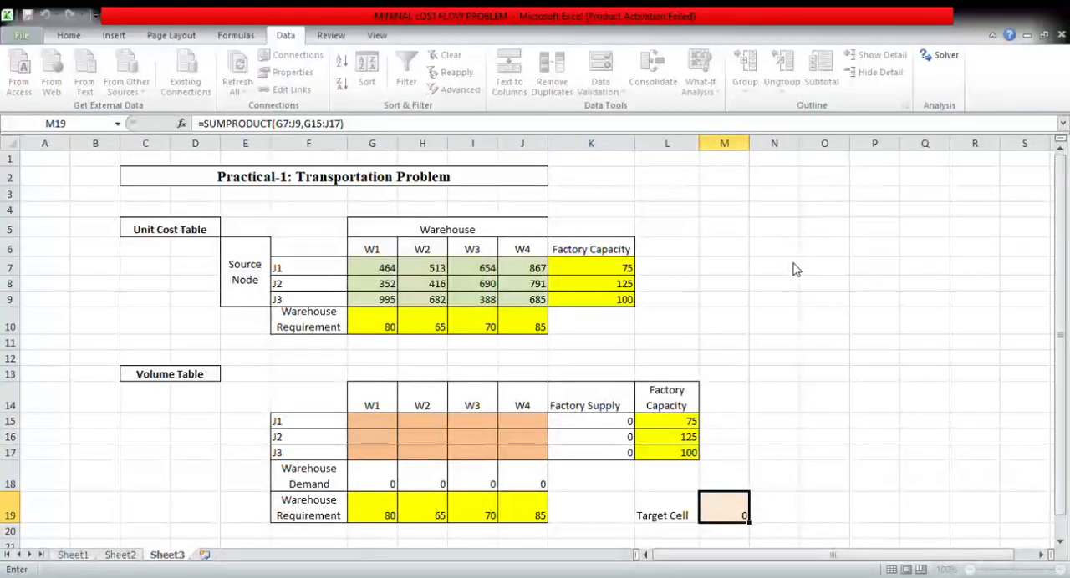
pyautogui.moveTo(452, 432)
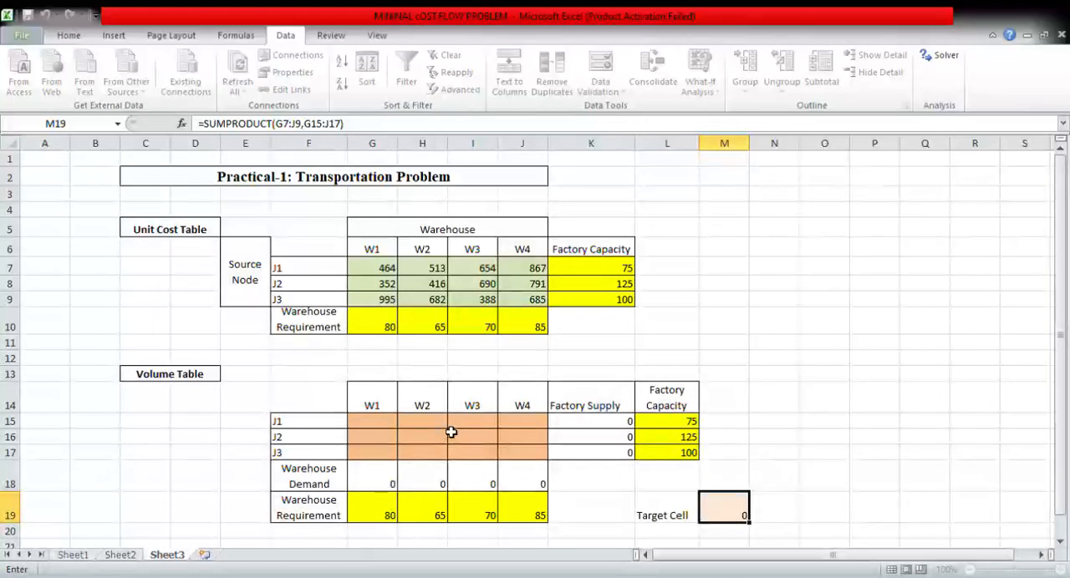
pyautogui.moveTo(378, 476)
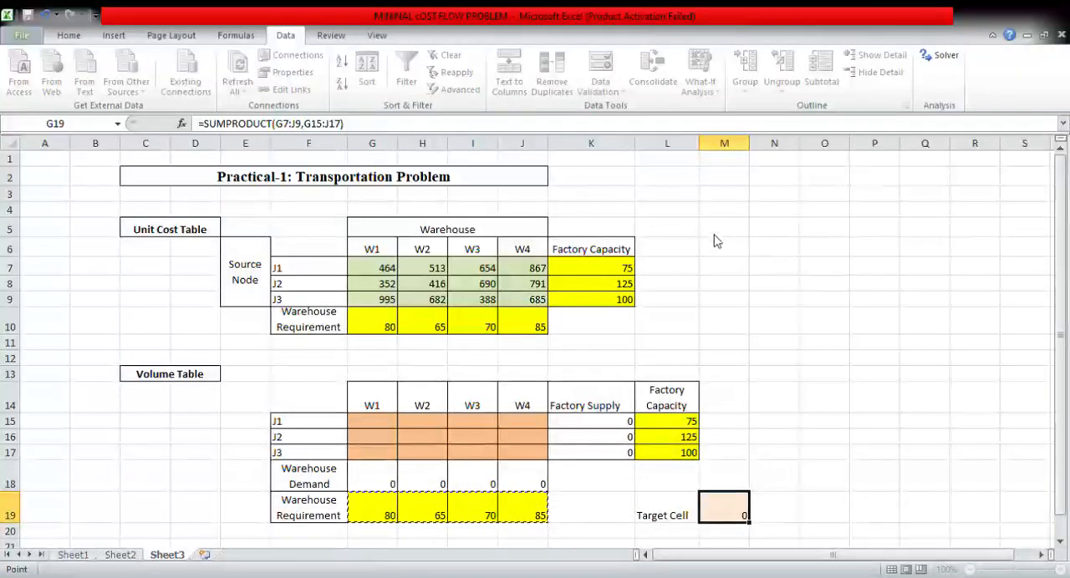
pyautogui.click(723, 509)
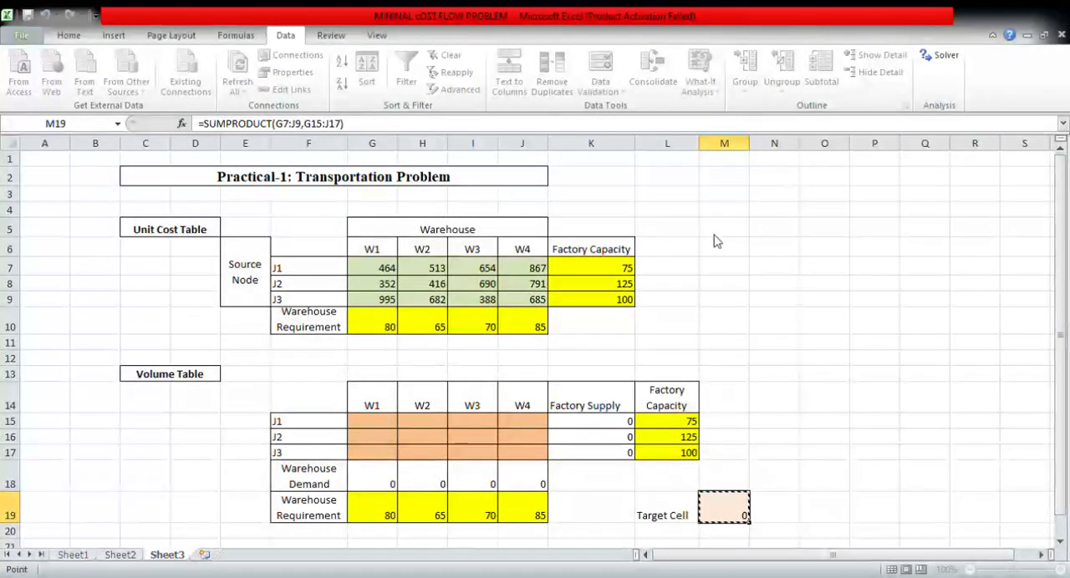
pyautogui.moveTo(794, 336)
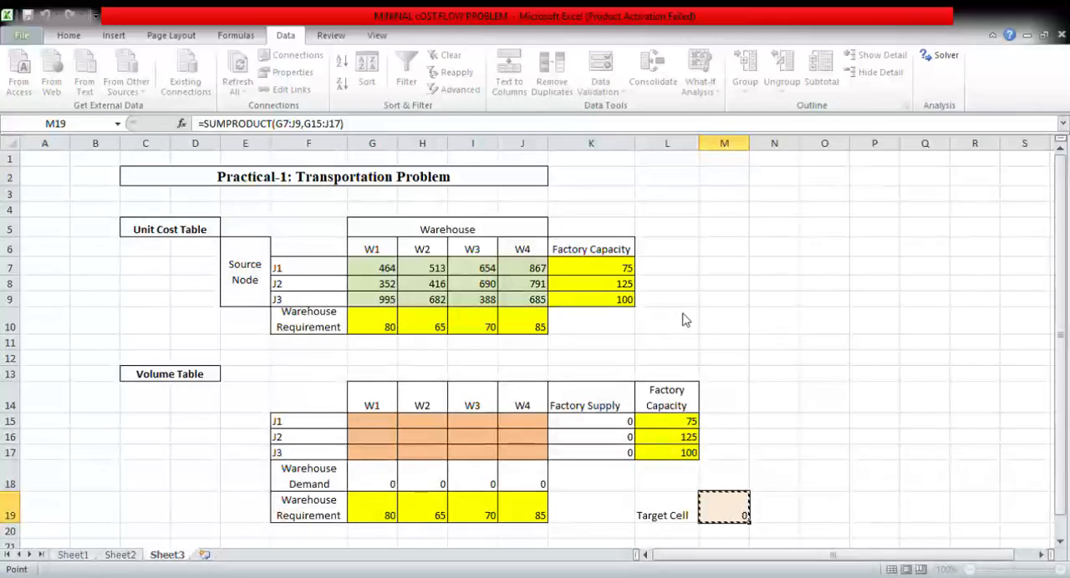
pyautogui.moveTo(802, 335)
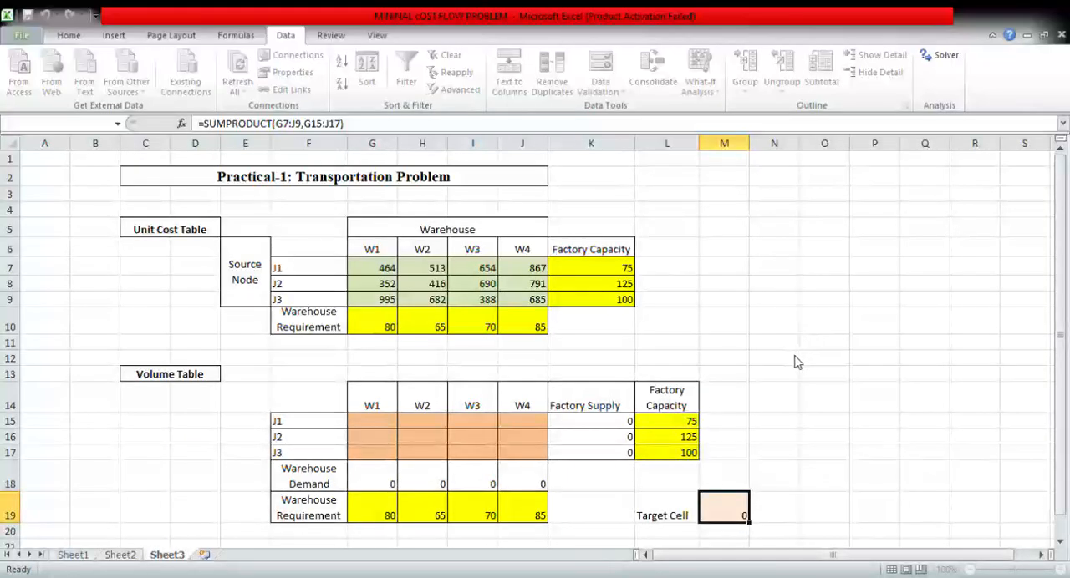
pyautogui.moveTo(910, 446)
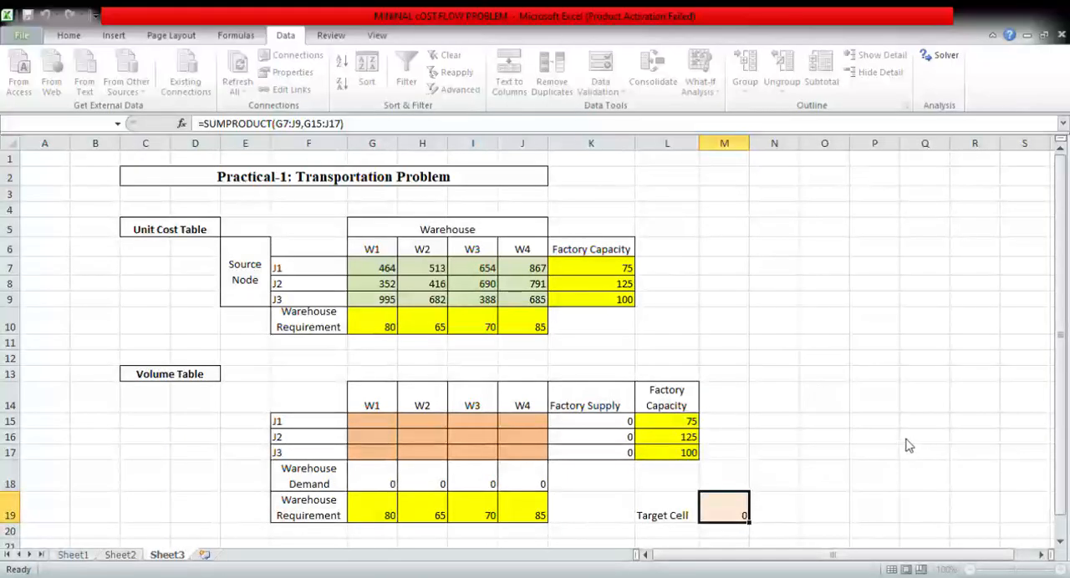
# Step: Run Solver to find the minimum-cost shipment plan of 152535
pyautogui.click(946, 55)
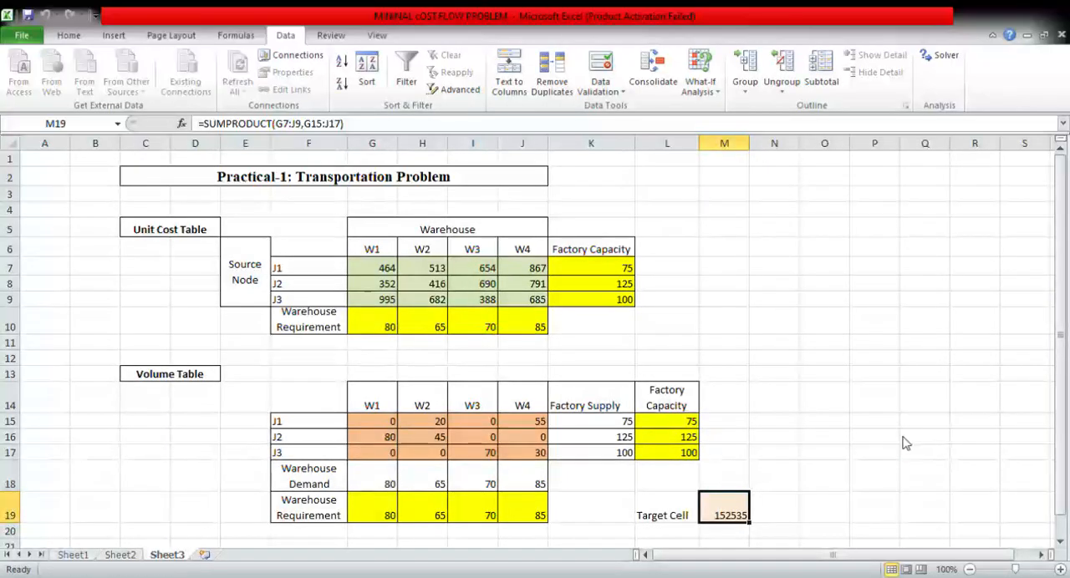
pyautogui.moveTo(422, 212)
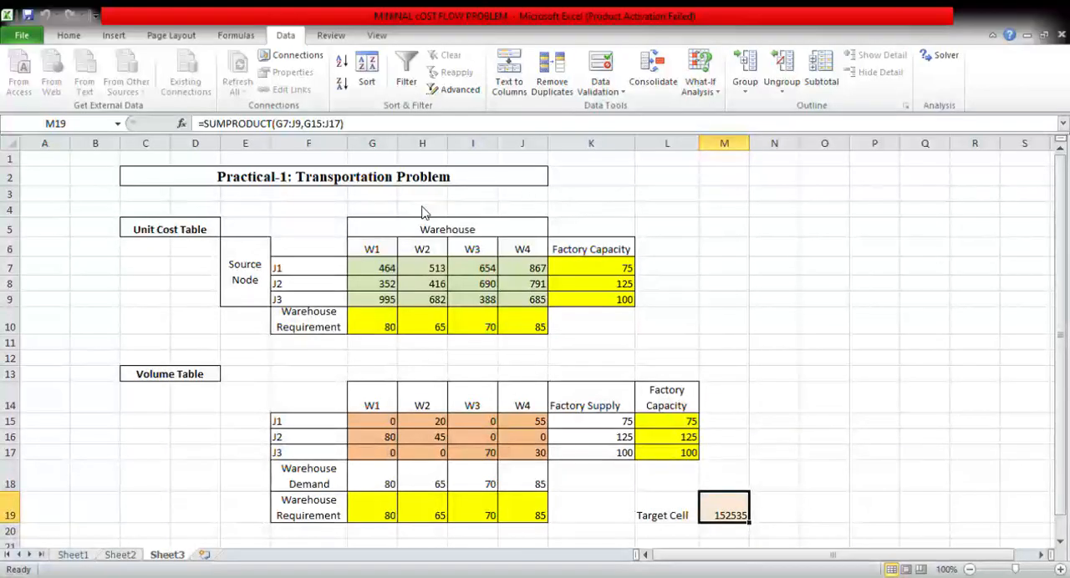
pyautogui.moveTo(422, 204)
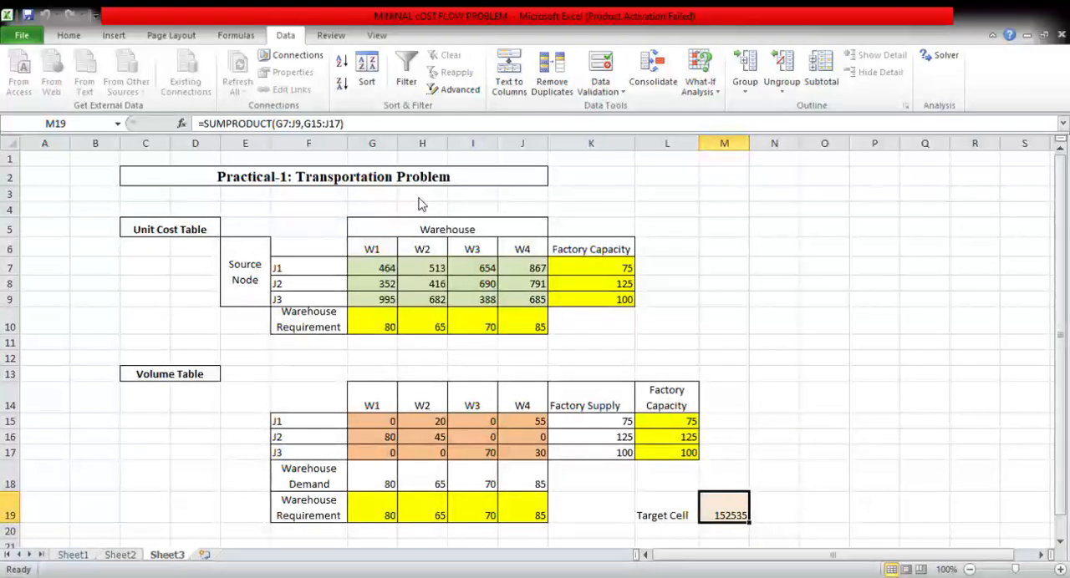
pyautogui.moveTo(429, 212)
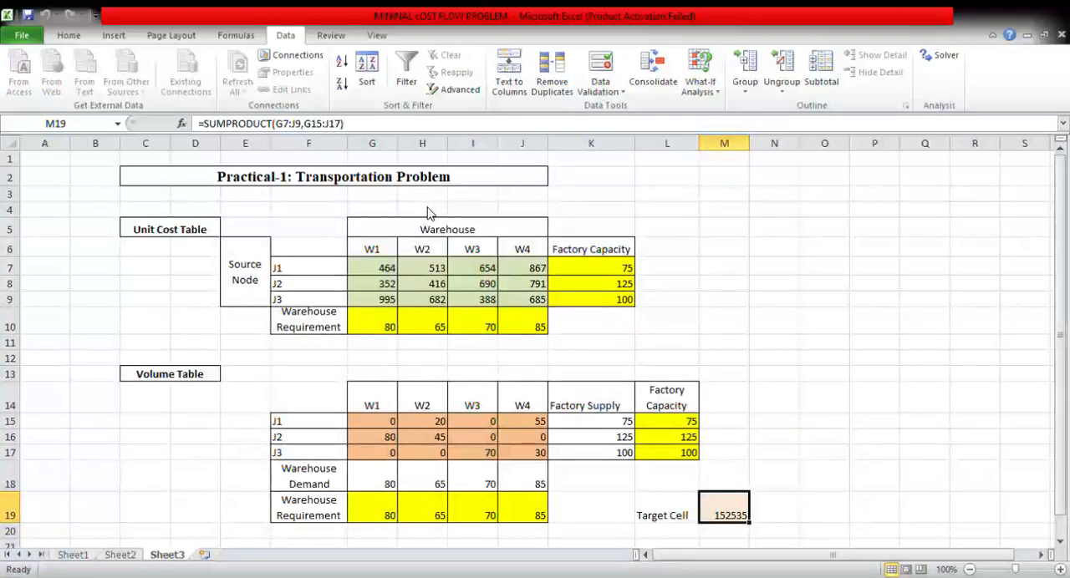
pyautogui.moveTo(401, 326)
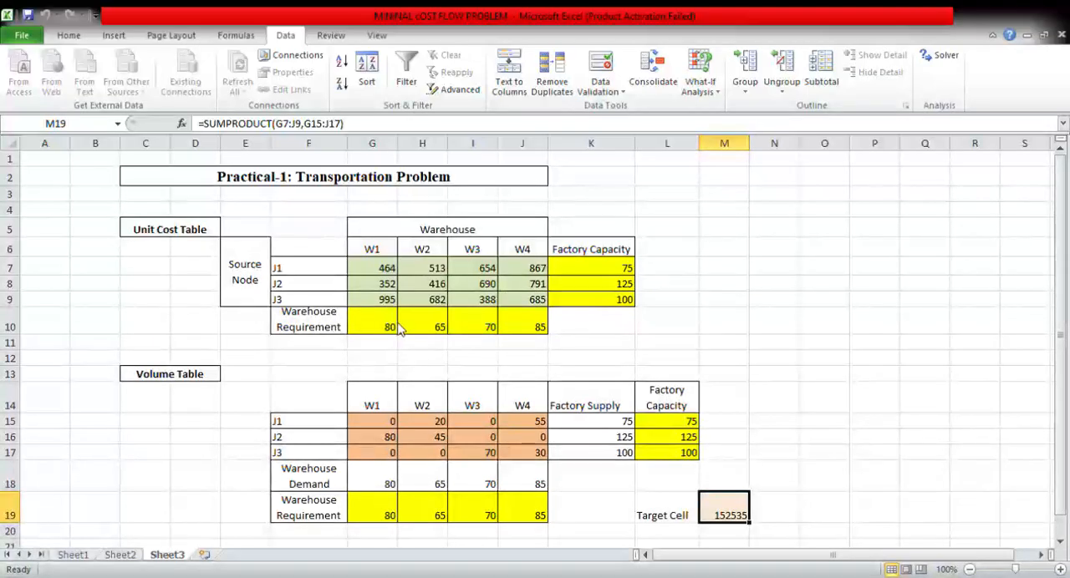
pyautogui.moveTo(705, 365)
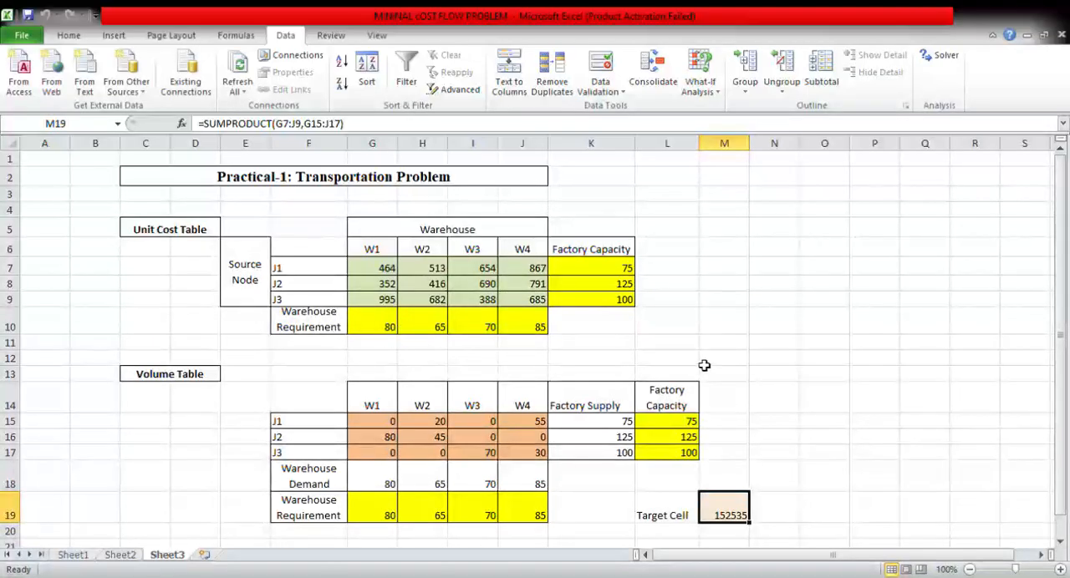